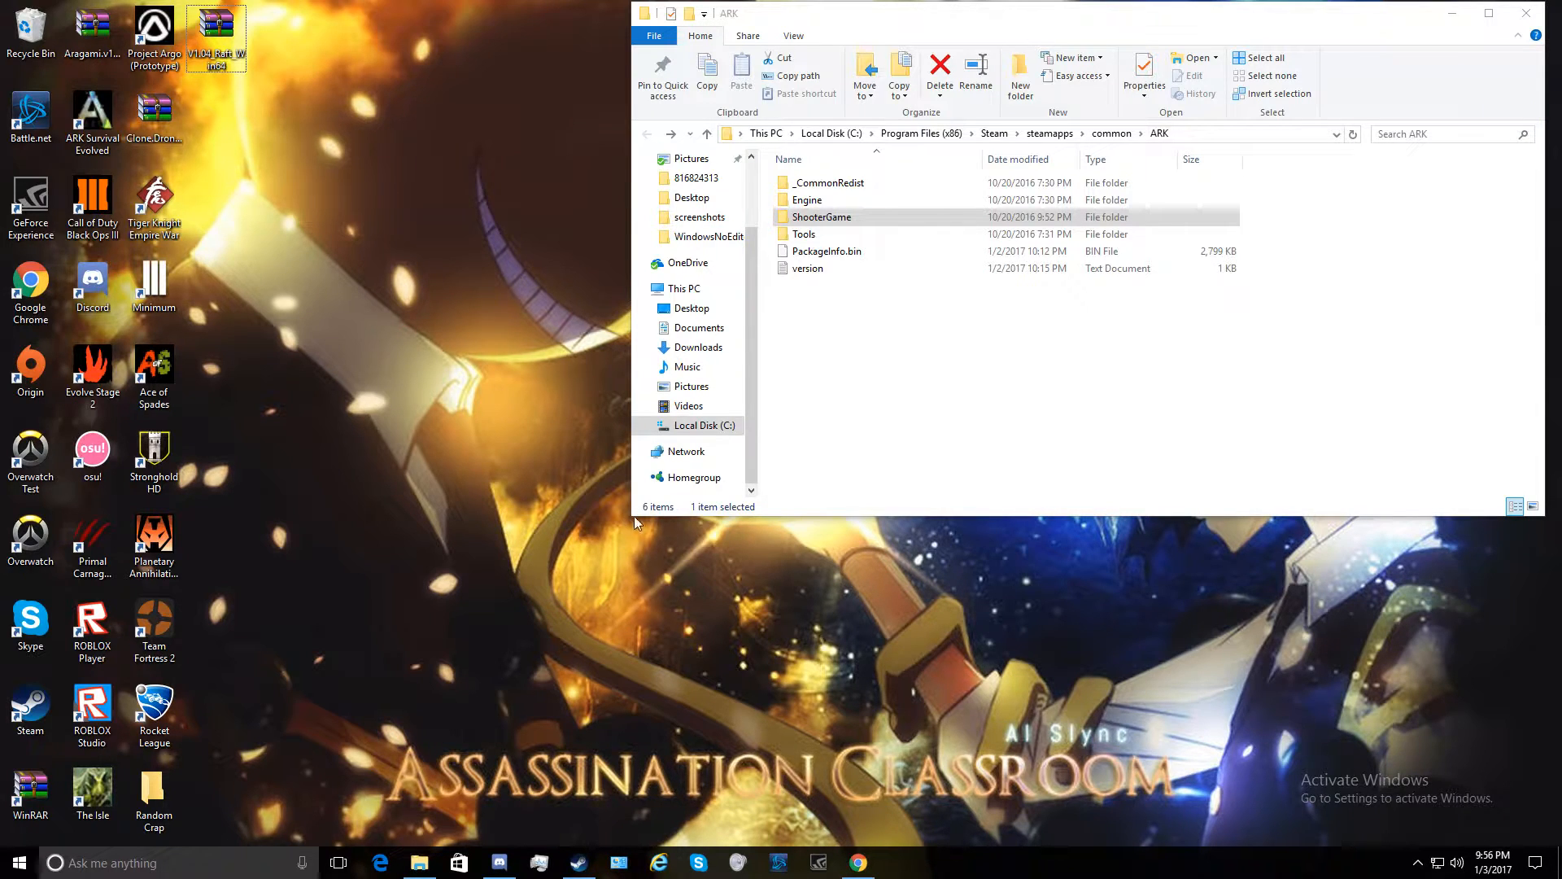
mouse_move(630, 542)
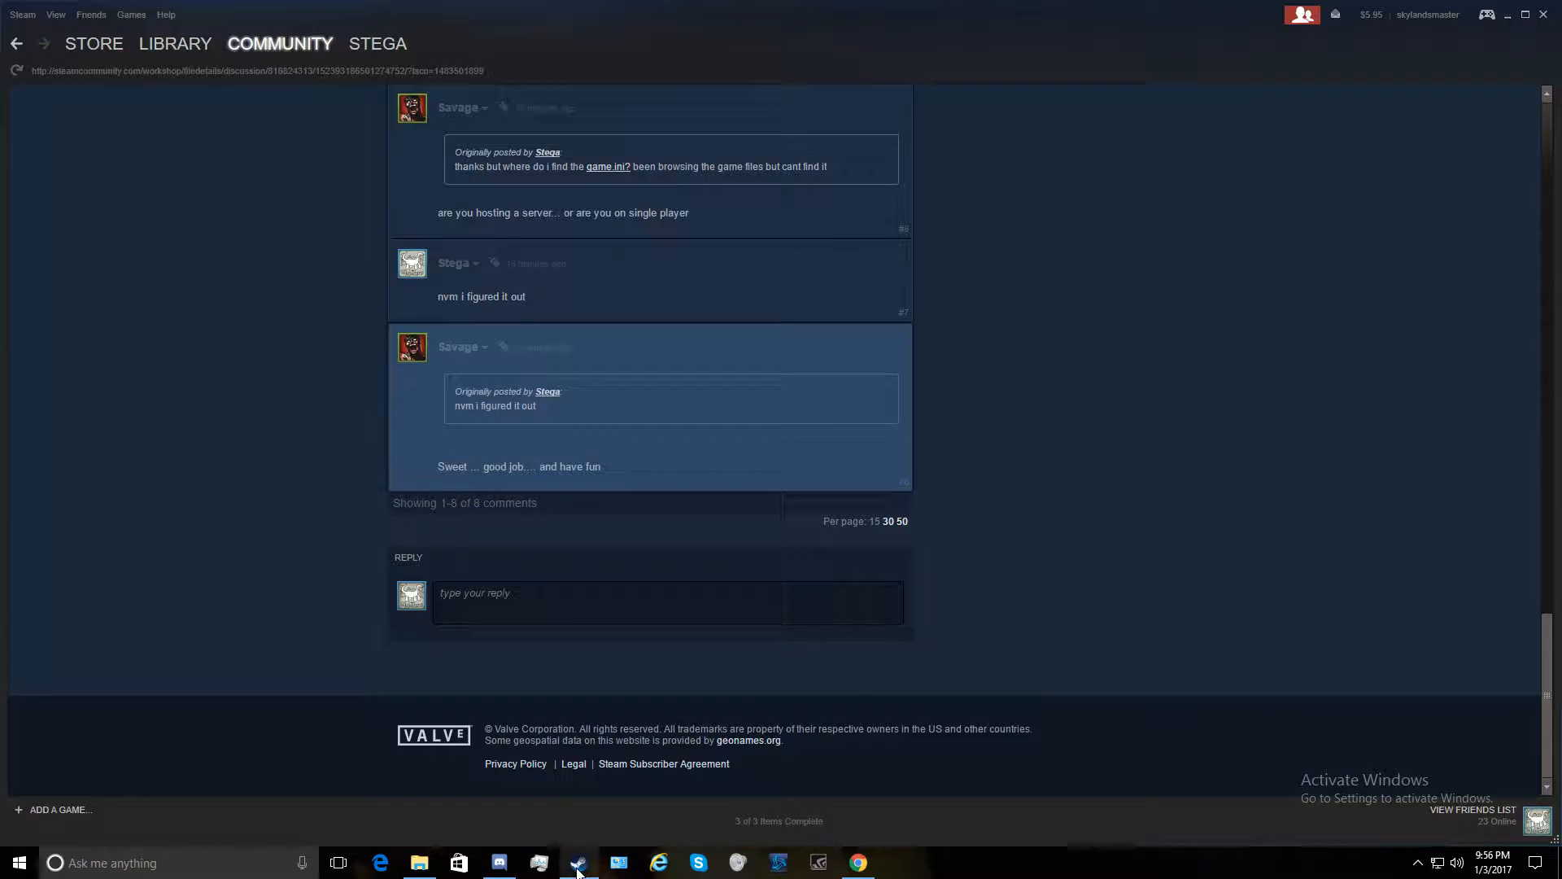
Browse the ARK: Survival Evolved workshop to the Monster ARK: Hunting Evolved mod page and read its description
left_click(176, 42)
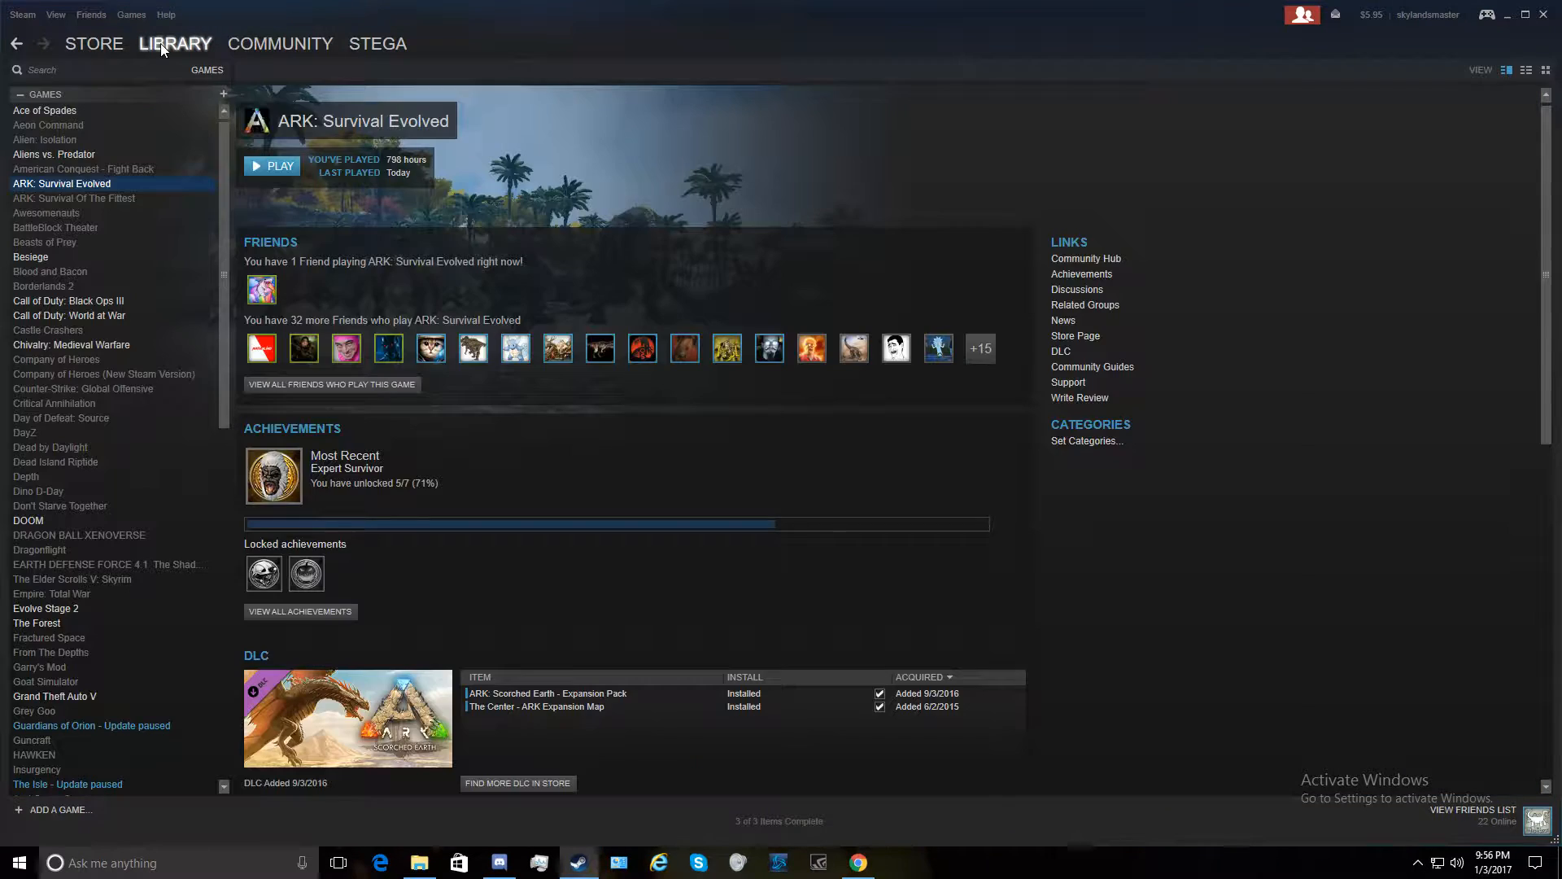
scroll("down", 3)
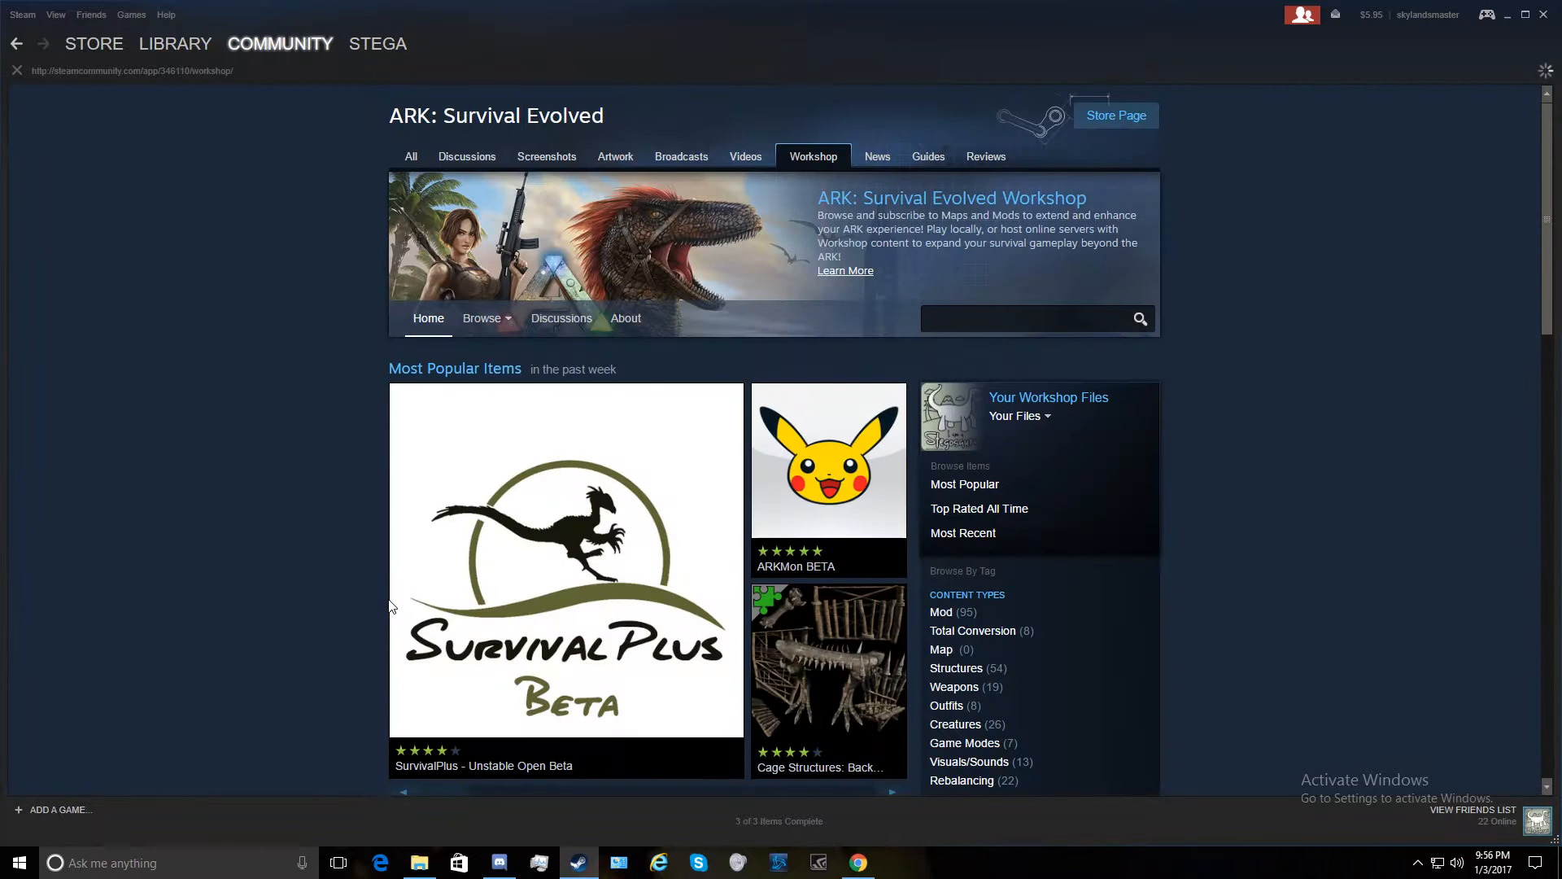
scroll("down", 3)
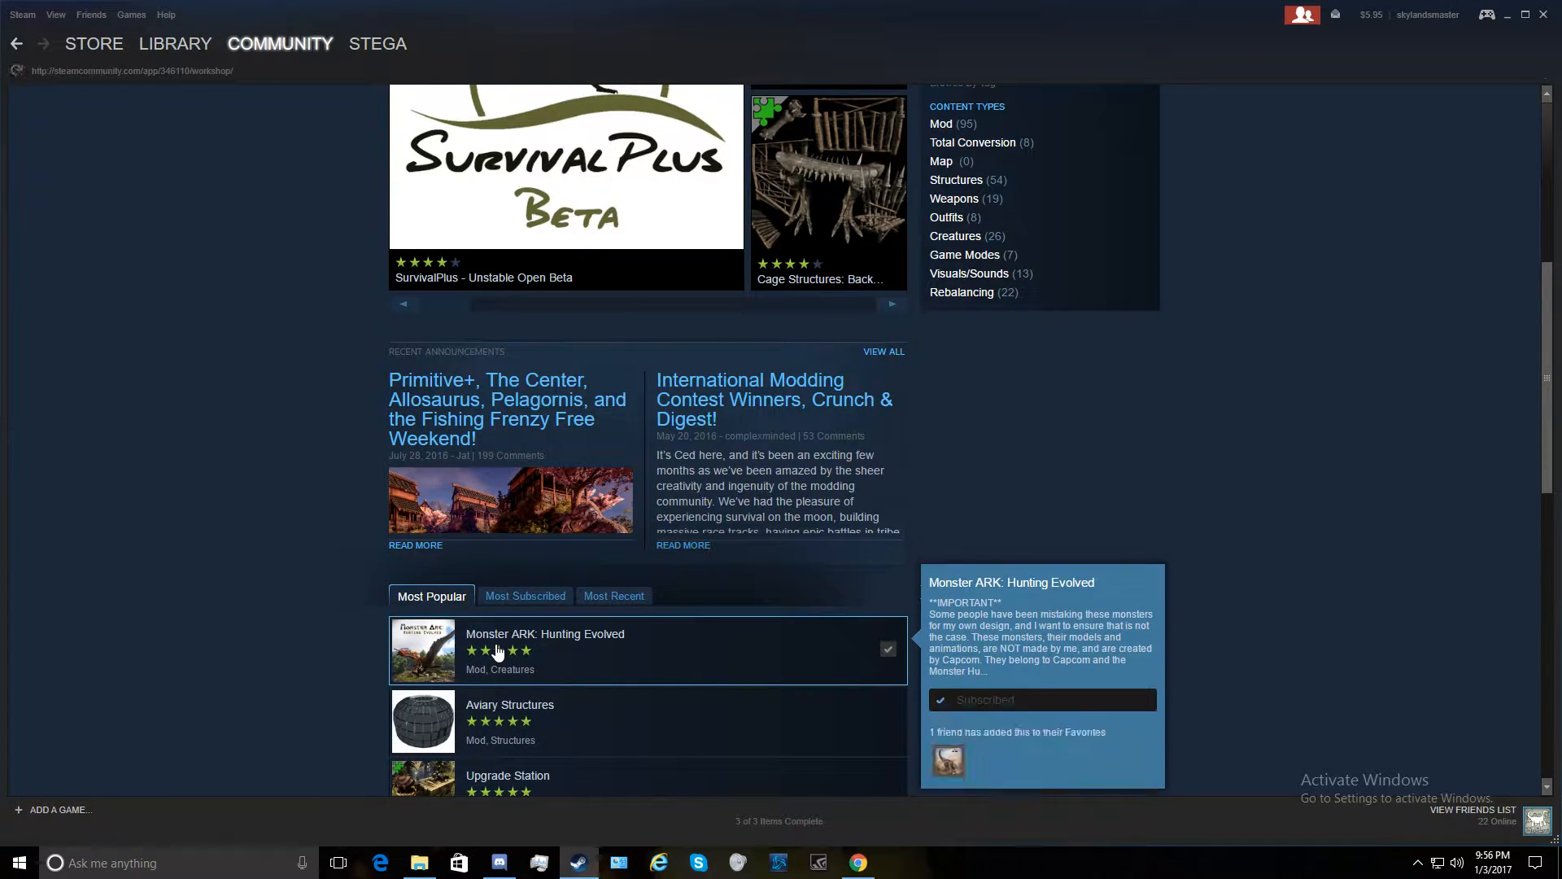
left_click(546, 633)
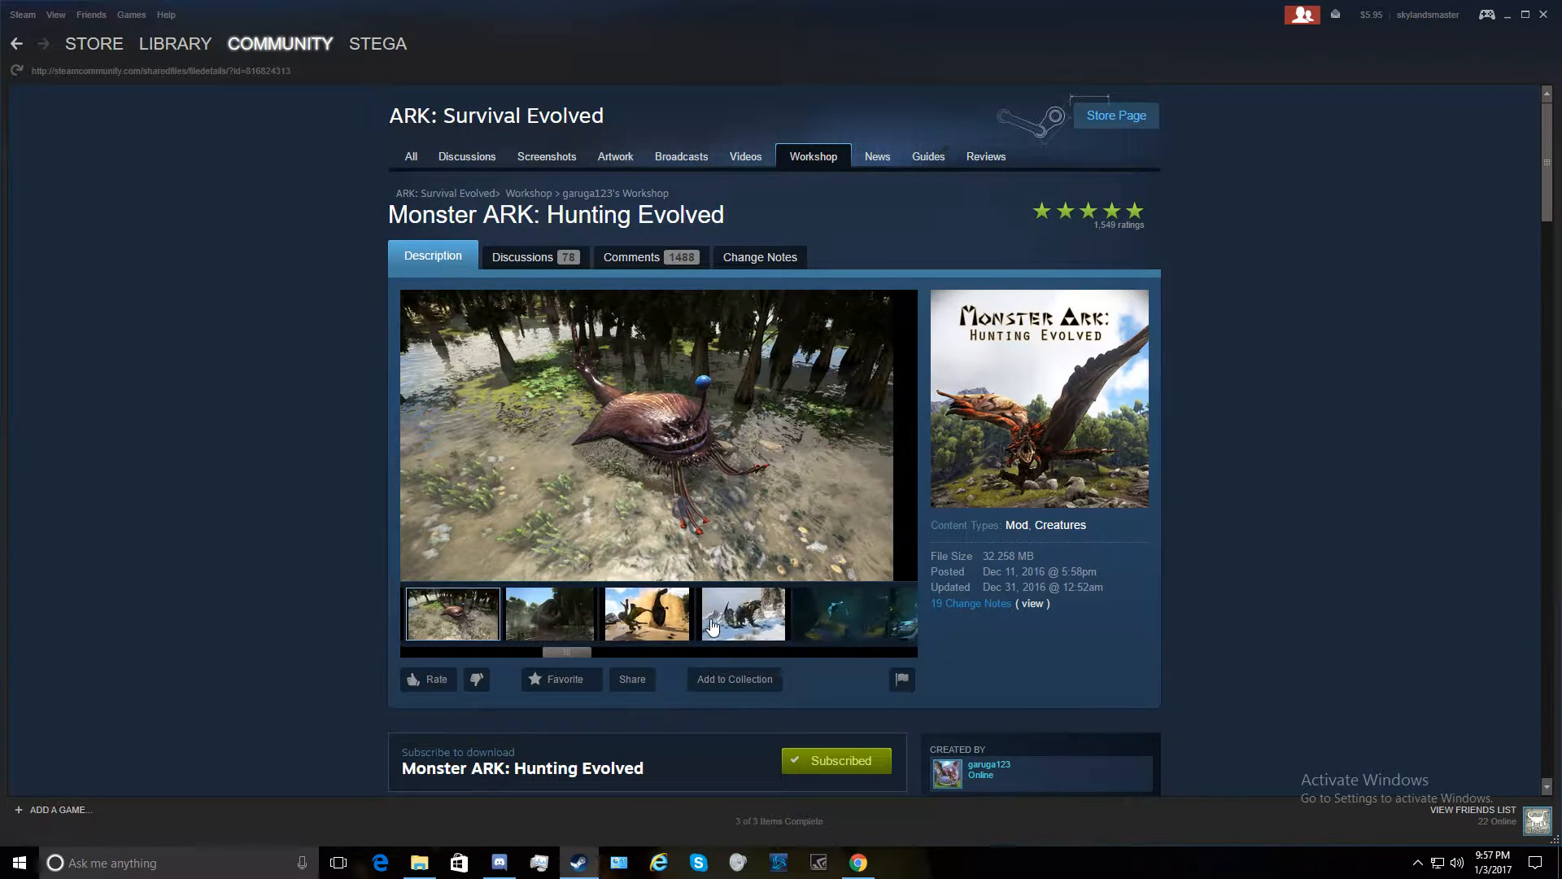
scroll("down", 3)
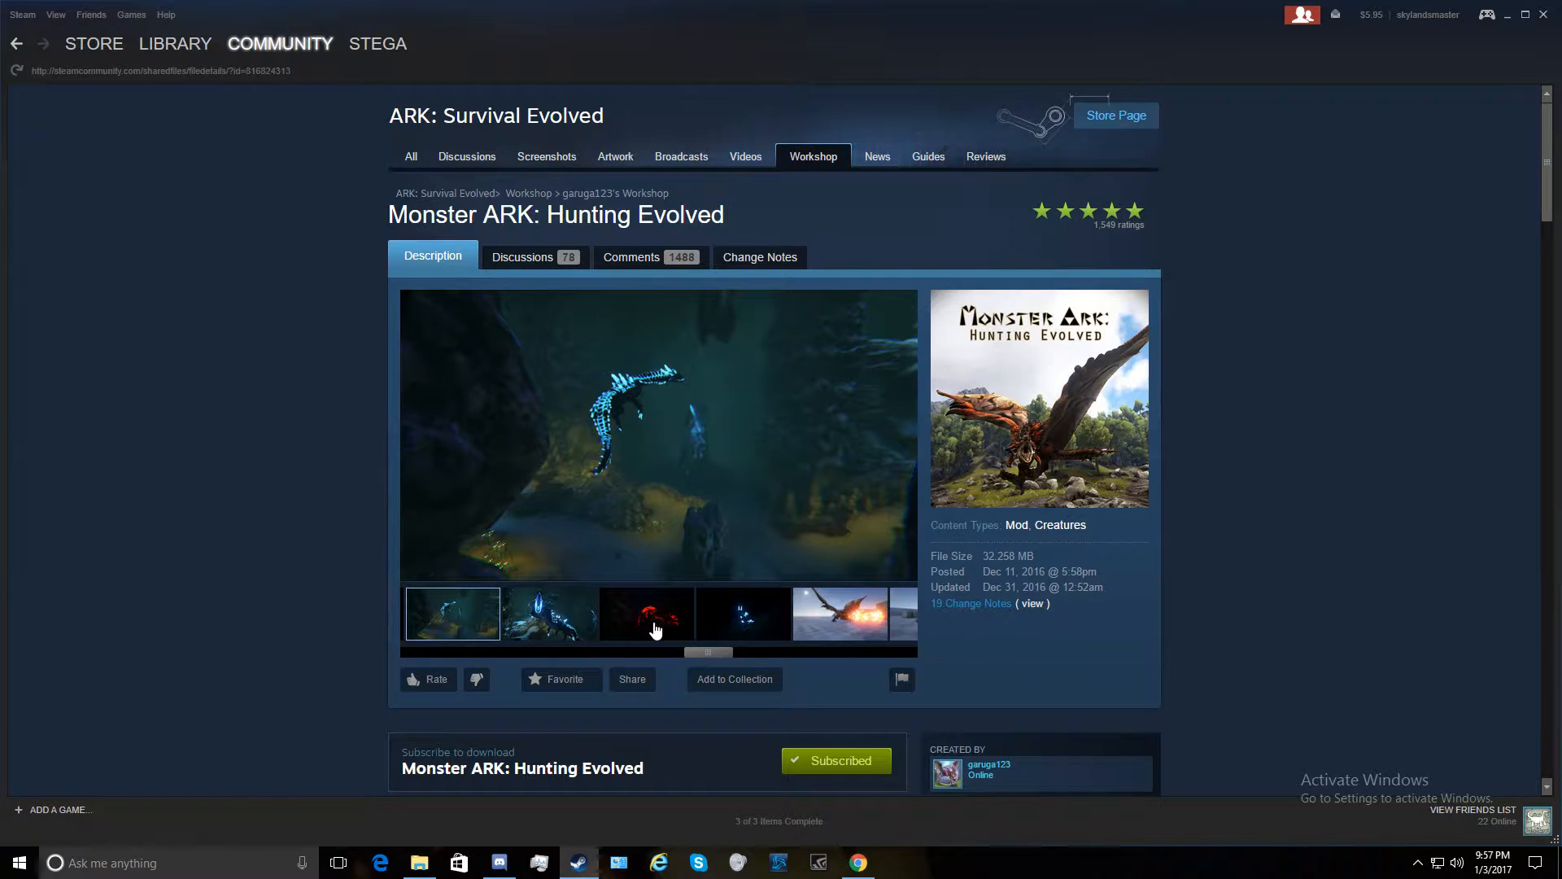
mouse_move(871, 475)
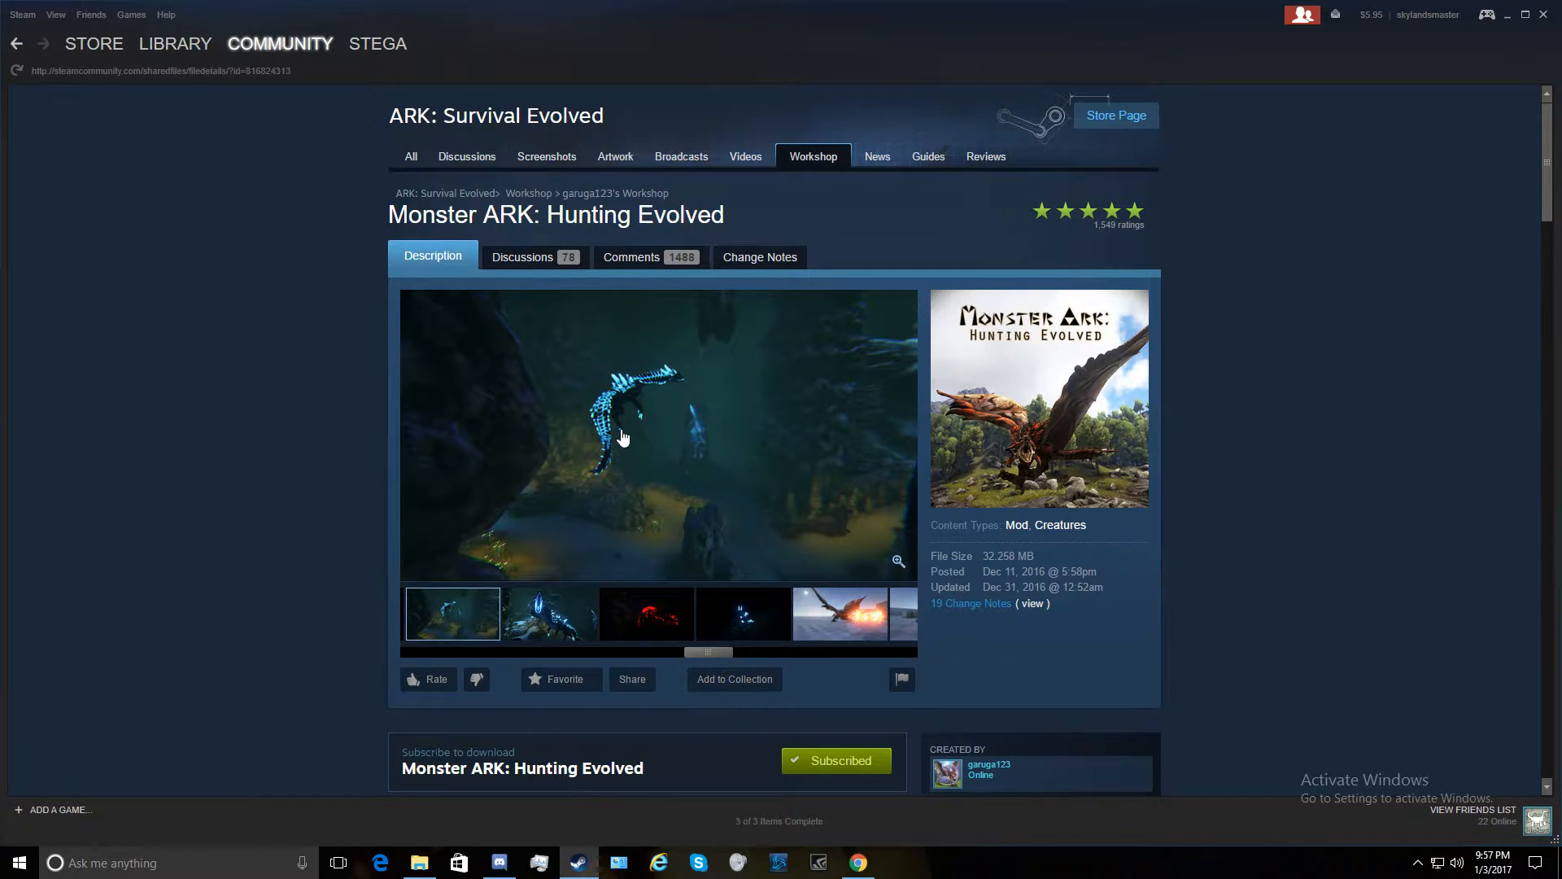
scroll("down", 3)
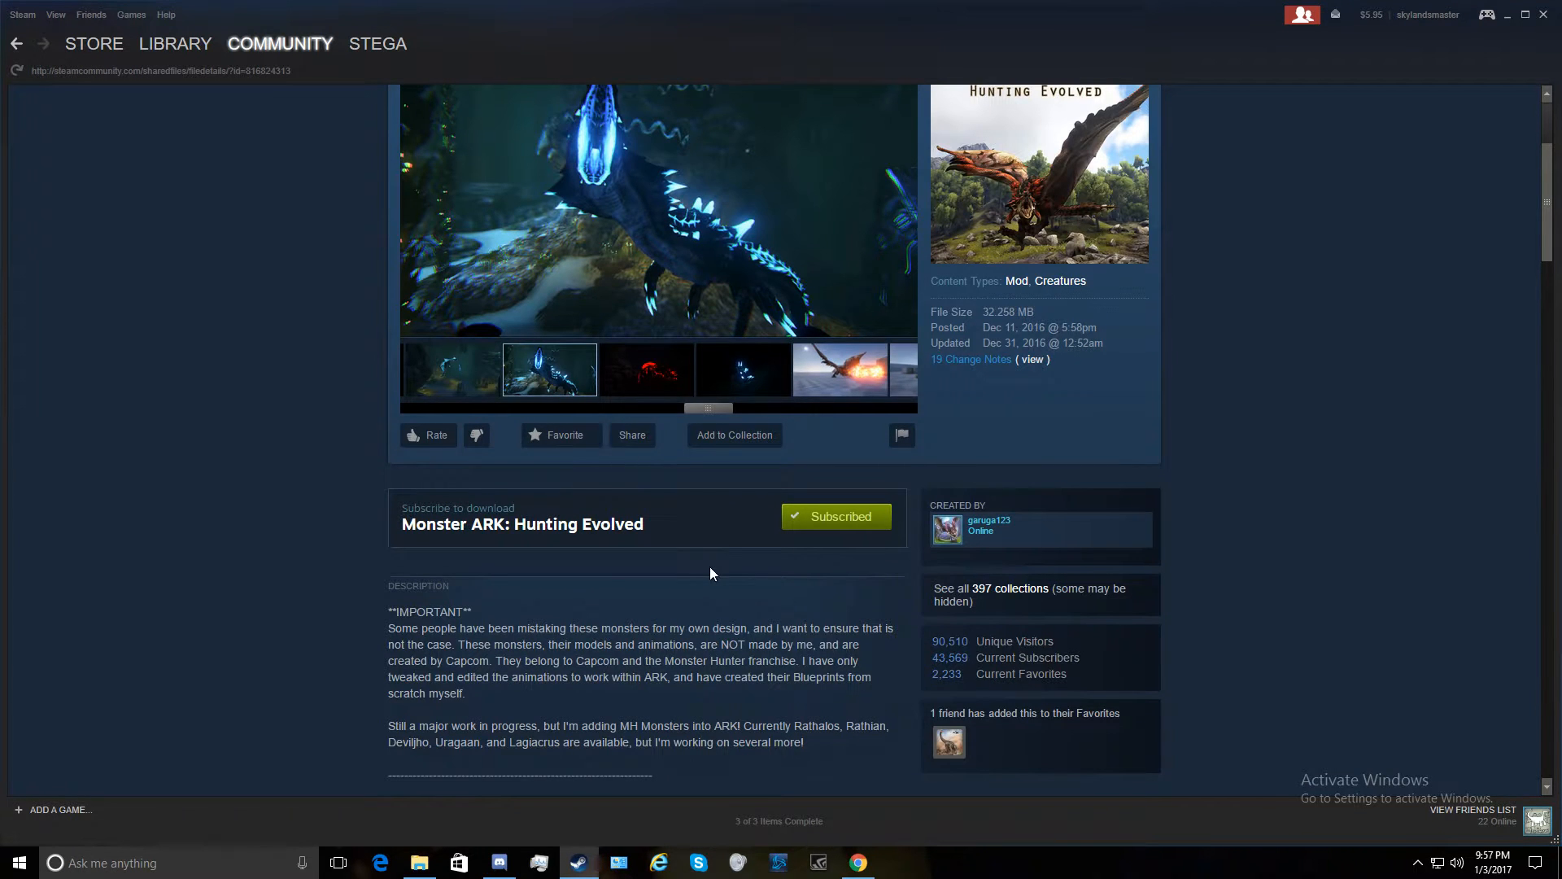
mouse_move(234, 527)
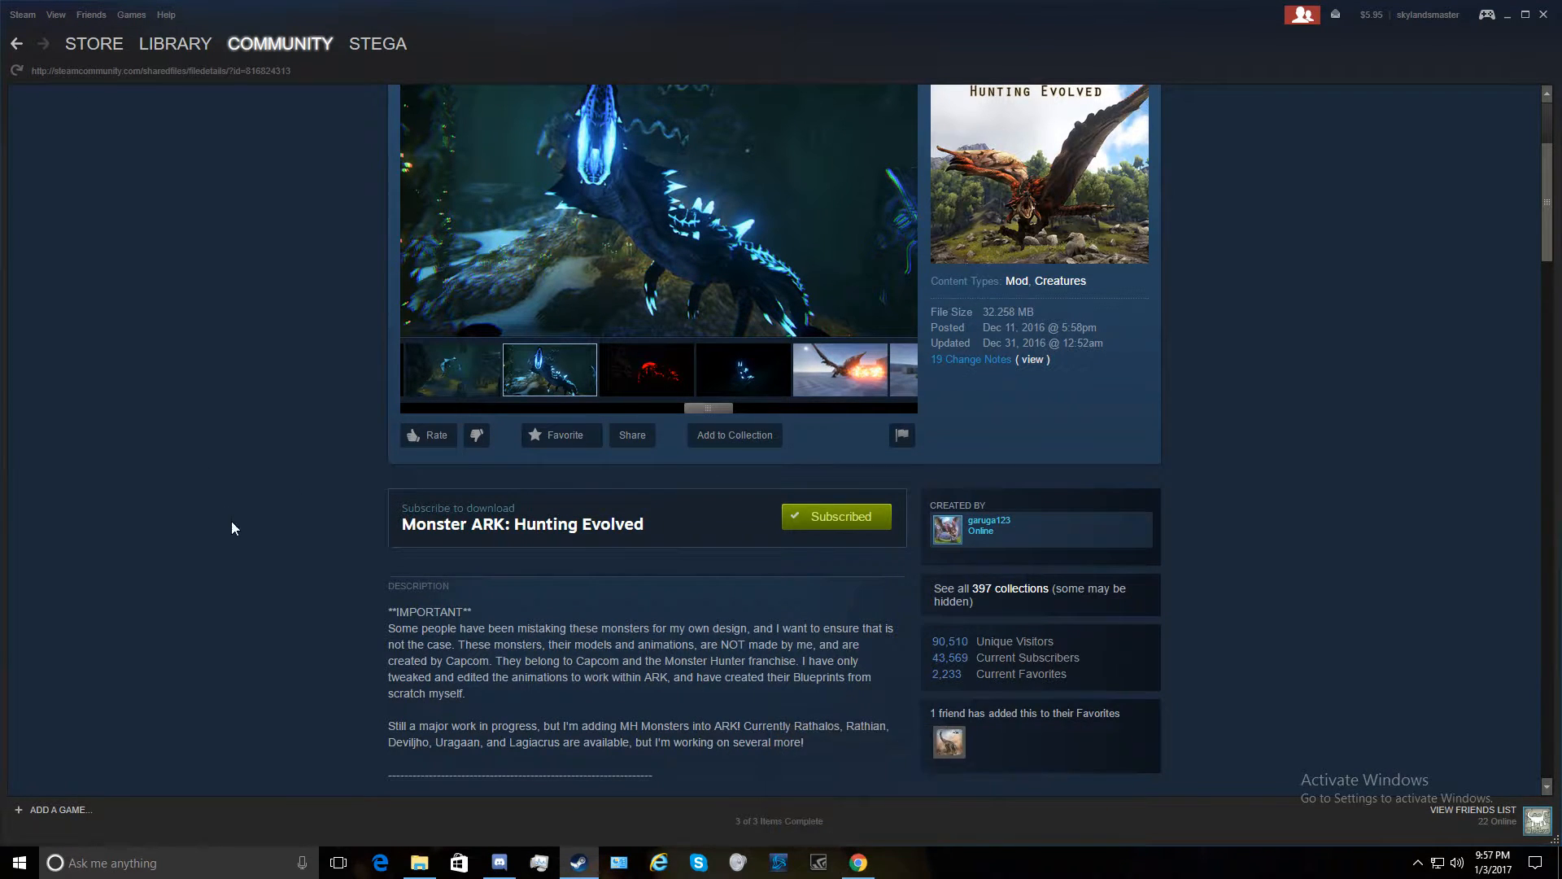
Browse the local files of ARK: Survival Evolved from its Steam library properties
left_click(176, 42)
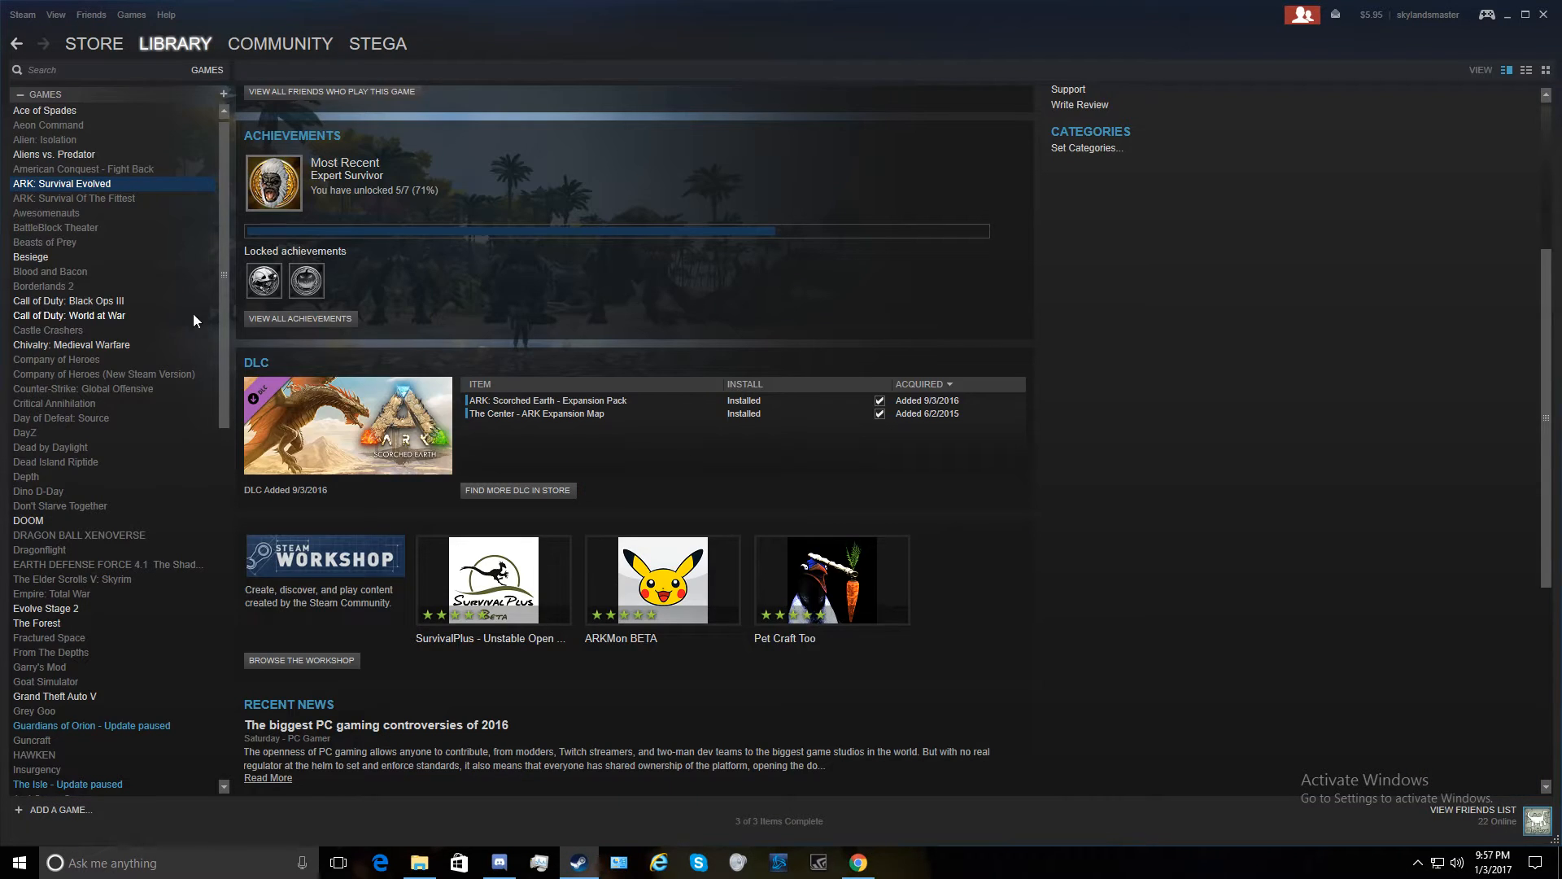
mouse_move(133, 186)
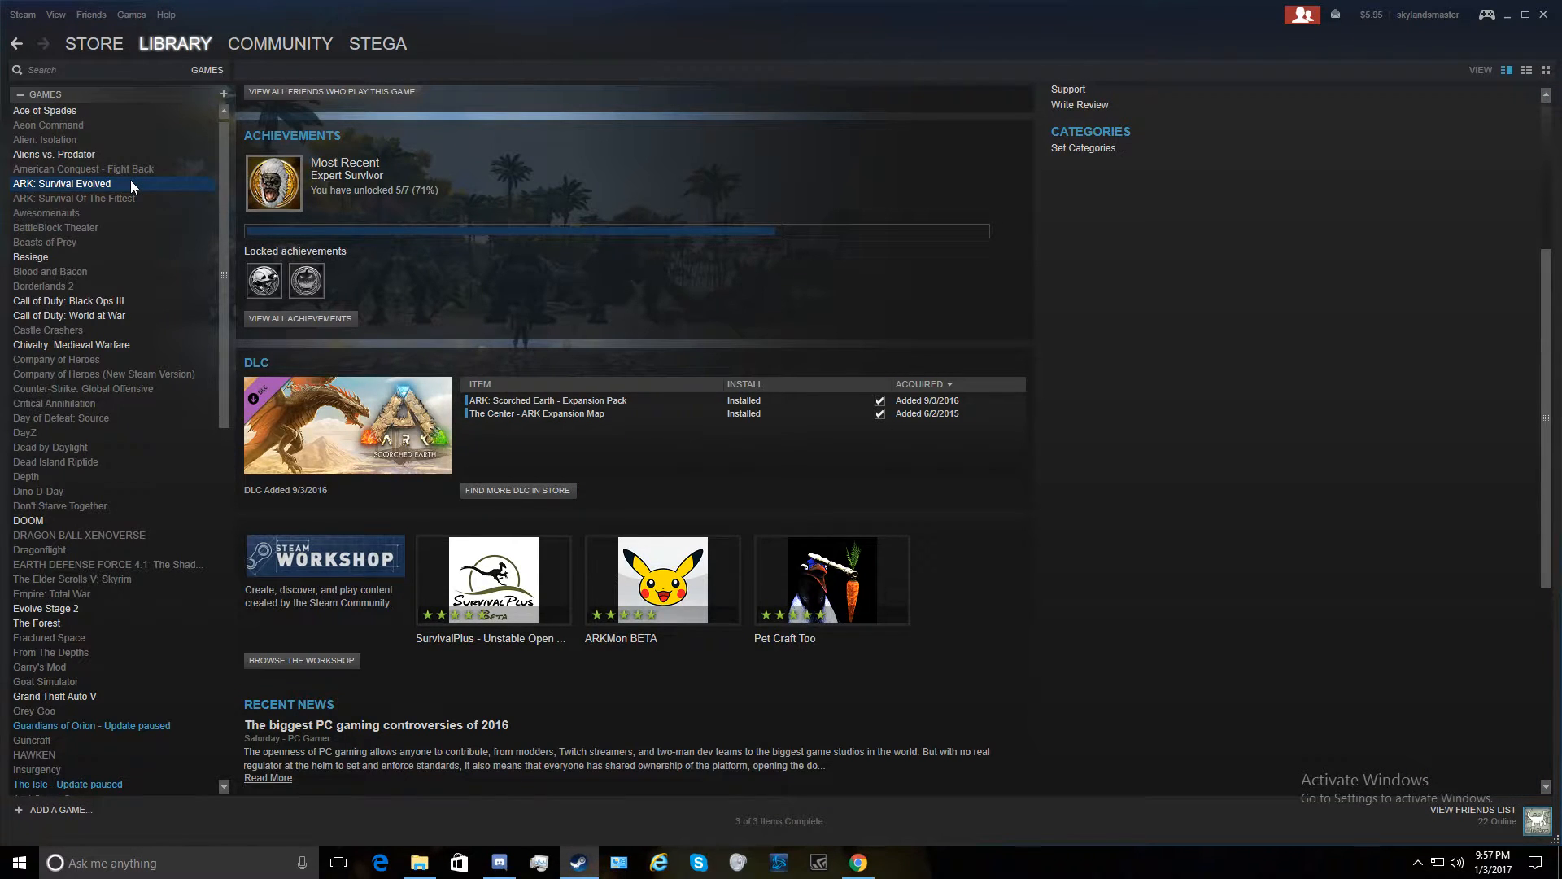
right_click(62, 183)
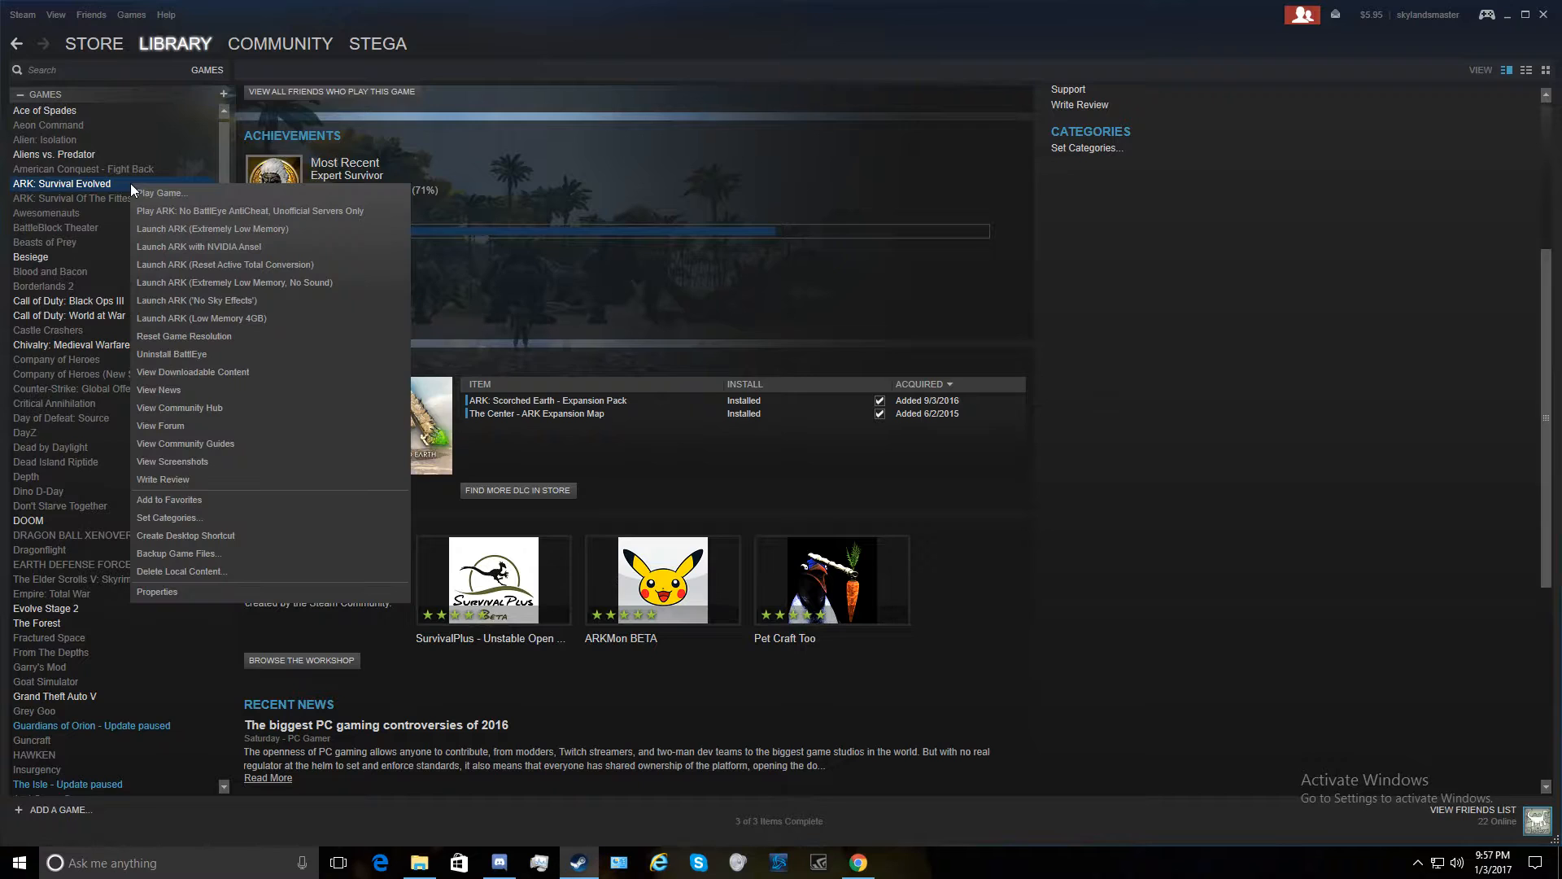
left_click(185, 597)
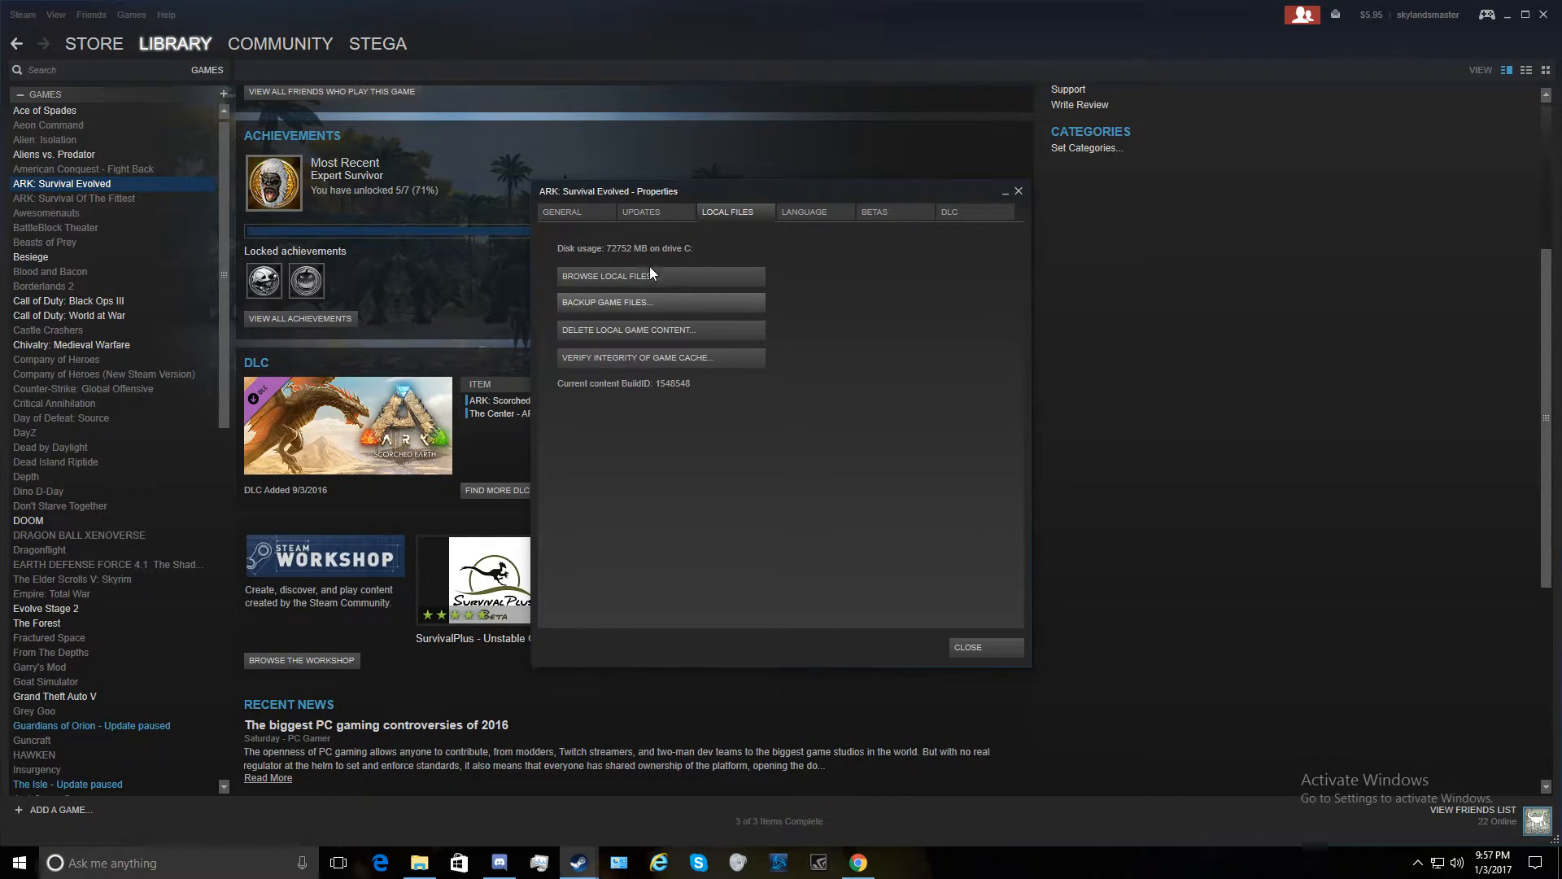
left_click(633, 277)
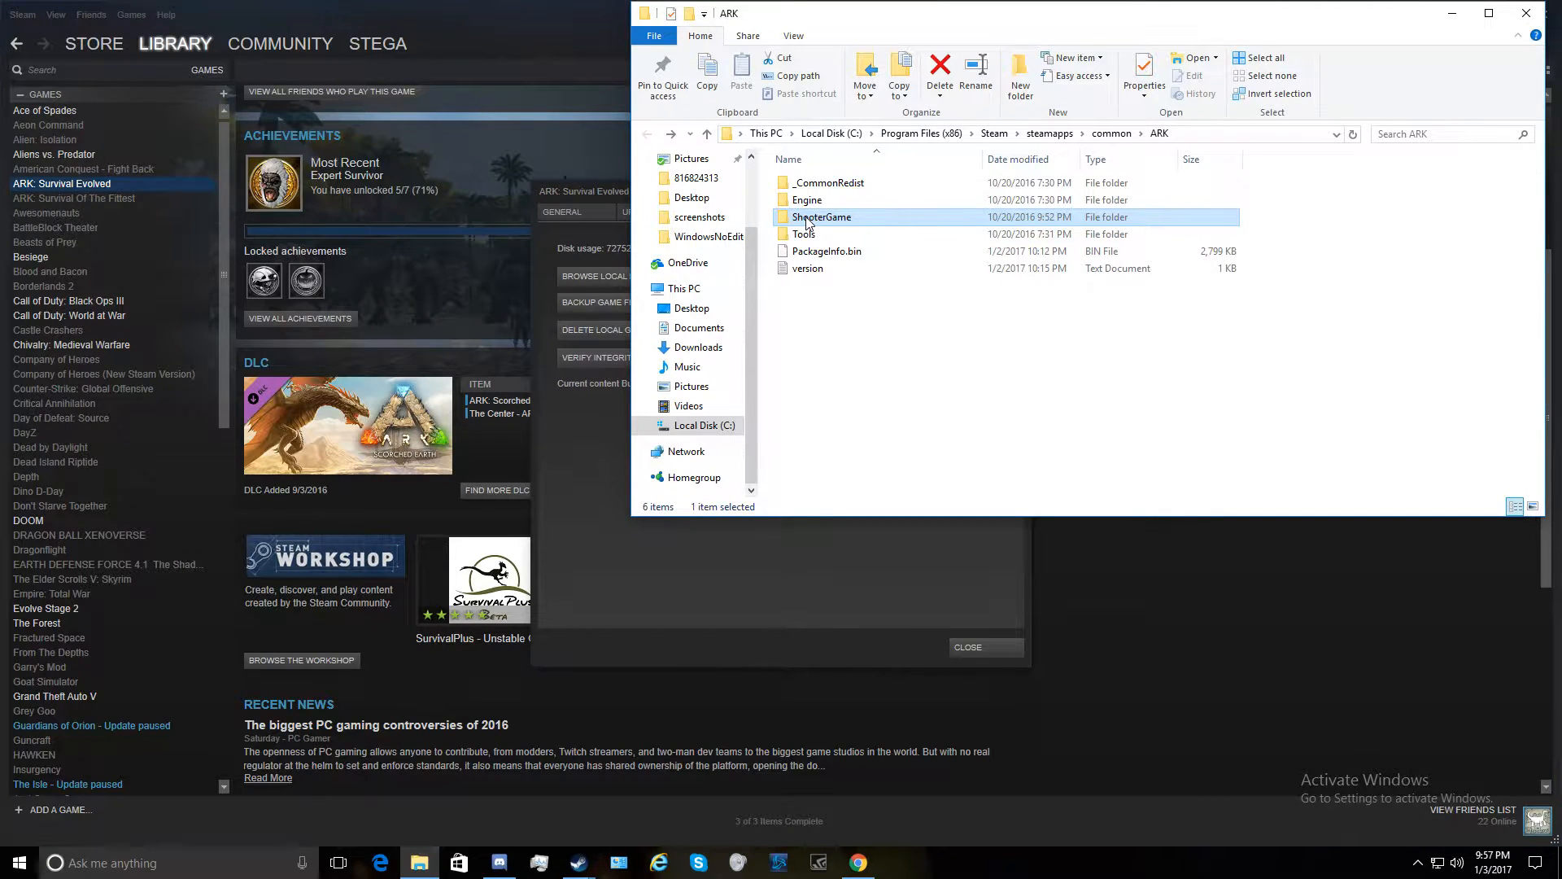
Navigate ShooterGame > Saved > Config into the WindowsNoEditor folder
double_click(821, 217)
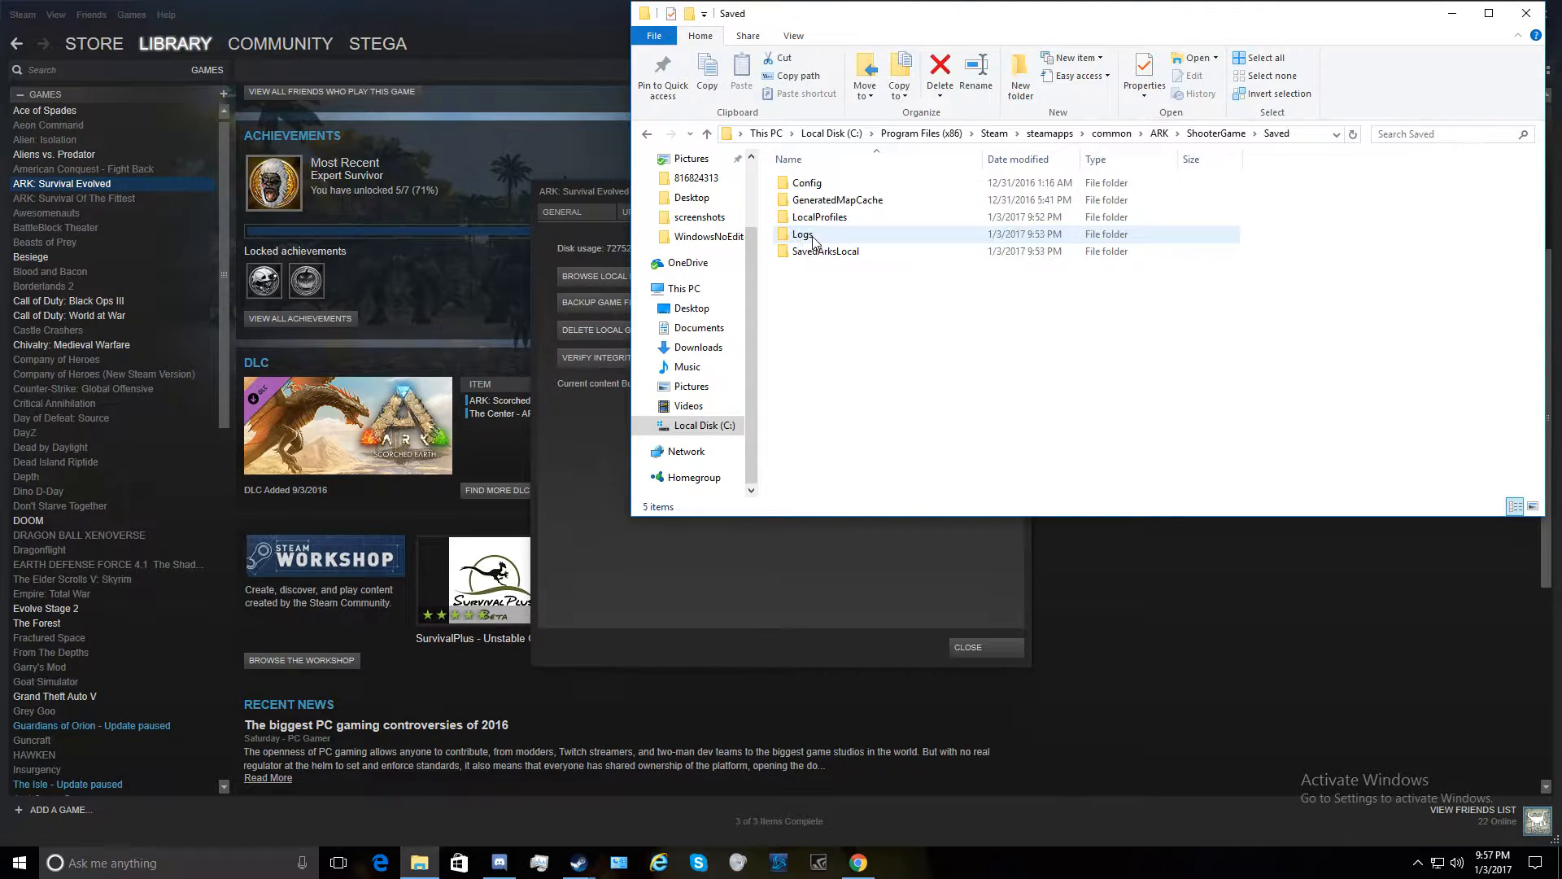
double_click(807, 182)
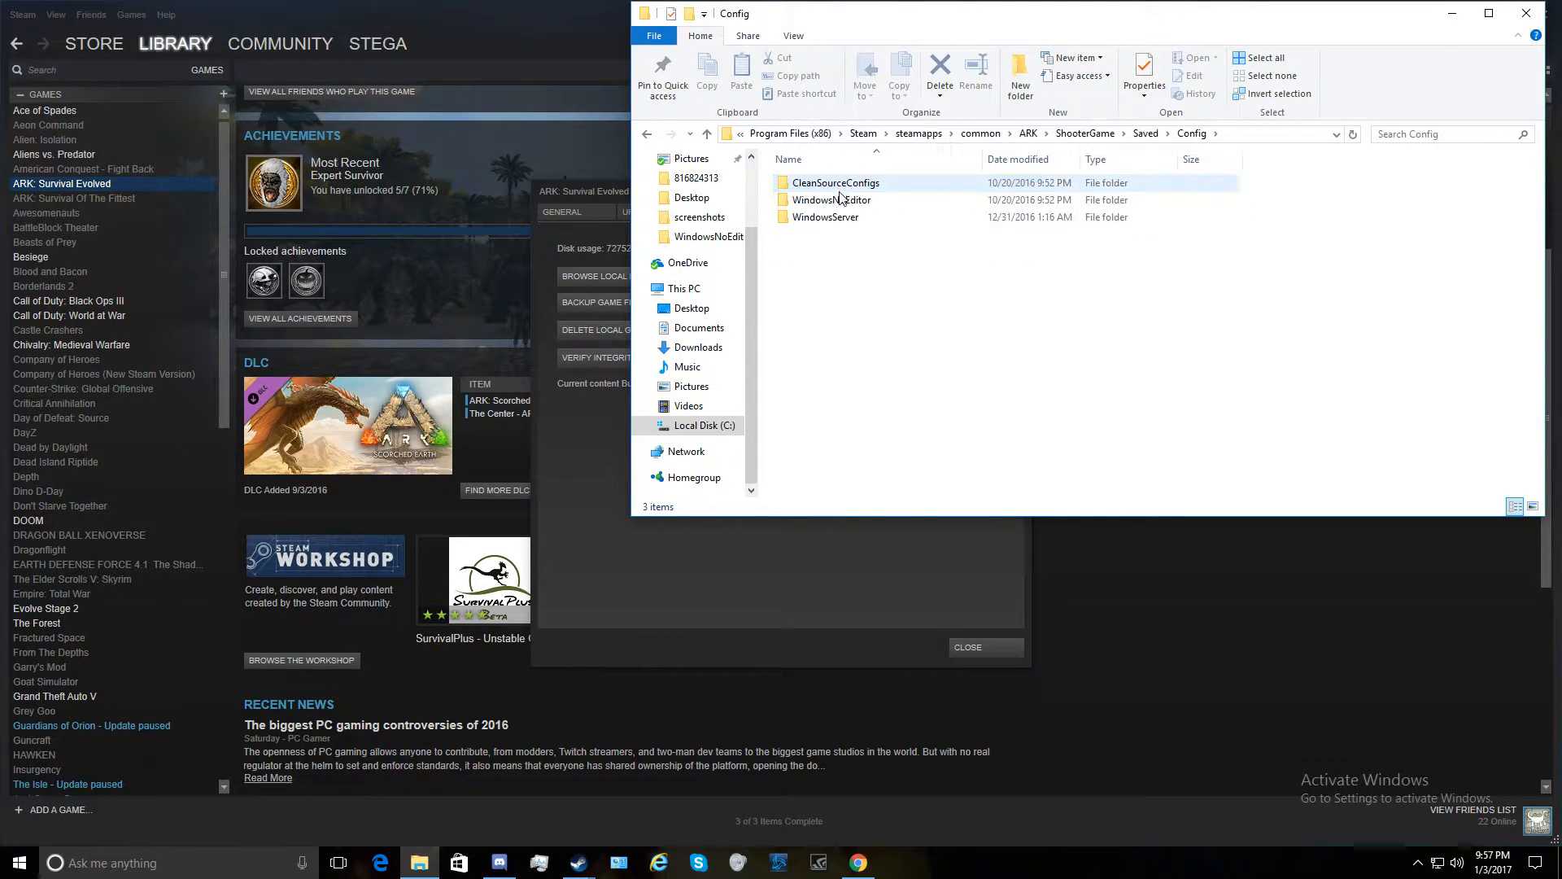
double_click(833, 199)
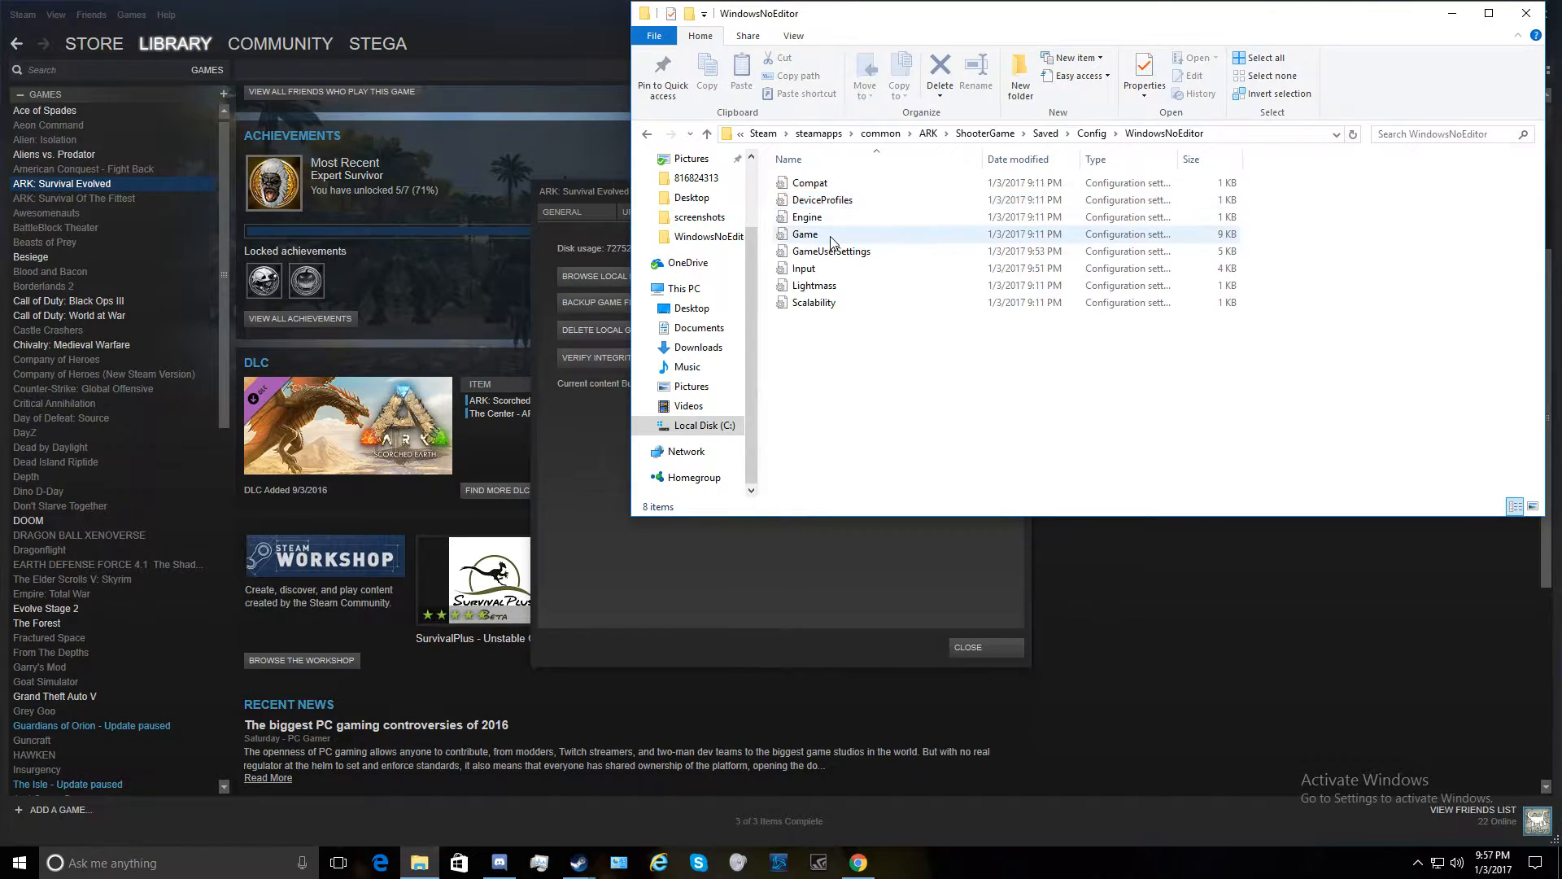
View the Game config file in Notepad with its ConfigAddNPCSpawnEntriesContainer lines selected
double_click(804, 234)
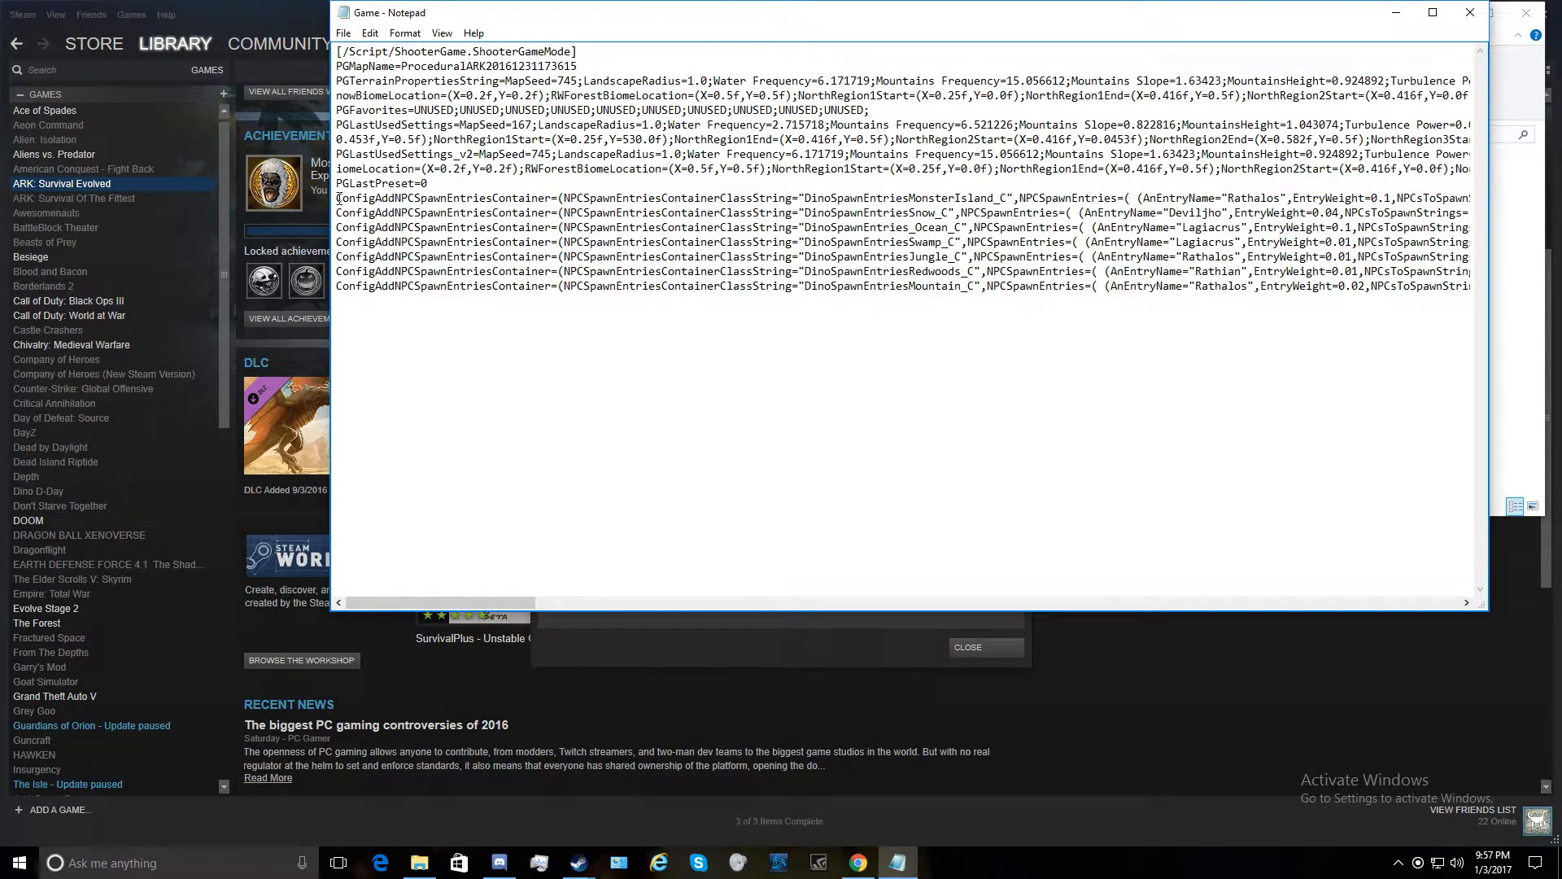
left_click_drag(337, 197, 682, 272)
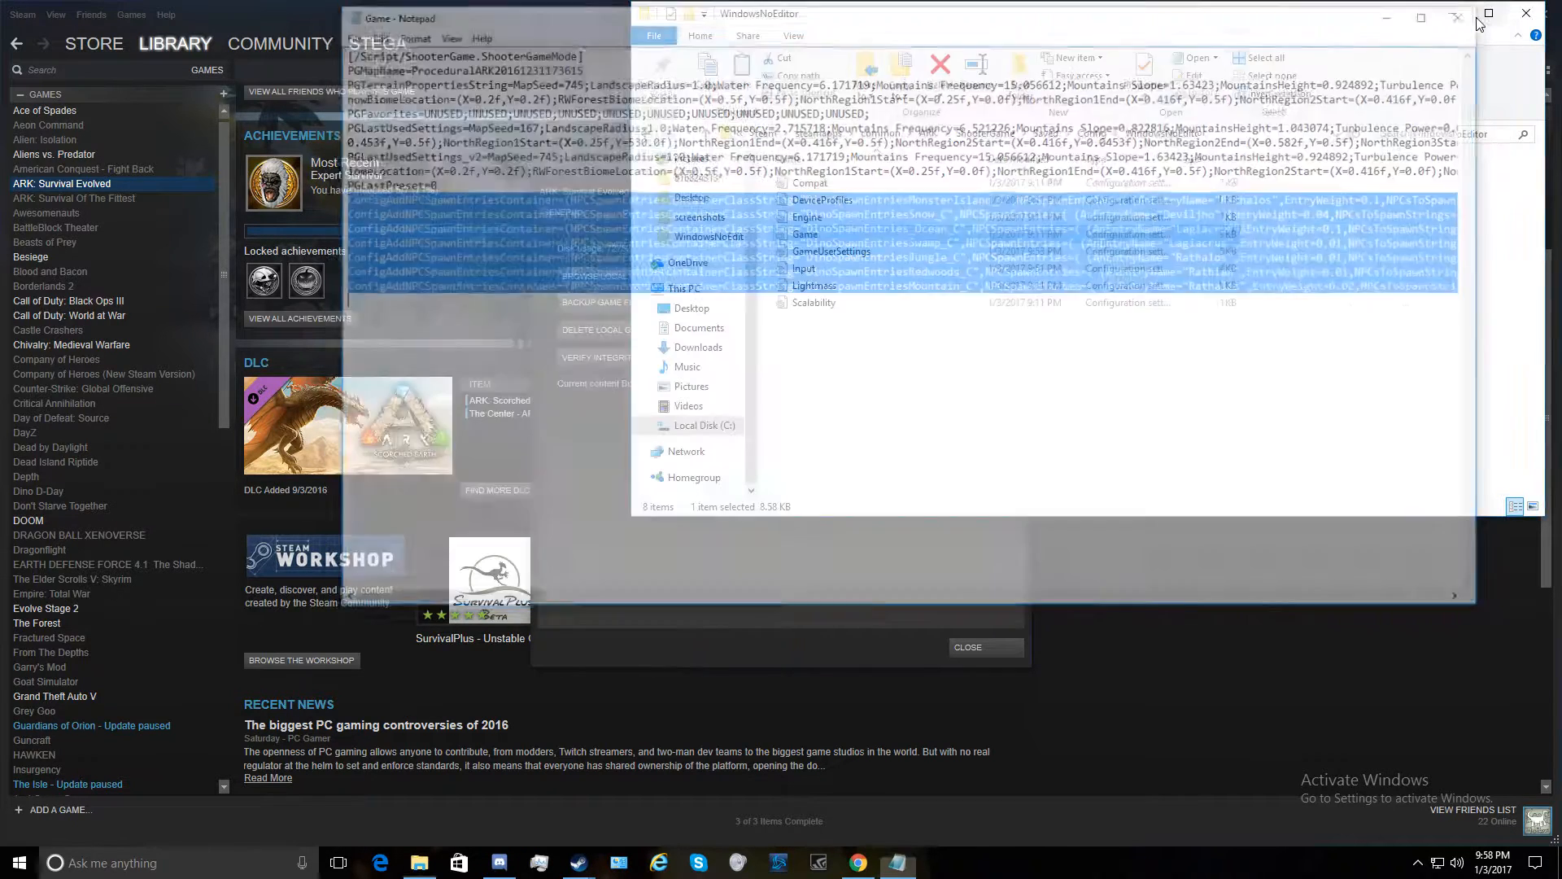
Re-enter ShooterGame's WindowsNoEditor folder and reopen the Game config file in Notepad
left_click(654, 134)
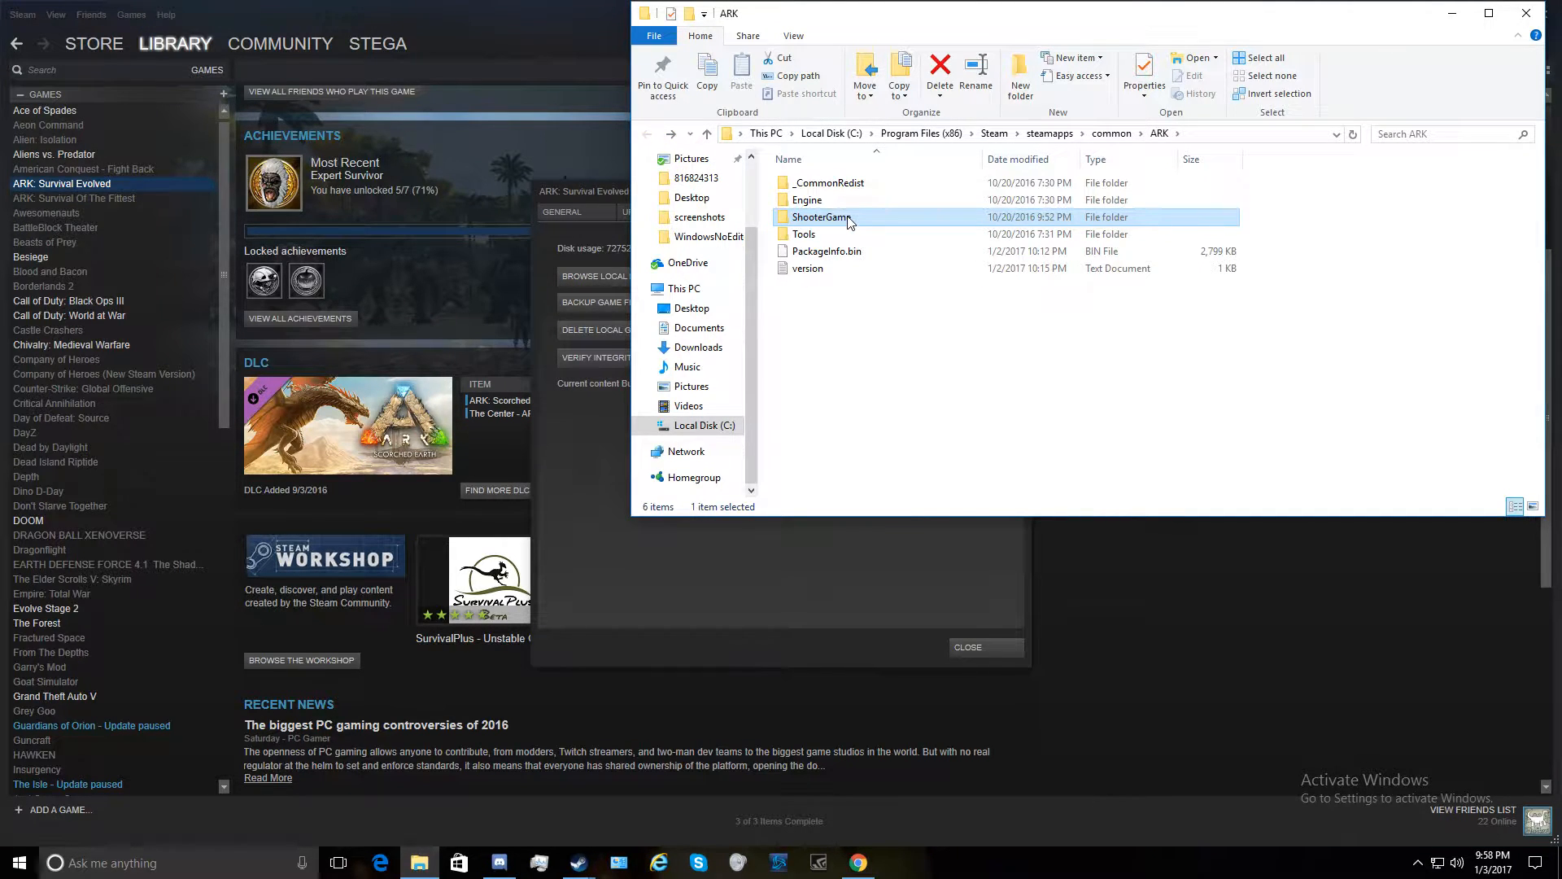
double_click(819, 218)
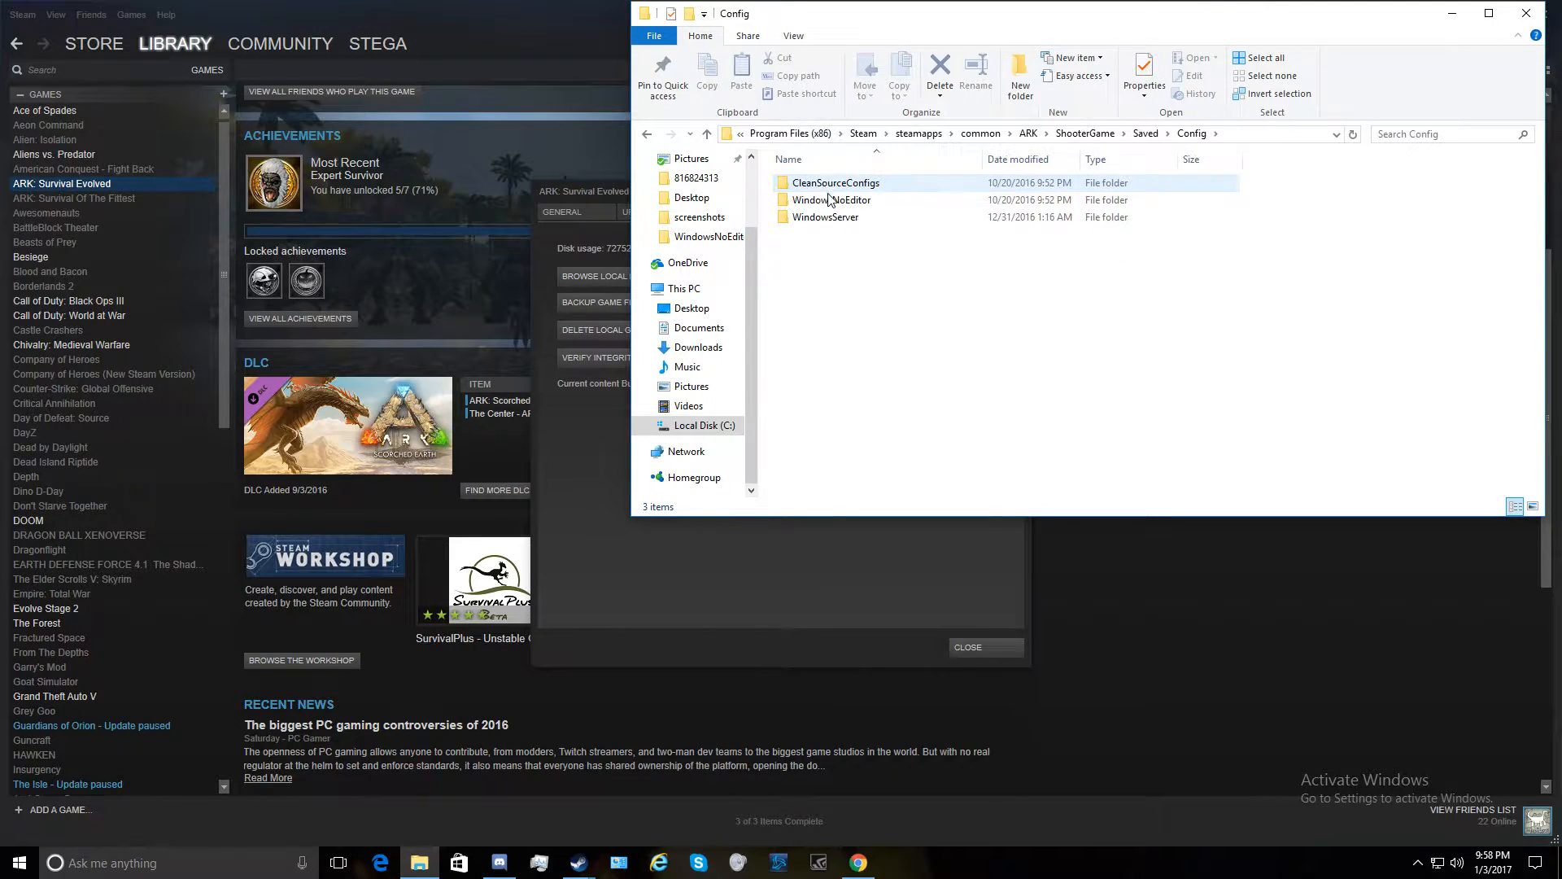
mouse_move(839, 202)
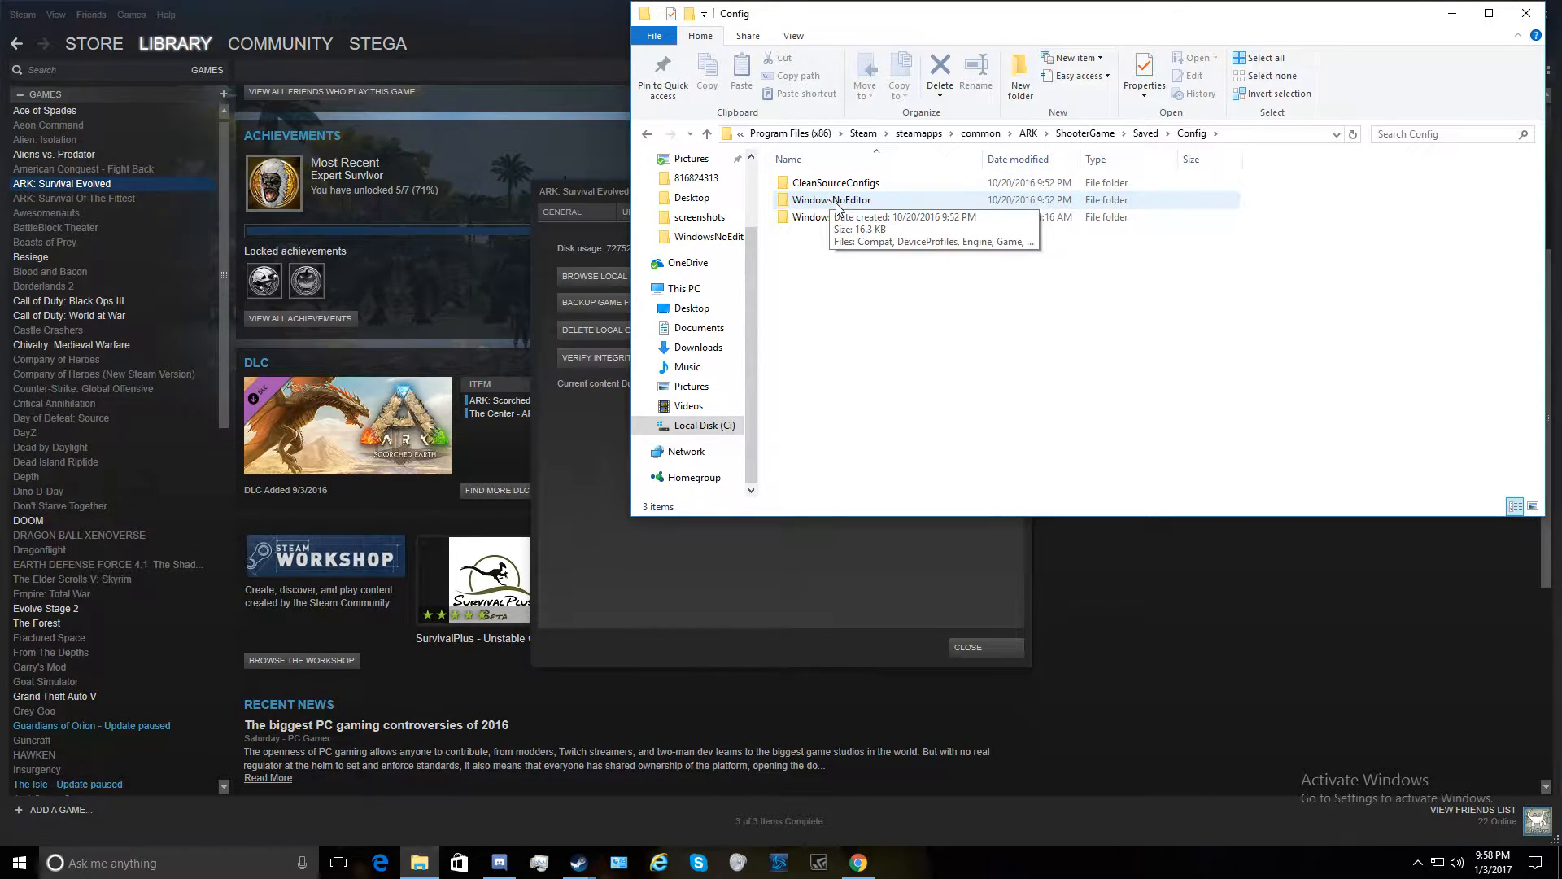
double_click(832, 200)
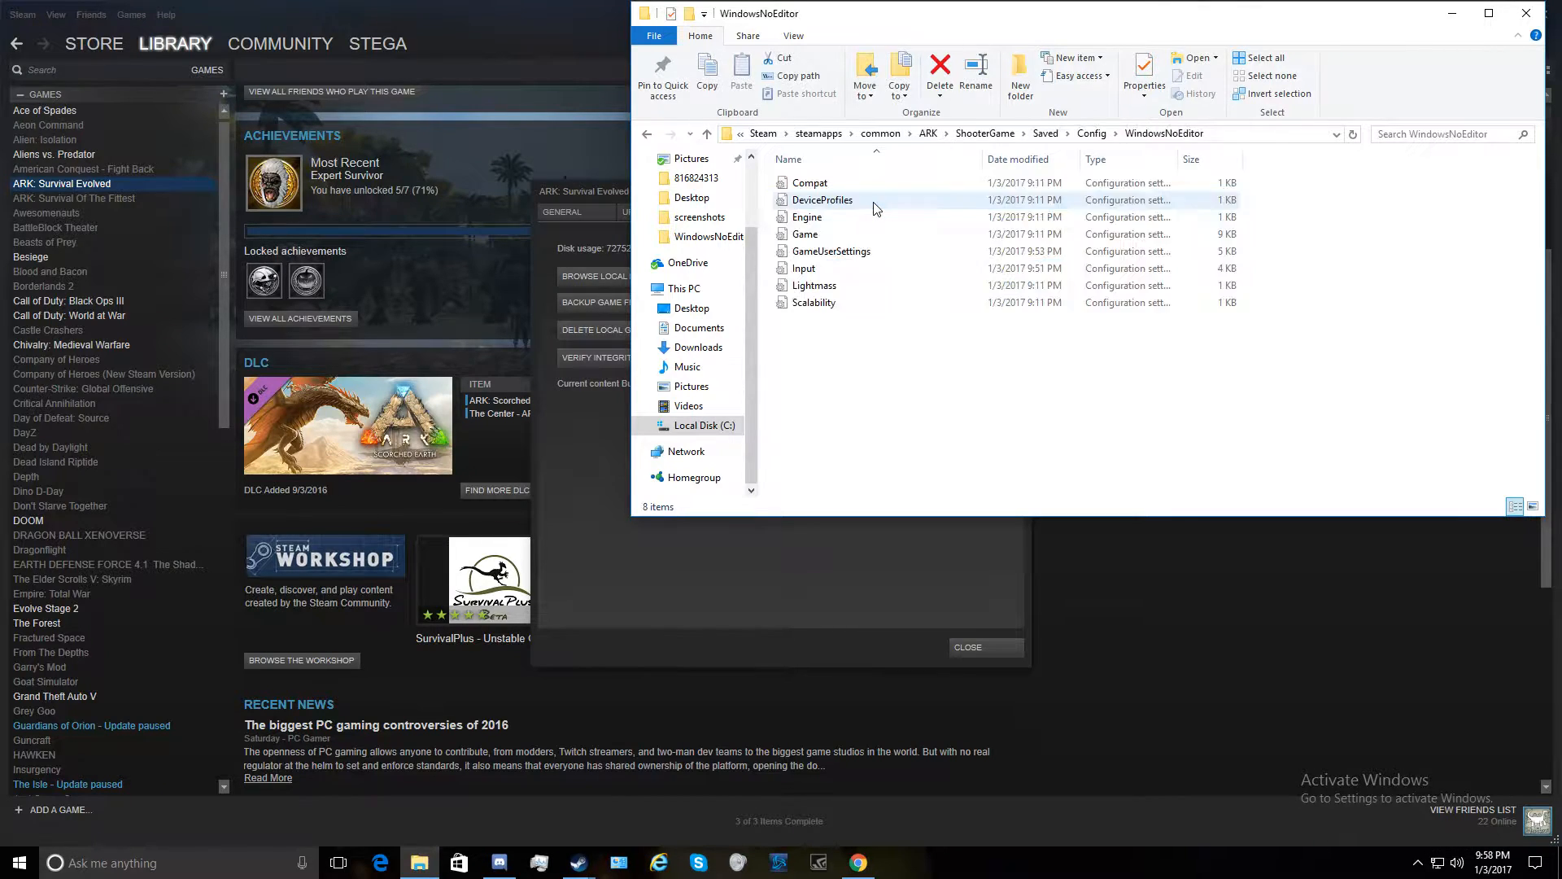
double_click(804, 235)
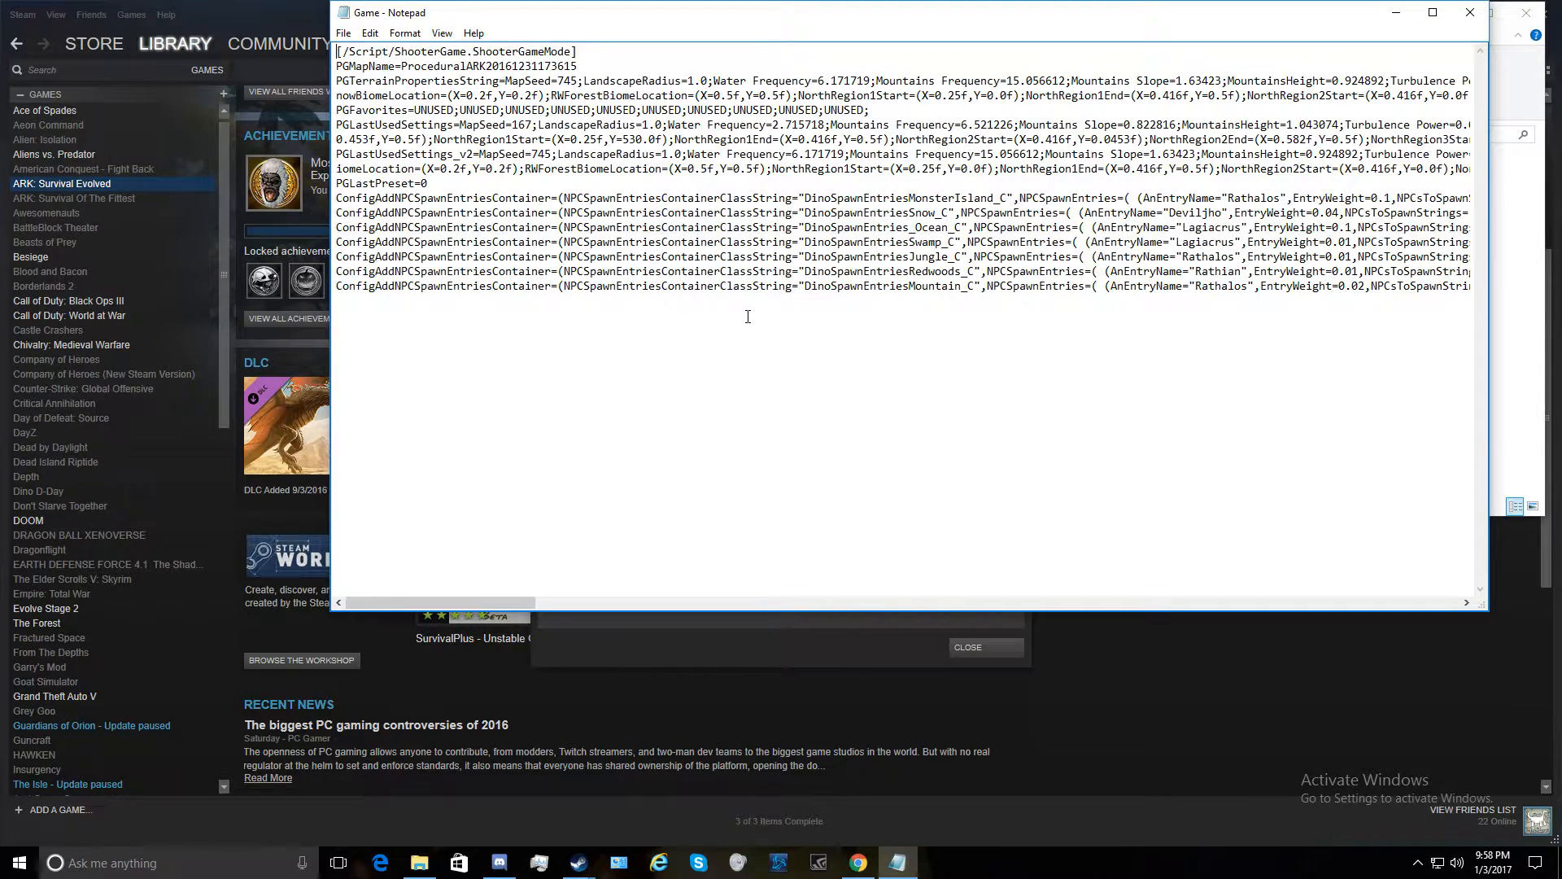
mouse_move(737, 306)
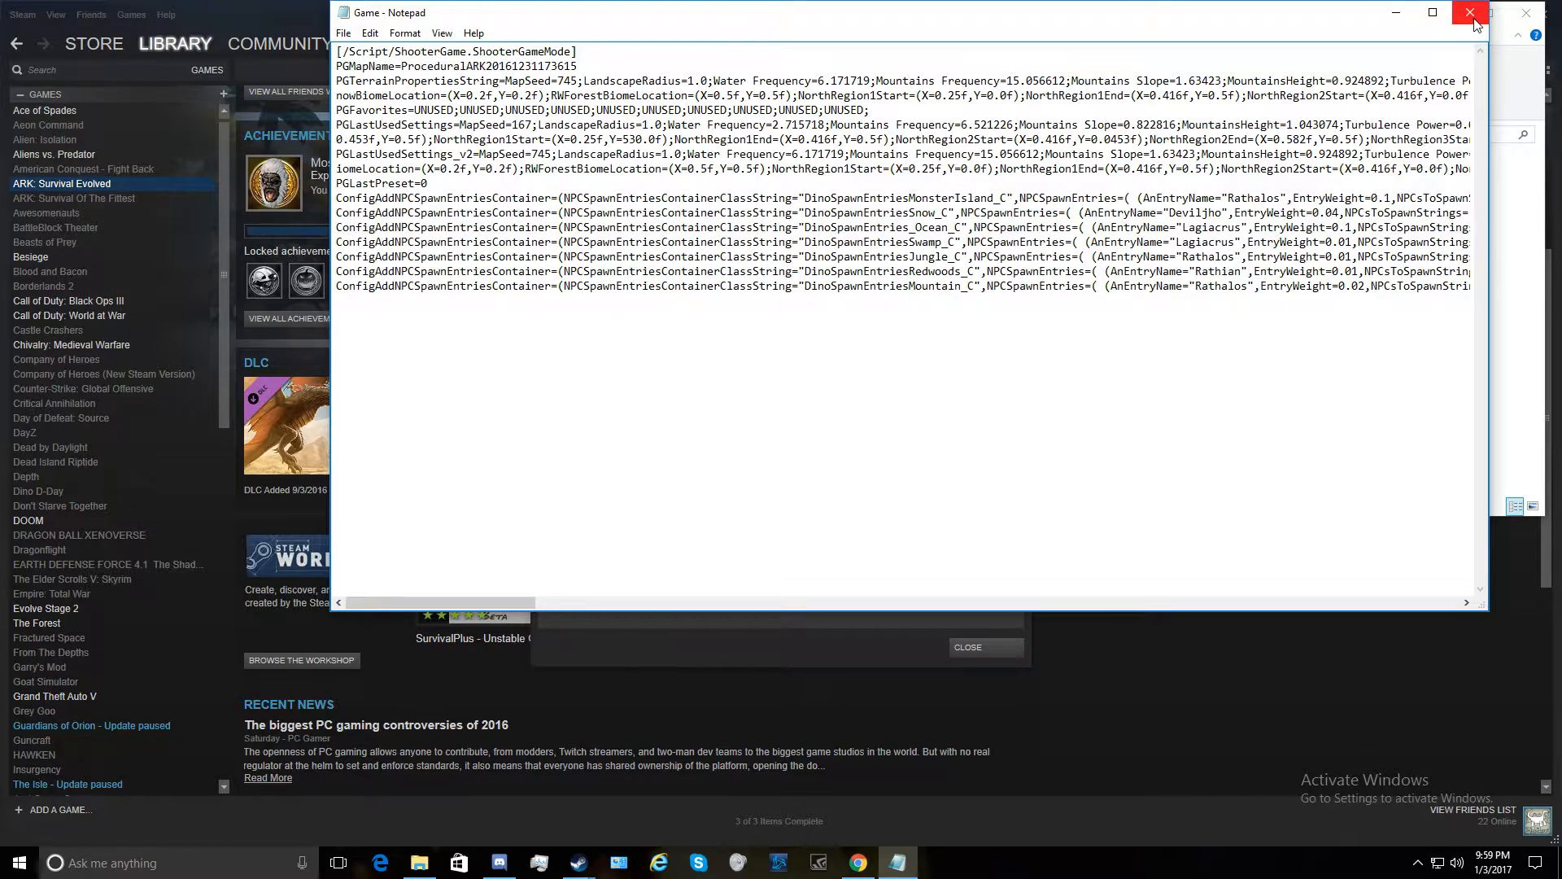
Skim the GameUserSettings file in Notepad, then bring the Game config file back up
left_click(1463, 13)
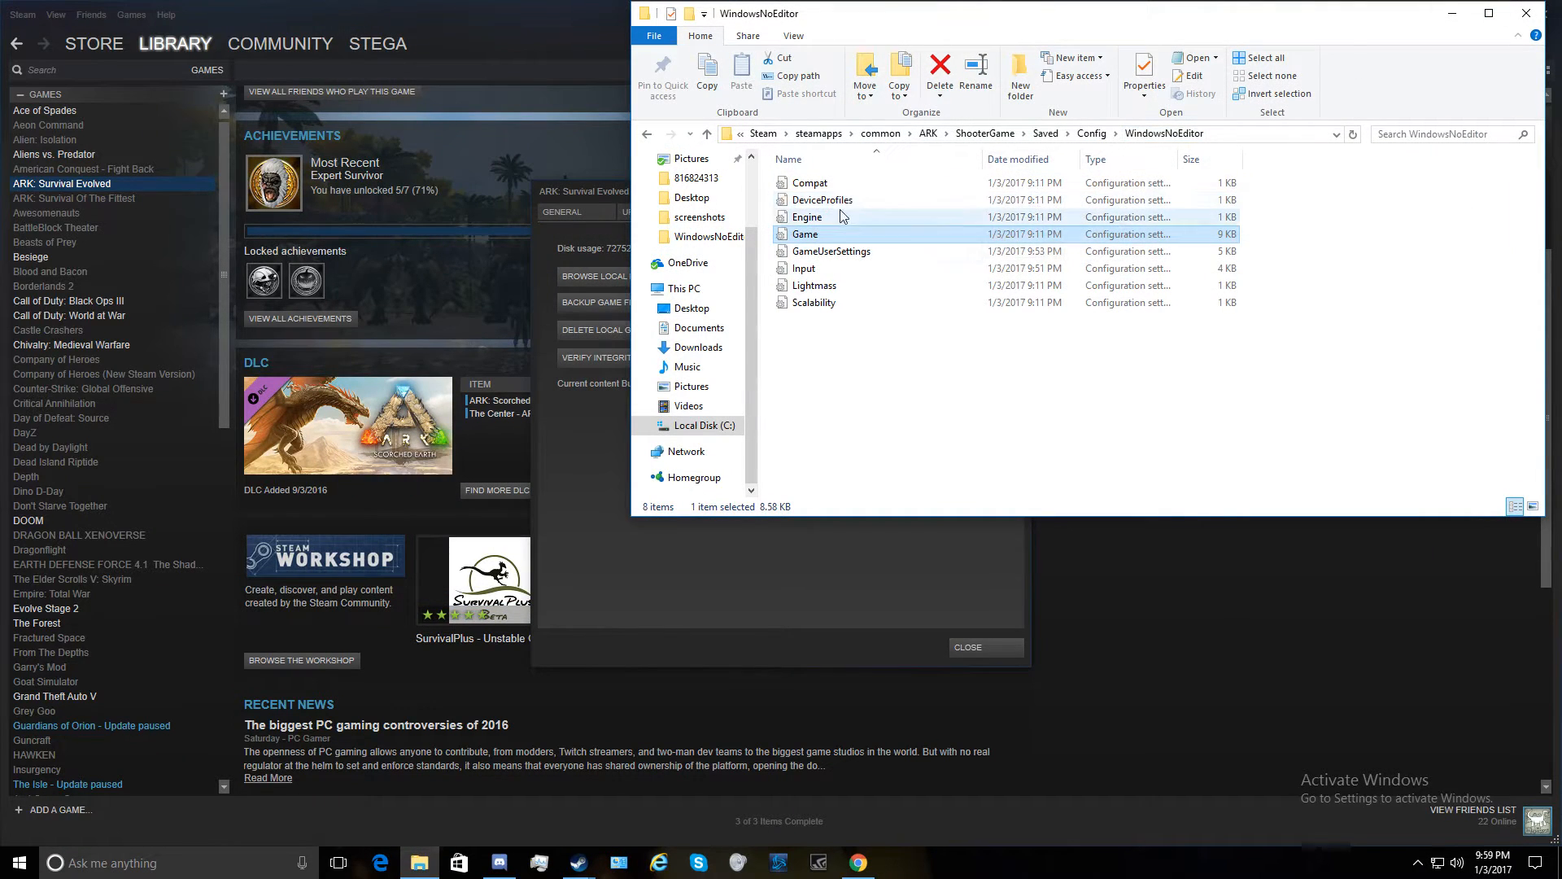
mouse_move(845, 257)
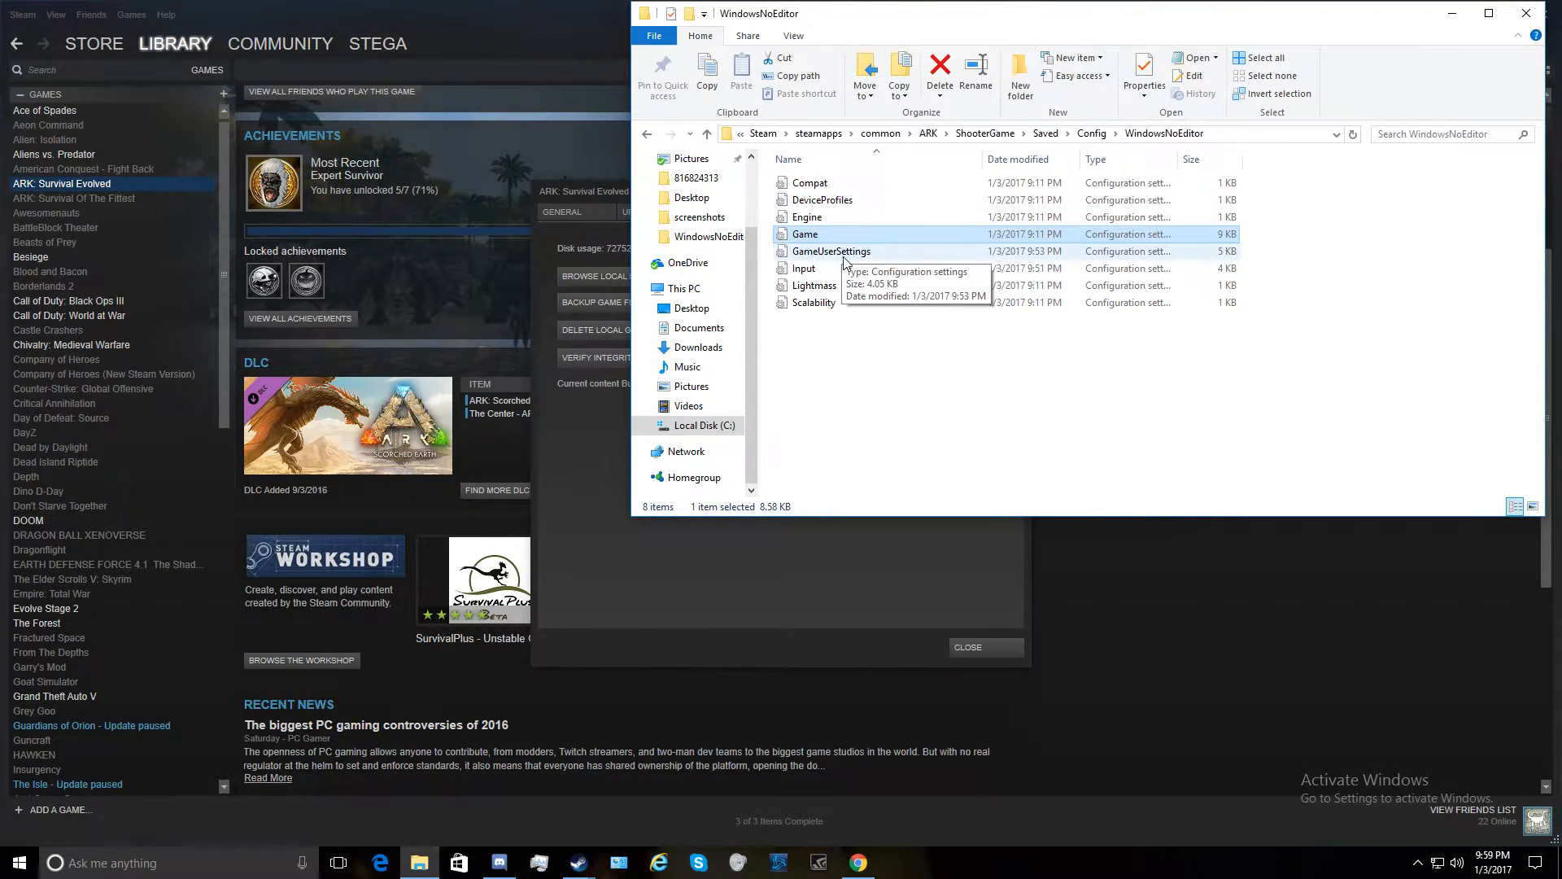
double_click(831, 250)
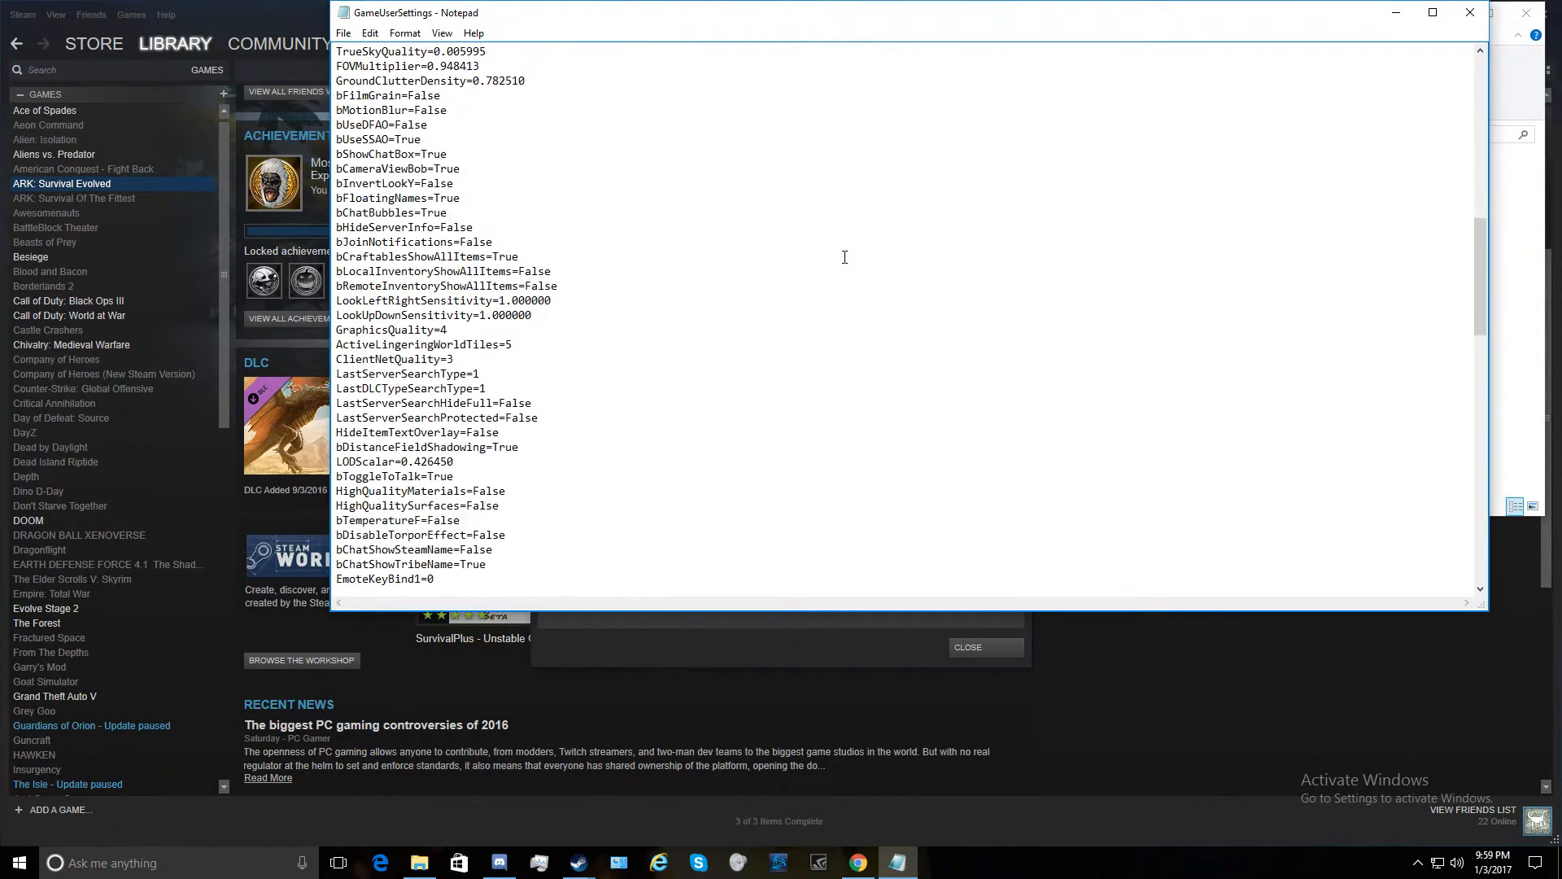
scroll("down", 3)
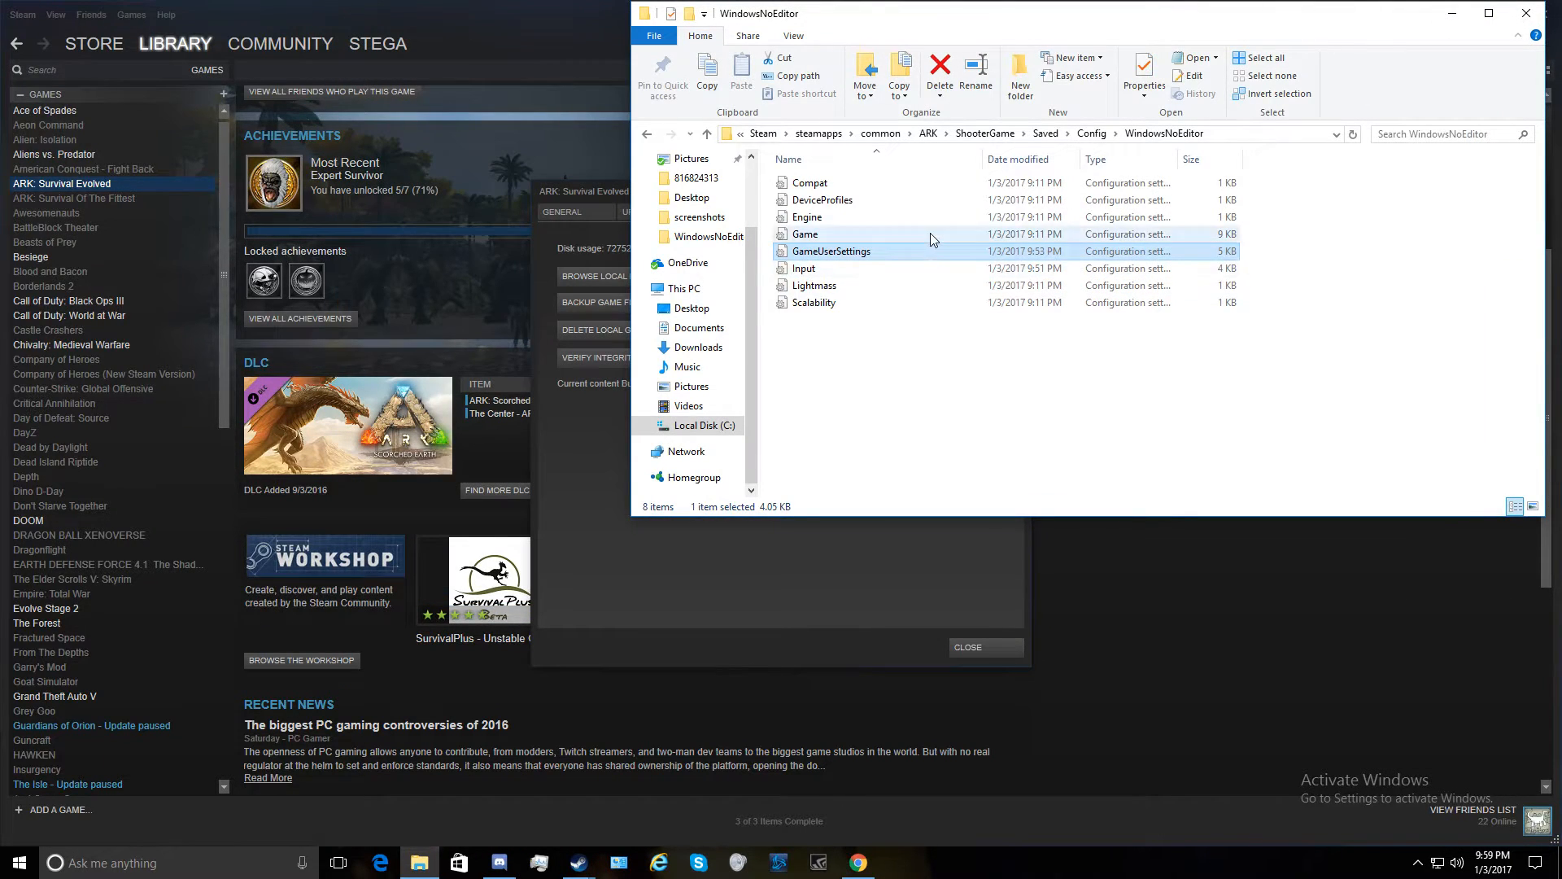
double_click(804, 234)
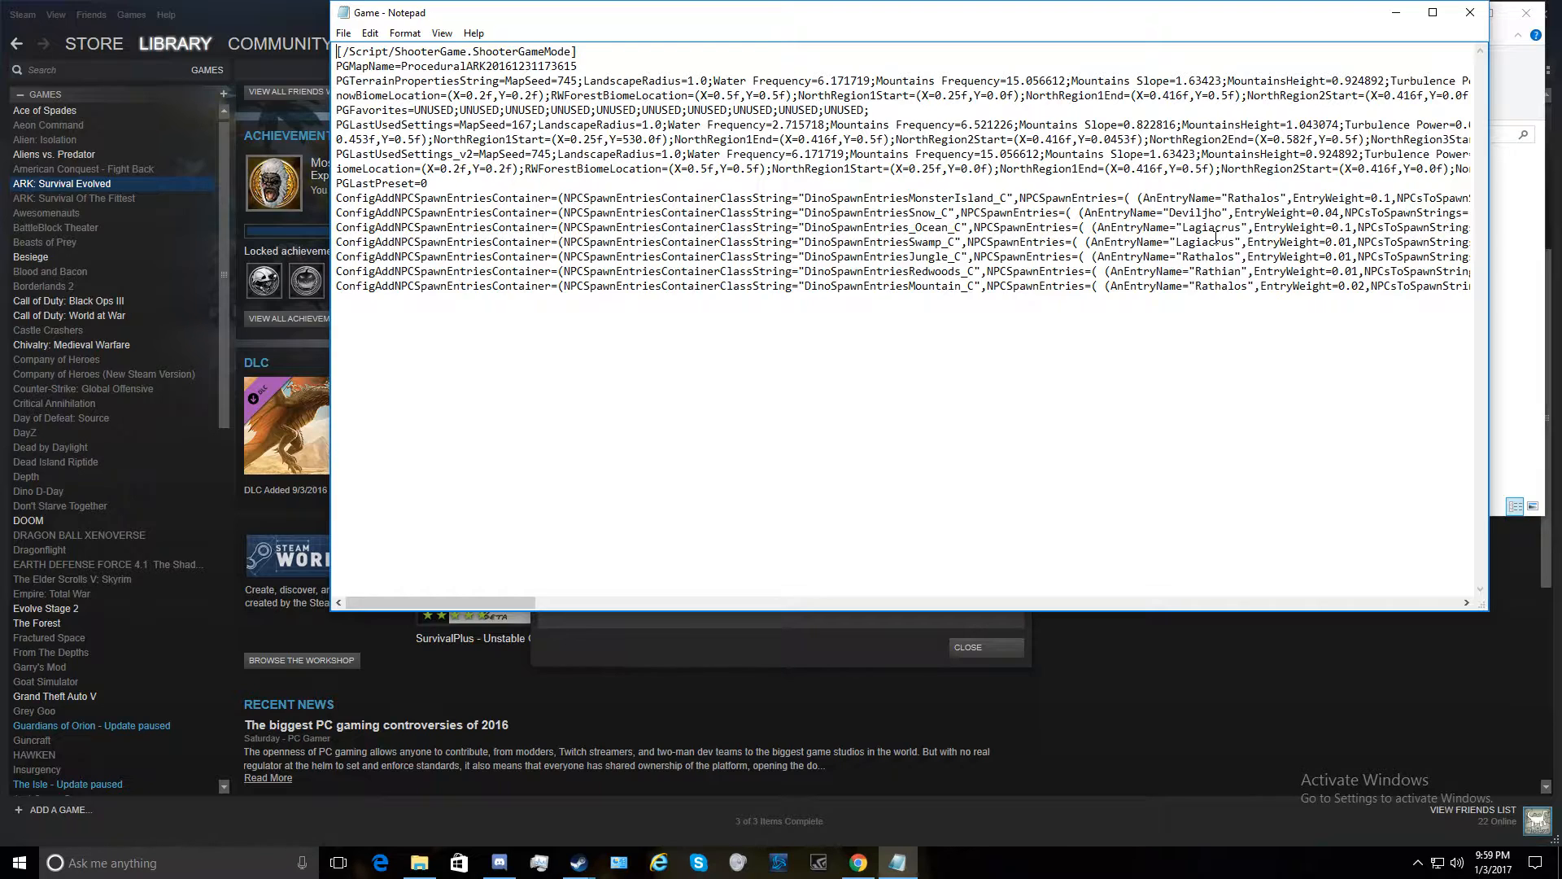
mouse_move(1397, 13)
type("p")
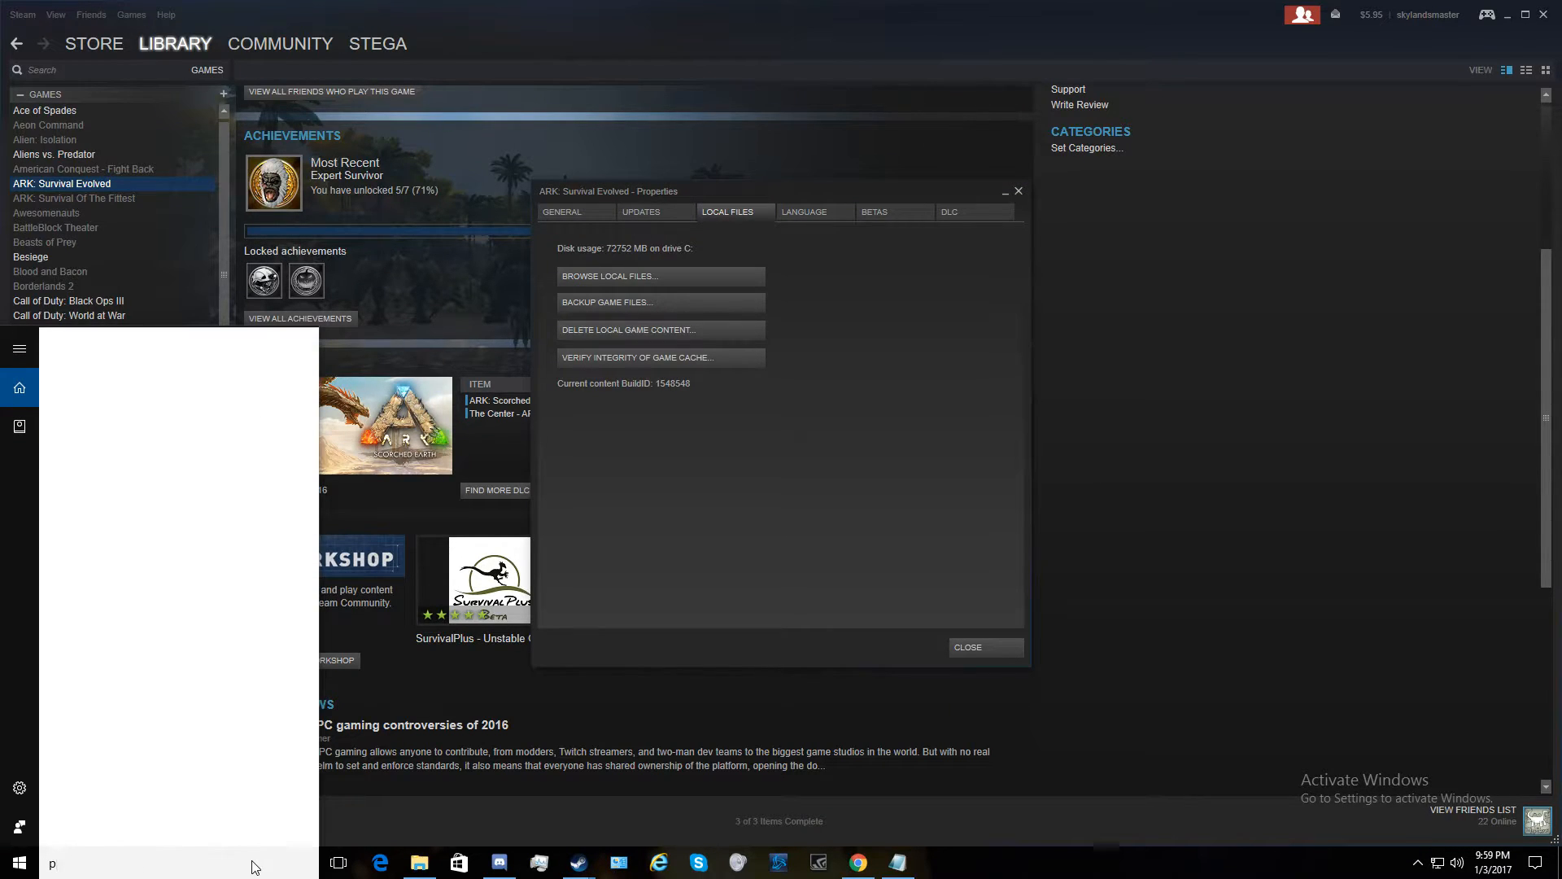
Launch Paint from Windows search and fill the canvas brown
type("aint")
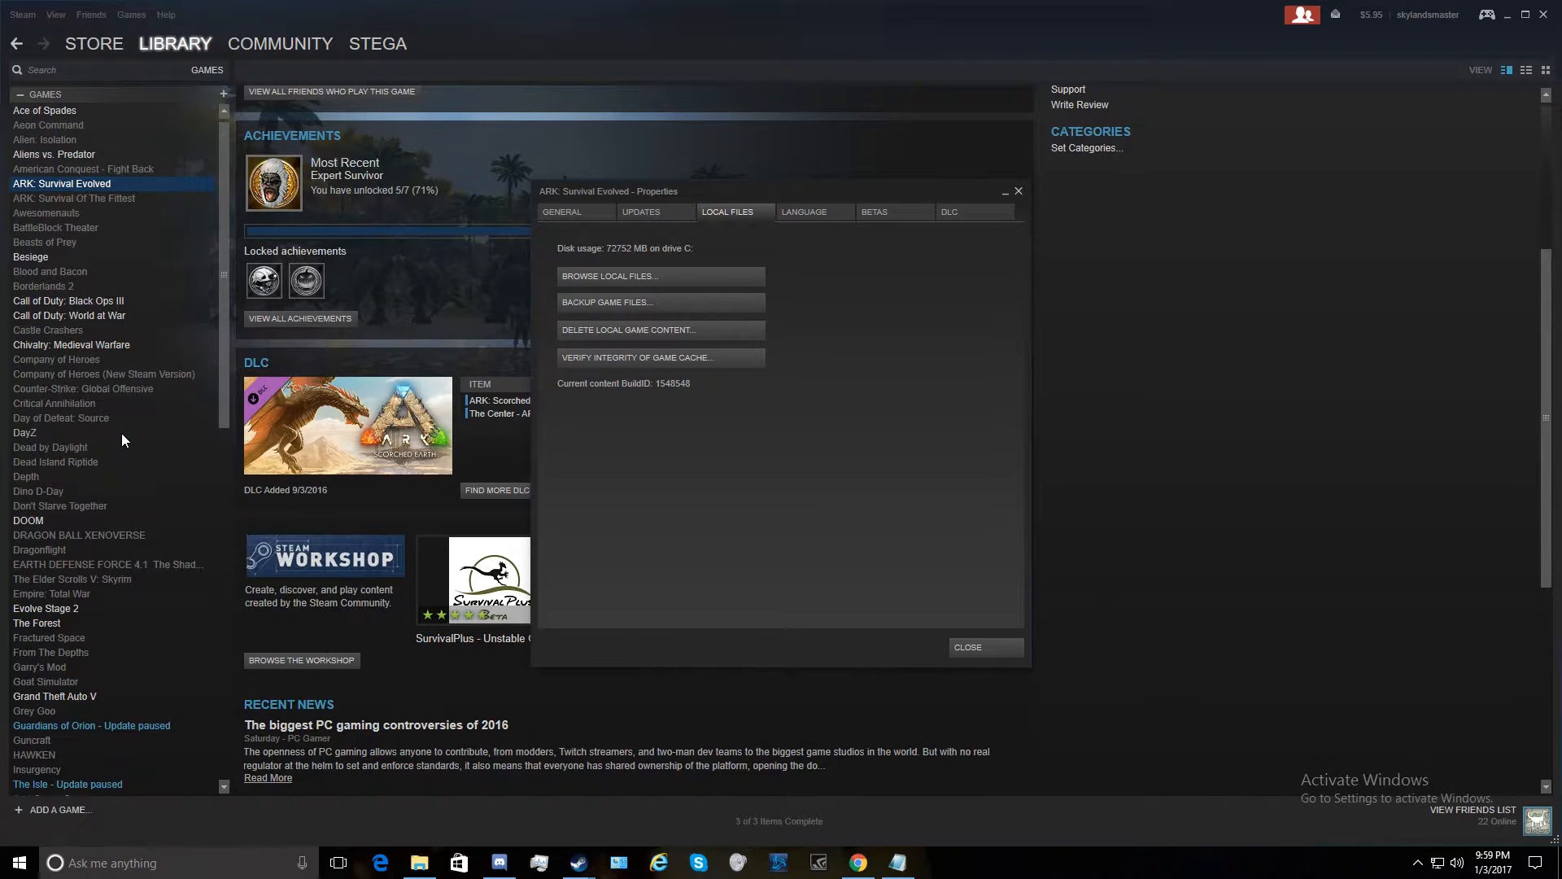
left_click(937, 862)
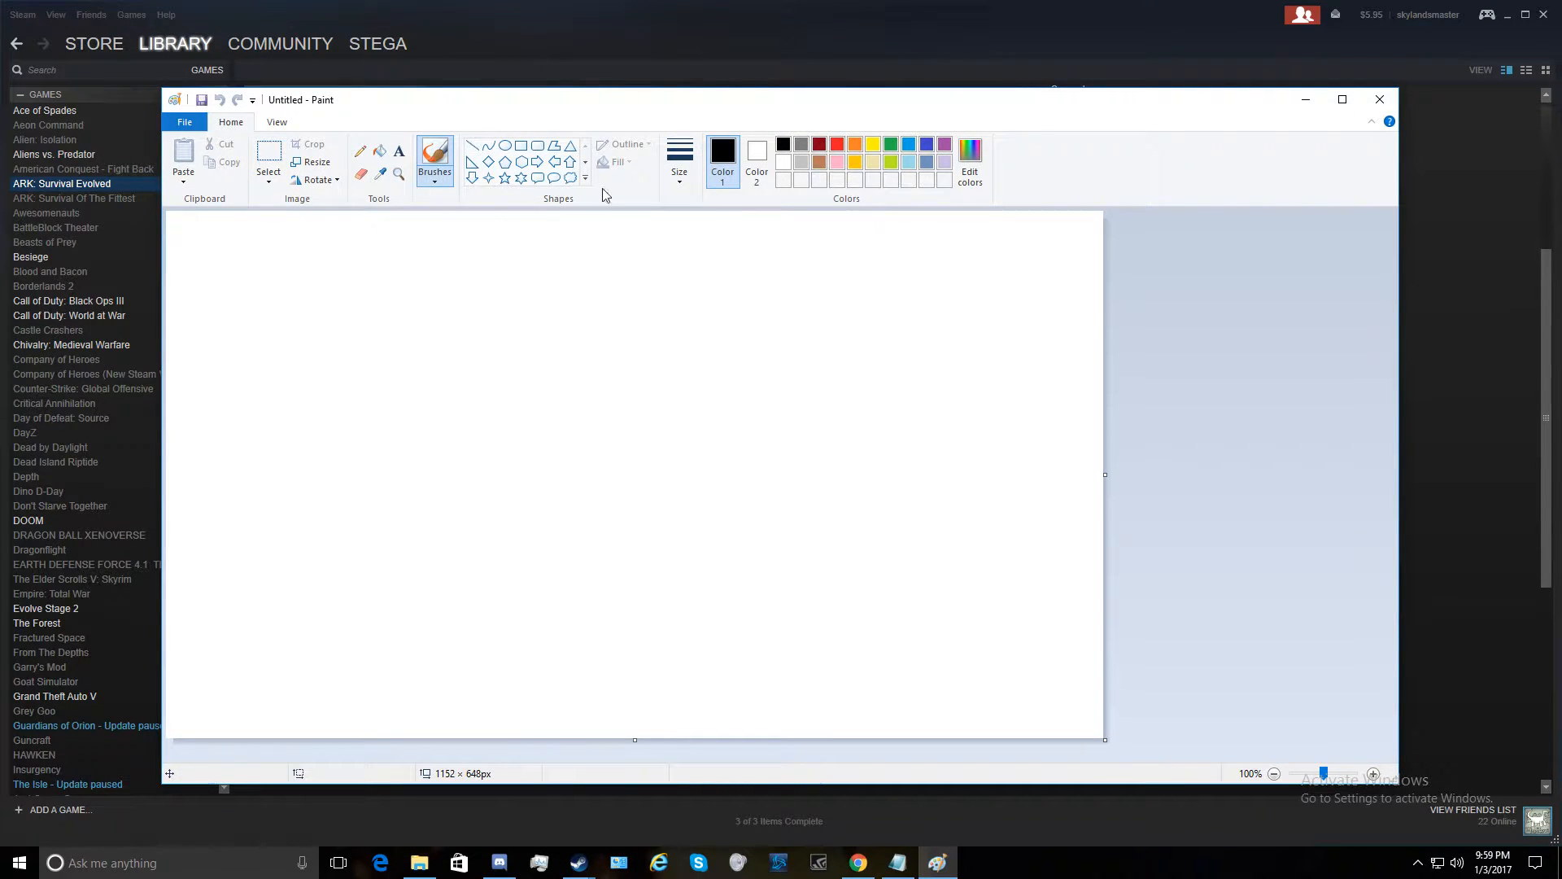
left_click(1342, 99)
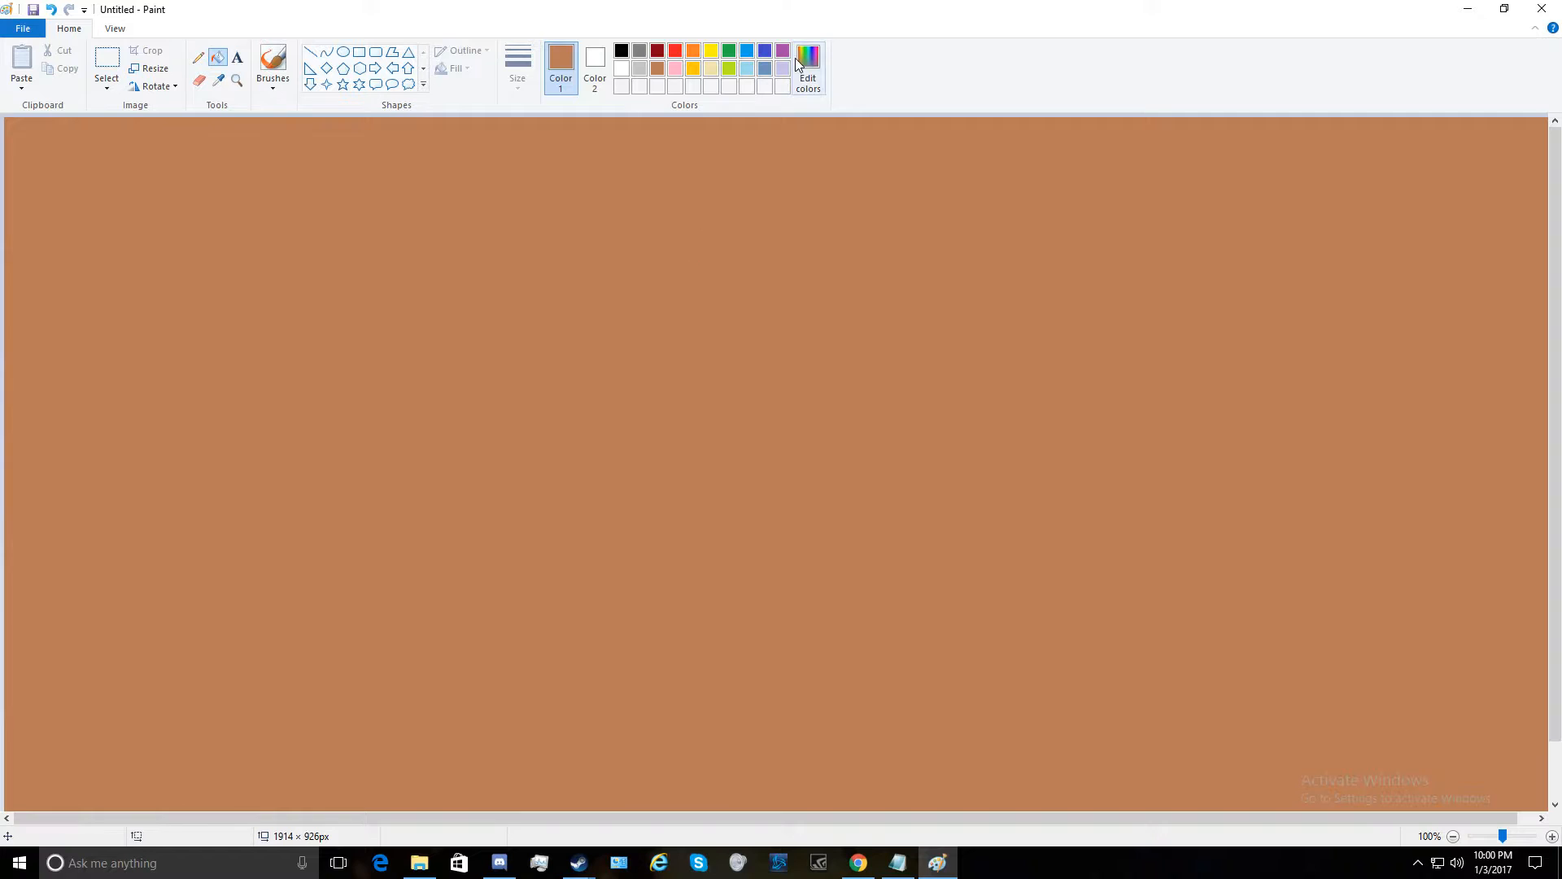
Darken the brown to a deeper shade via the Edit colors luminance slider
left_click(808, 56)
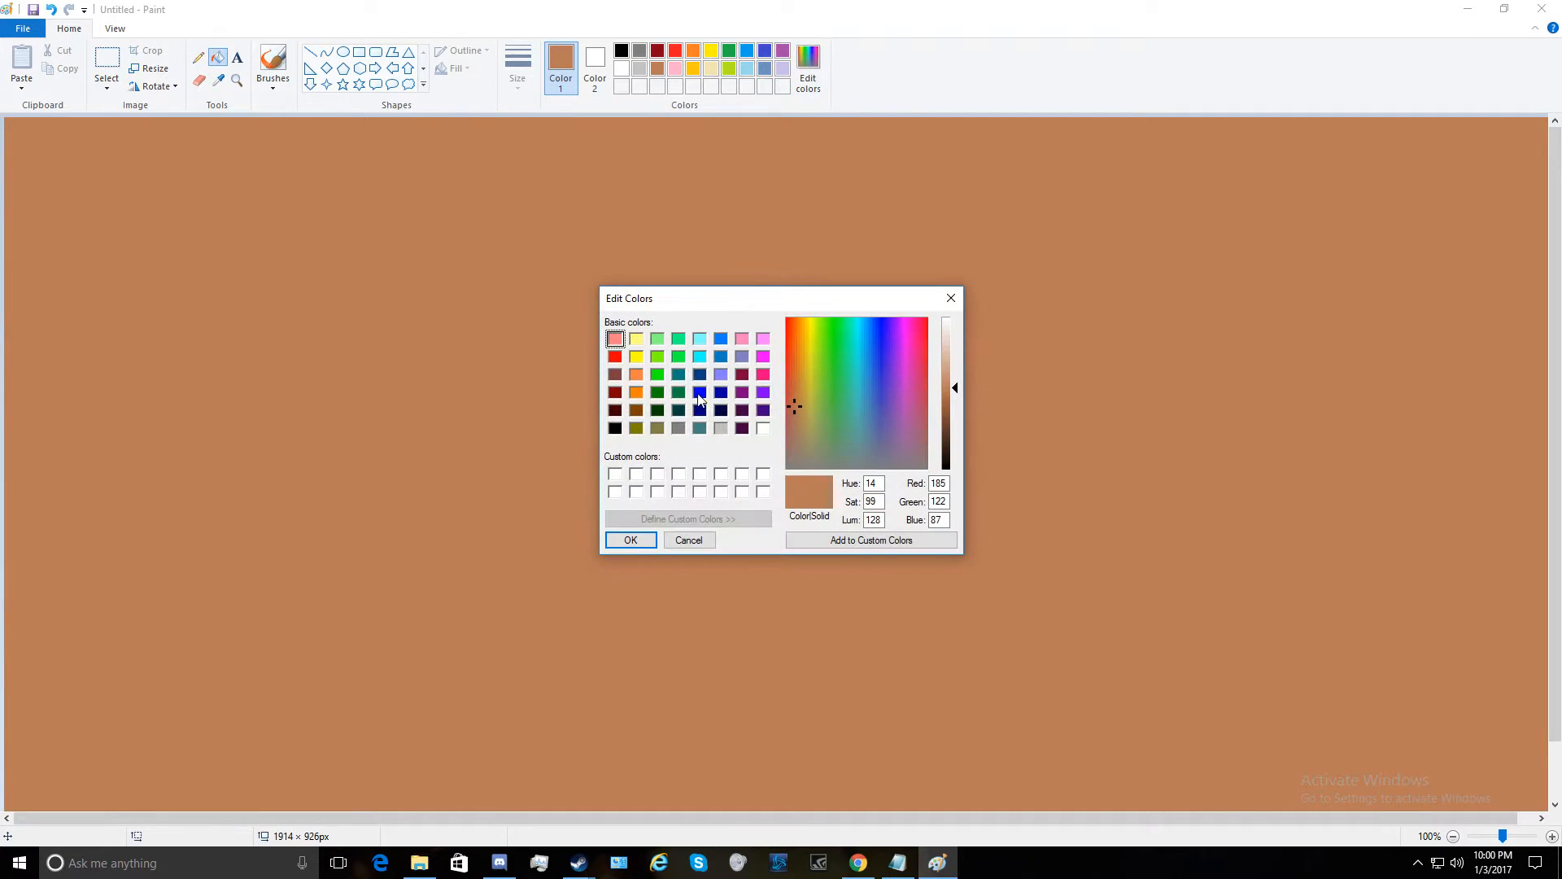
left_click_drag(955, 387, 955, 417)
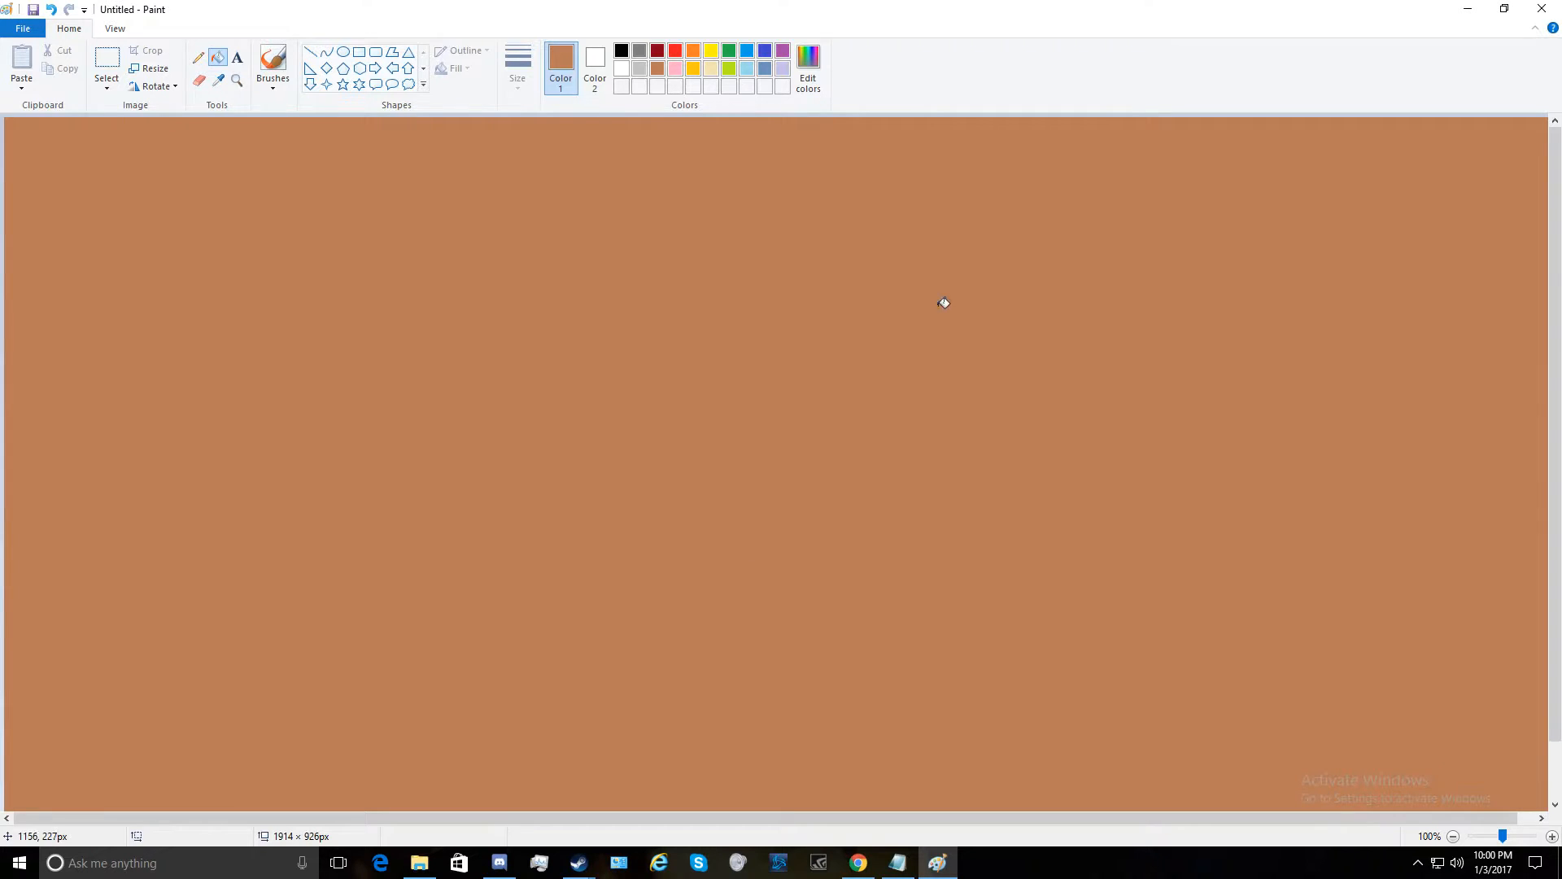
mouse_move(397, 150)
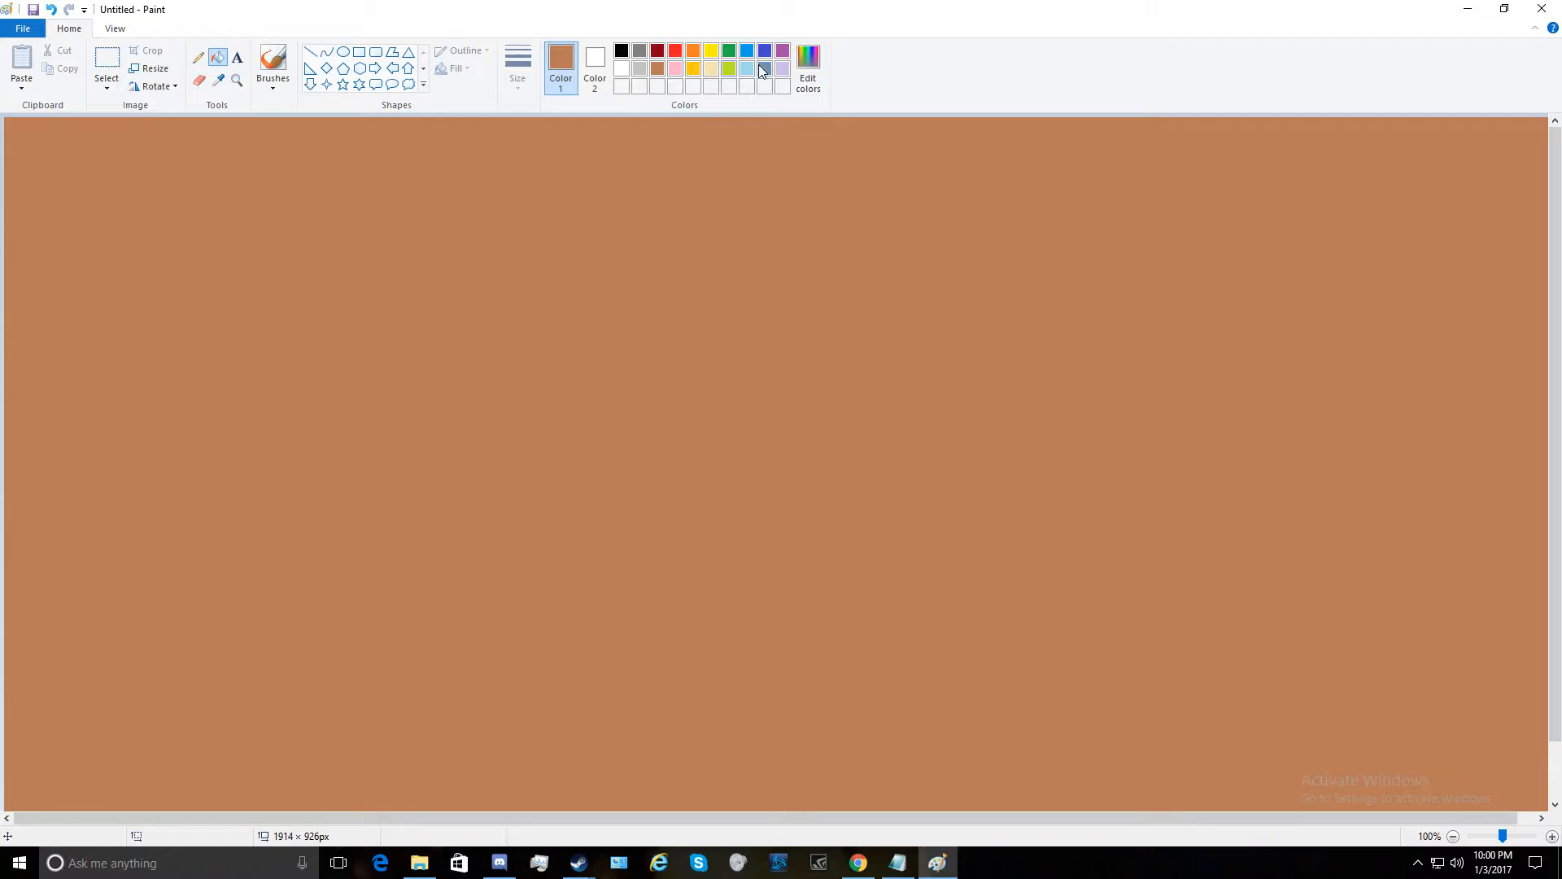
left_click(807, 65)
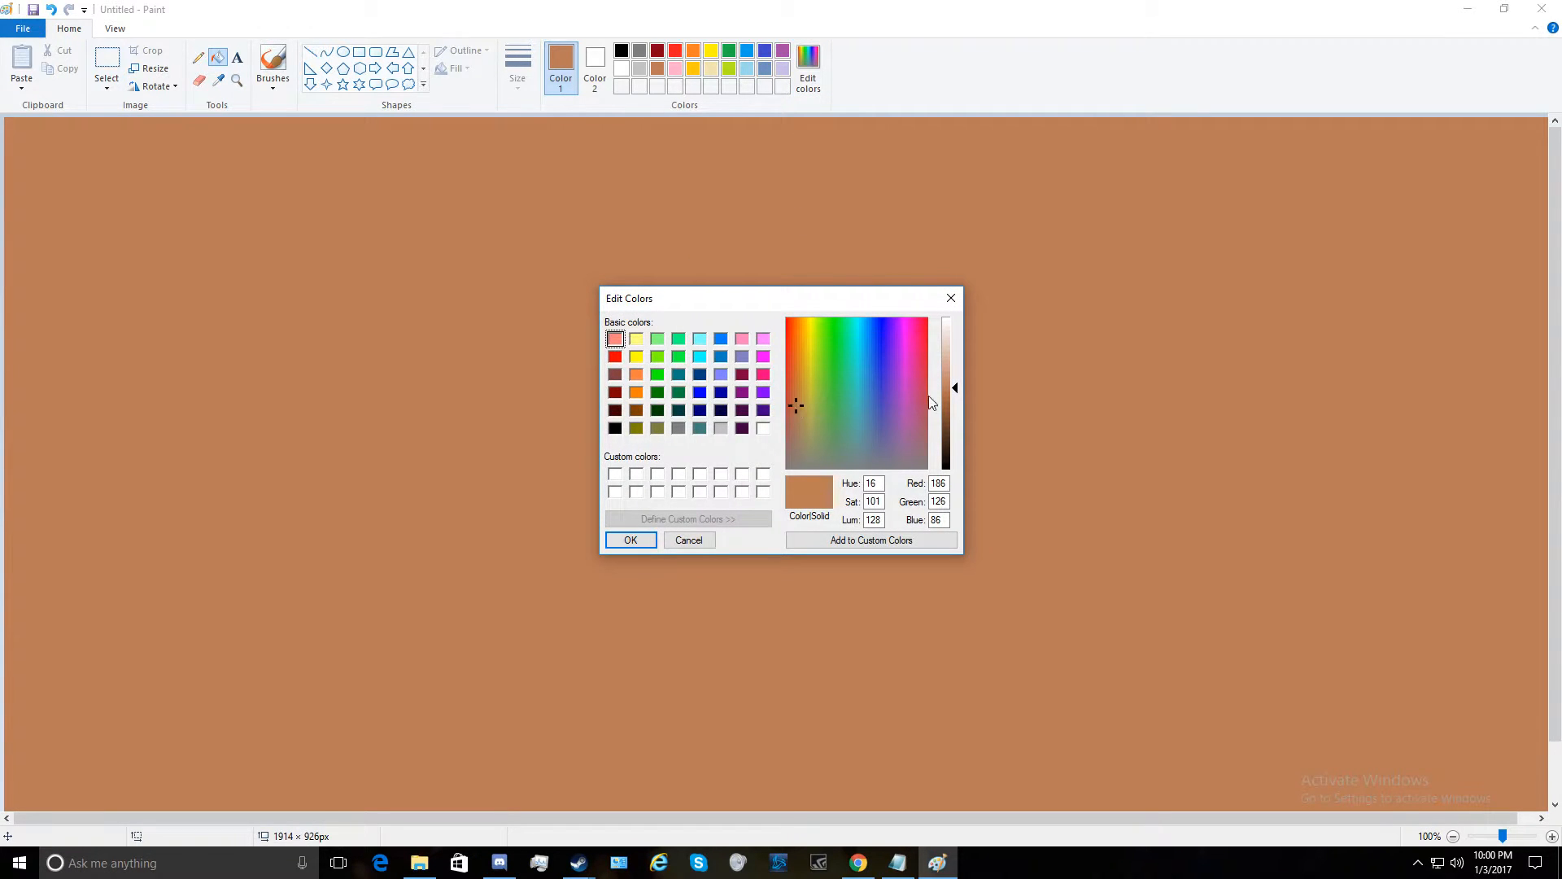
left_click_drag(943, 403, 944, 420)
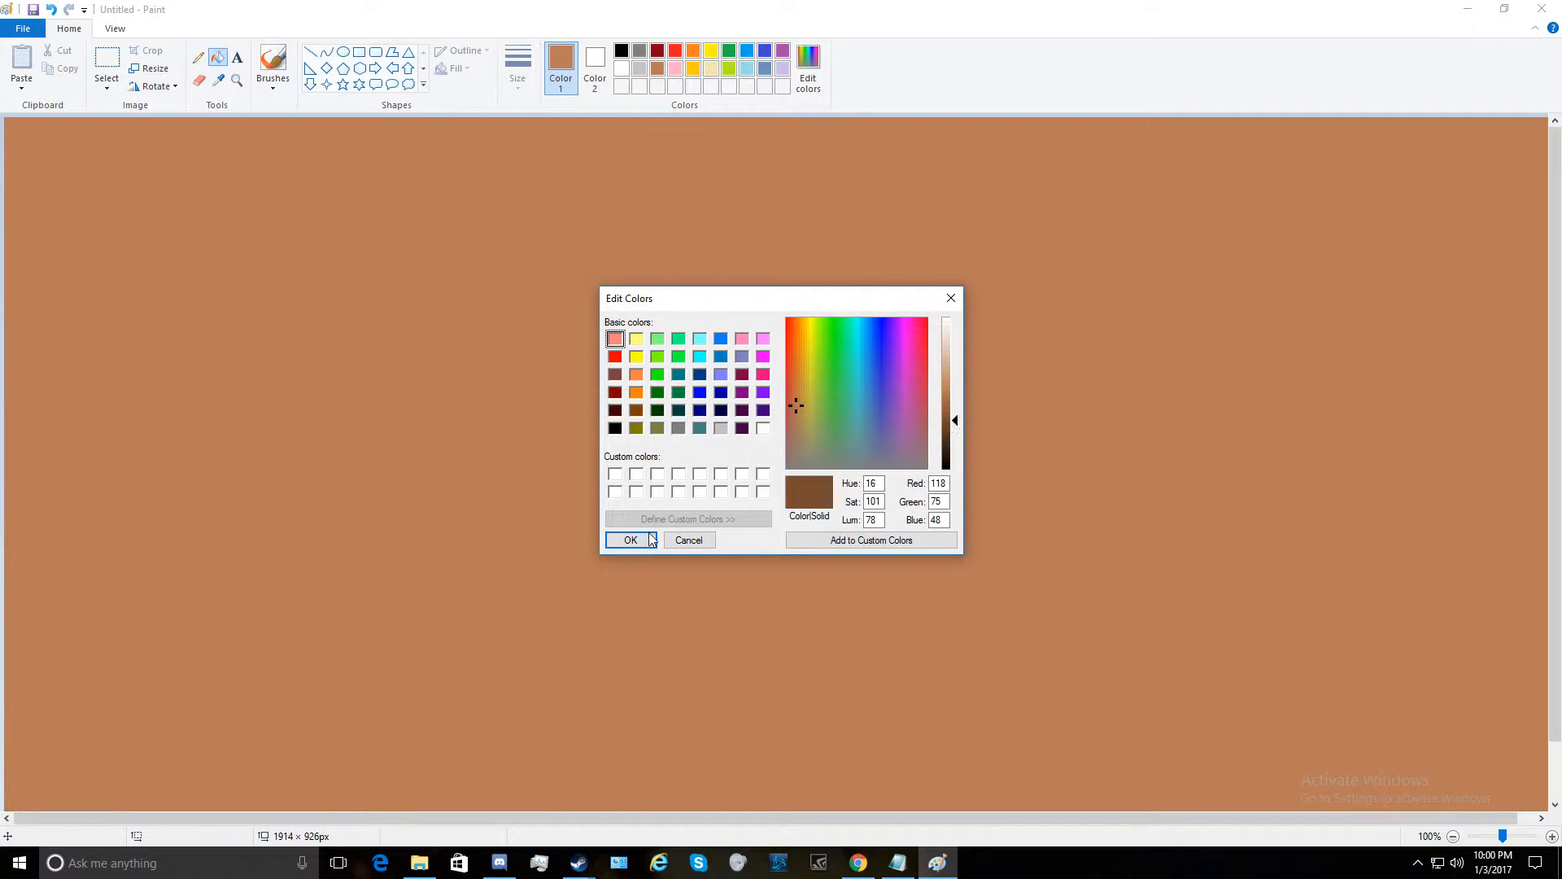
left_click(631, 539)
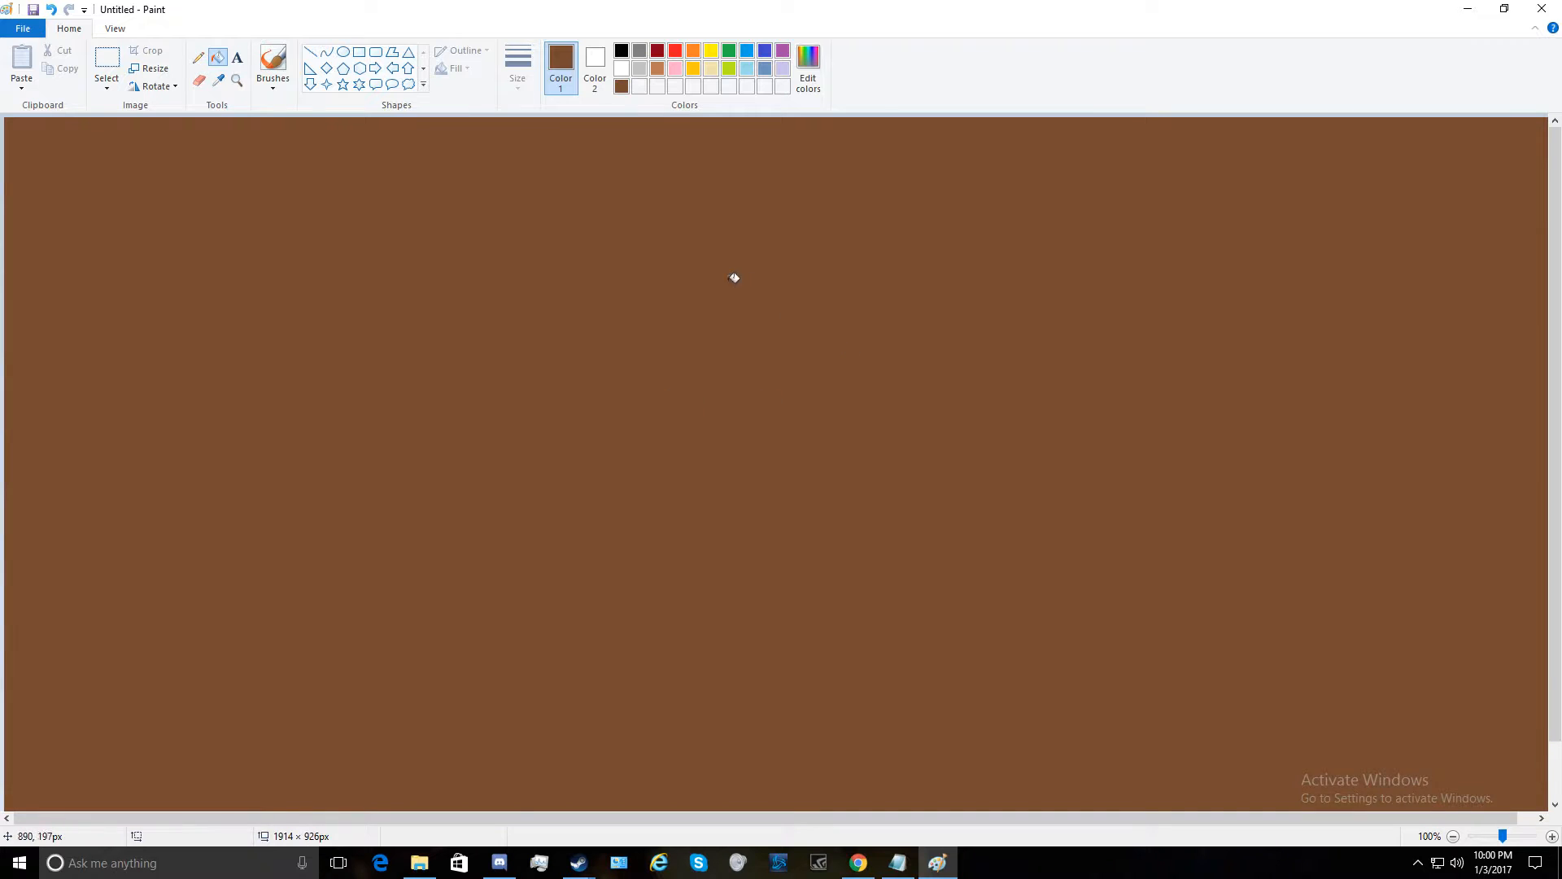
Scribble green trees across the top and yellow lines in the lower left
left_click(732, 49)
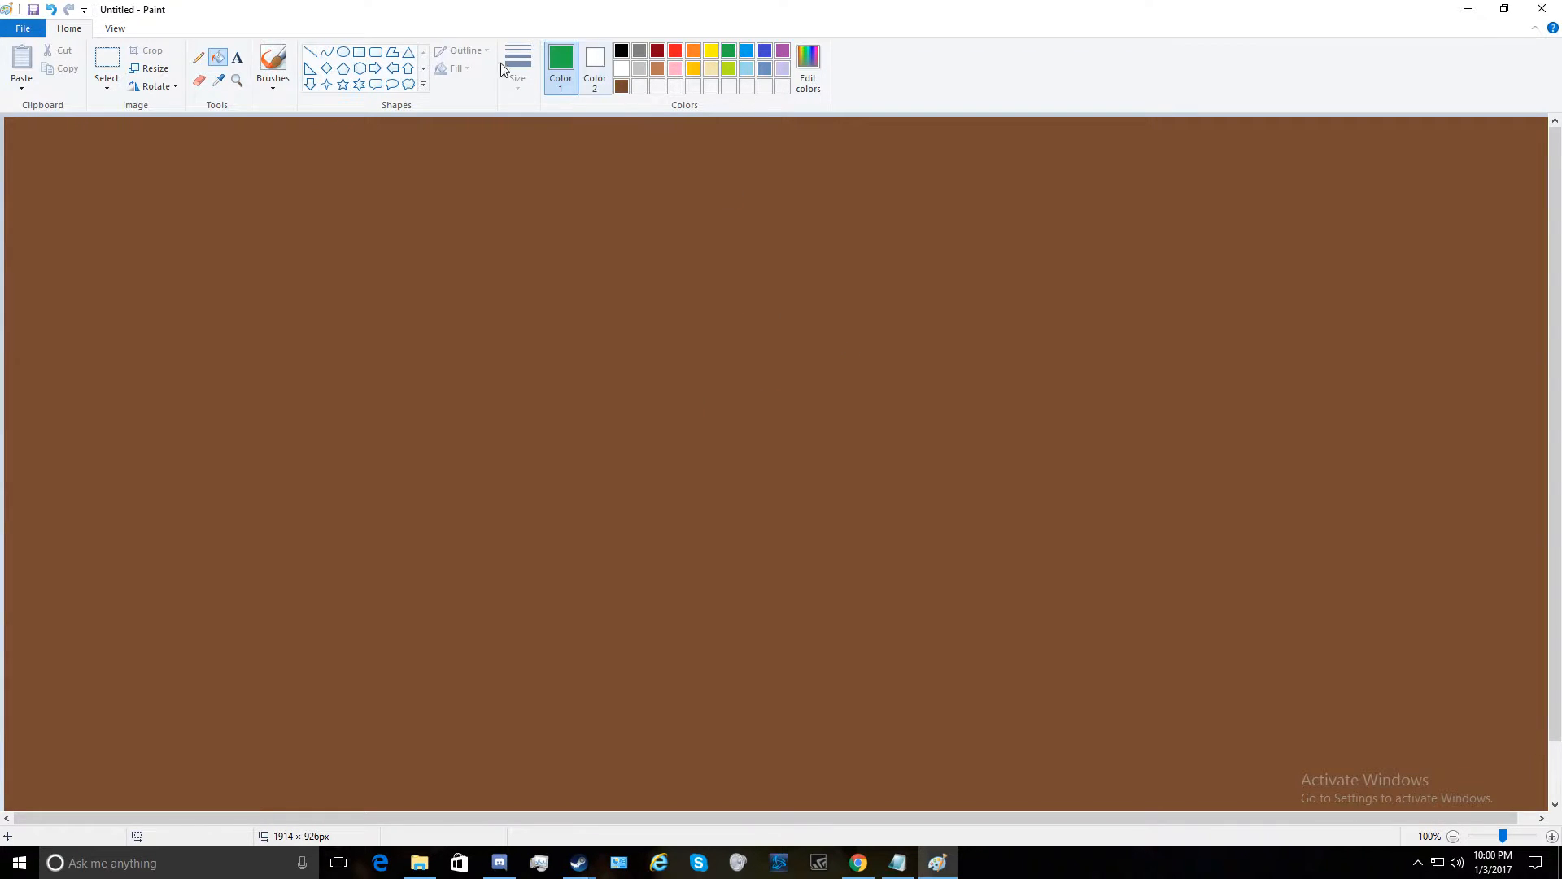
left_click_drag(340, 252, 272, 579)
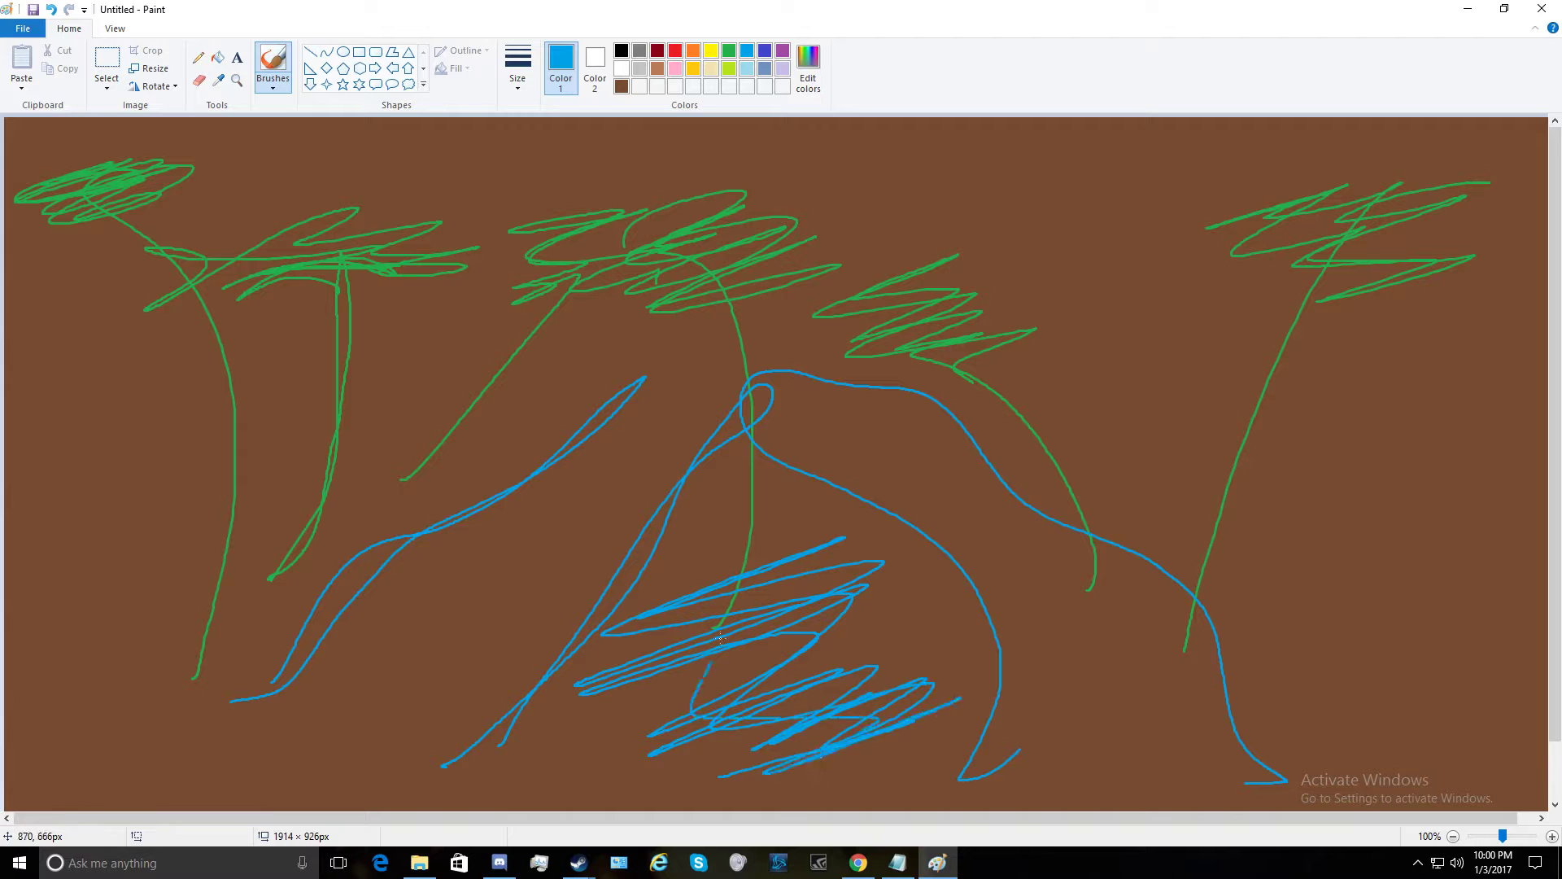
left_click(729, 50)
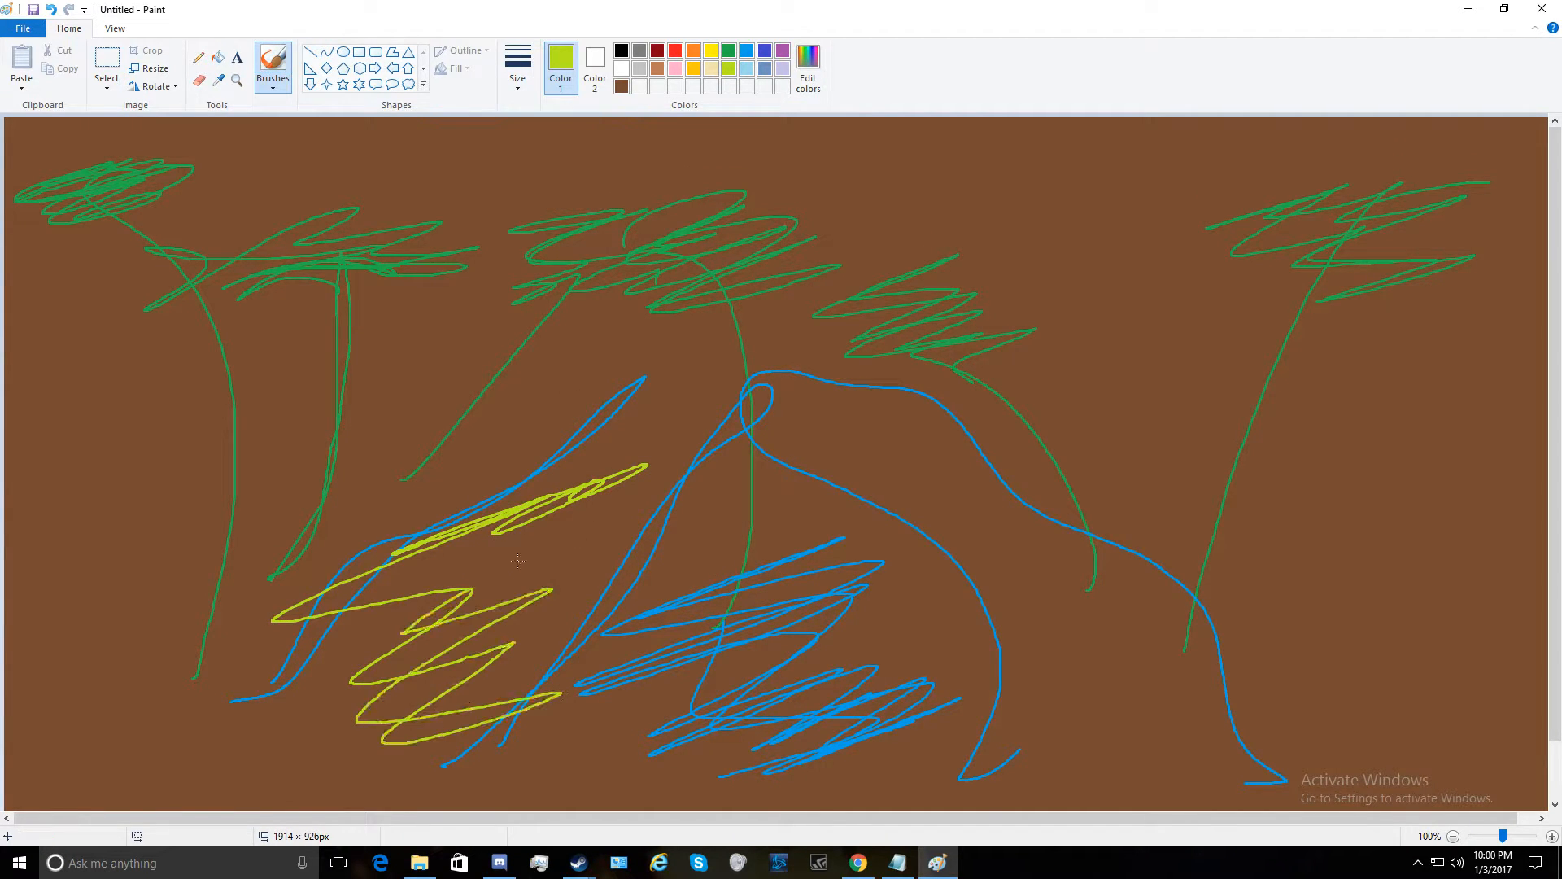
left_click_drag(851, 409, 977, 527)
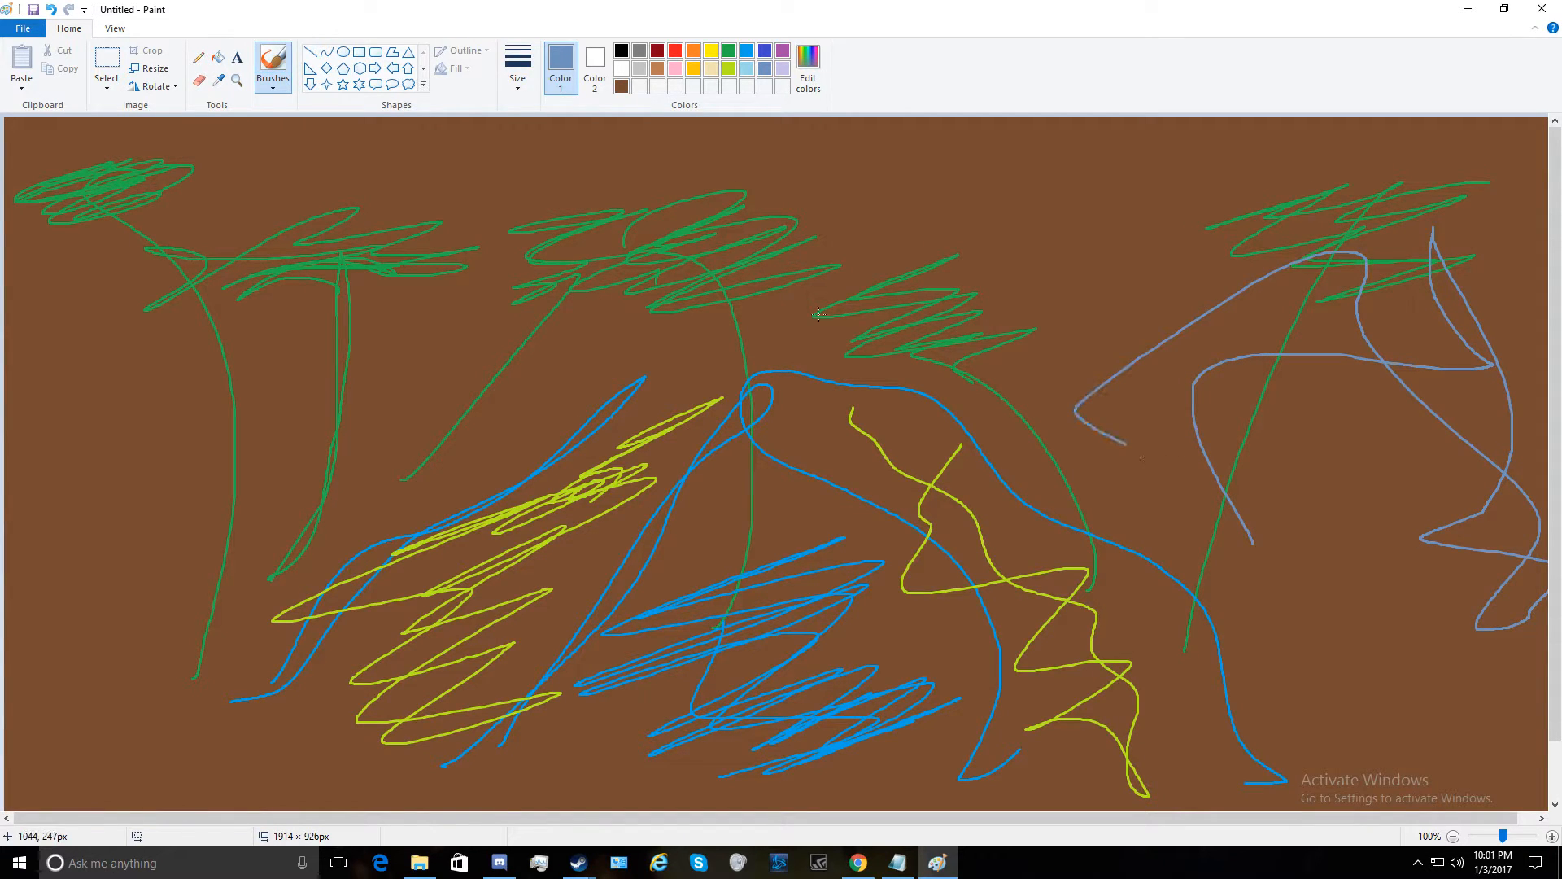
mouse_move(770, 316)
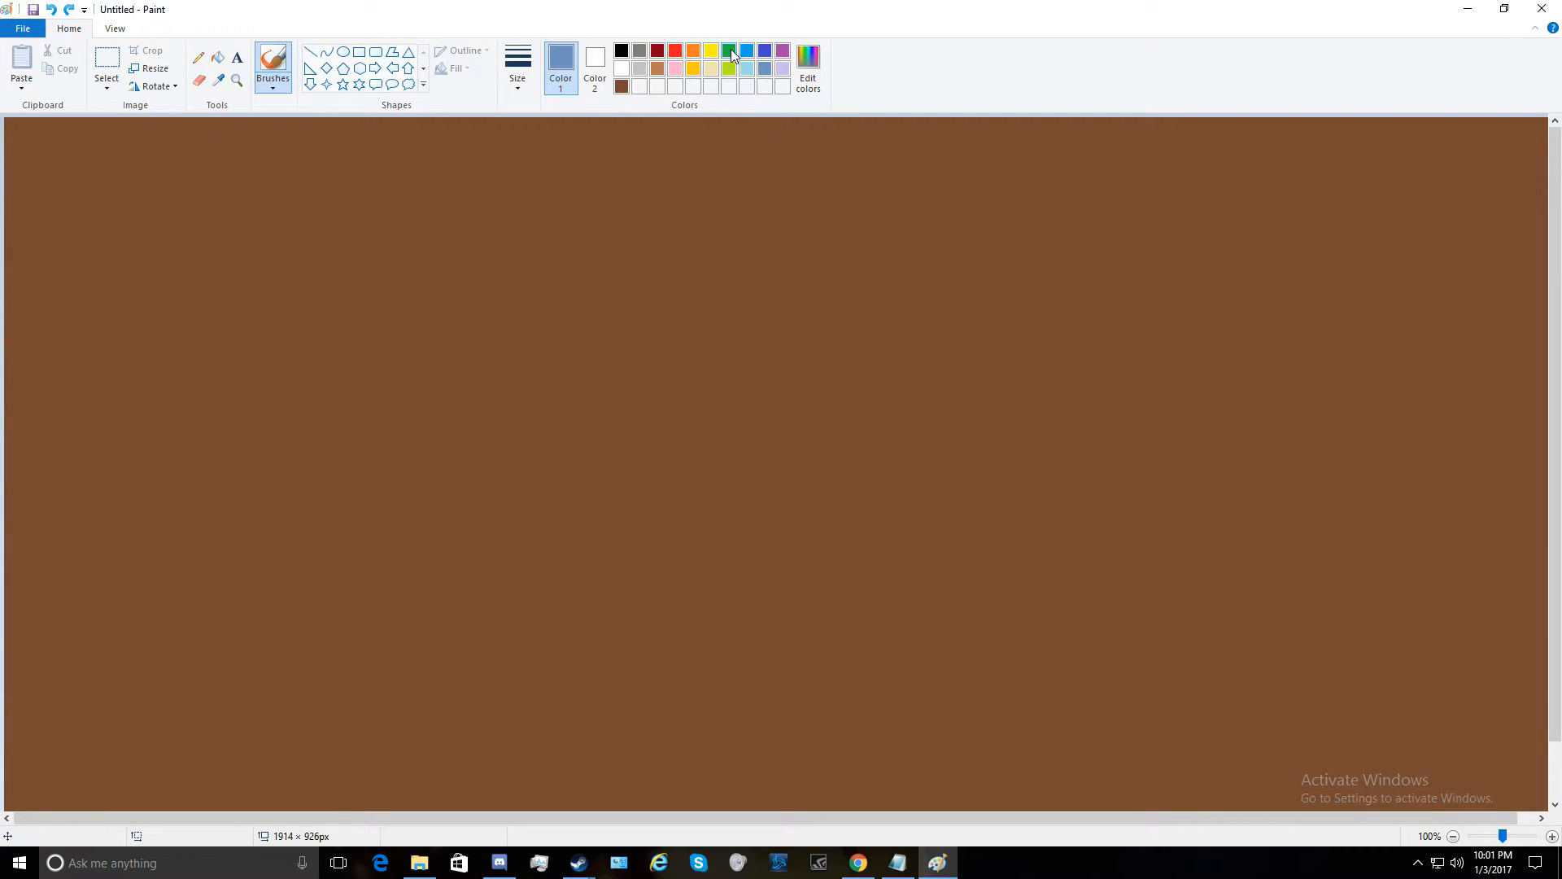
mouse_move(729, 51)
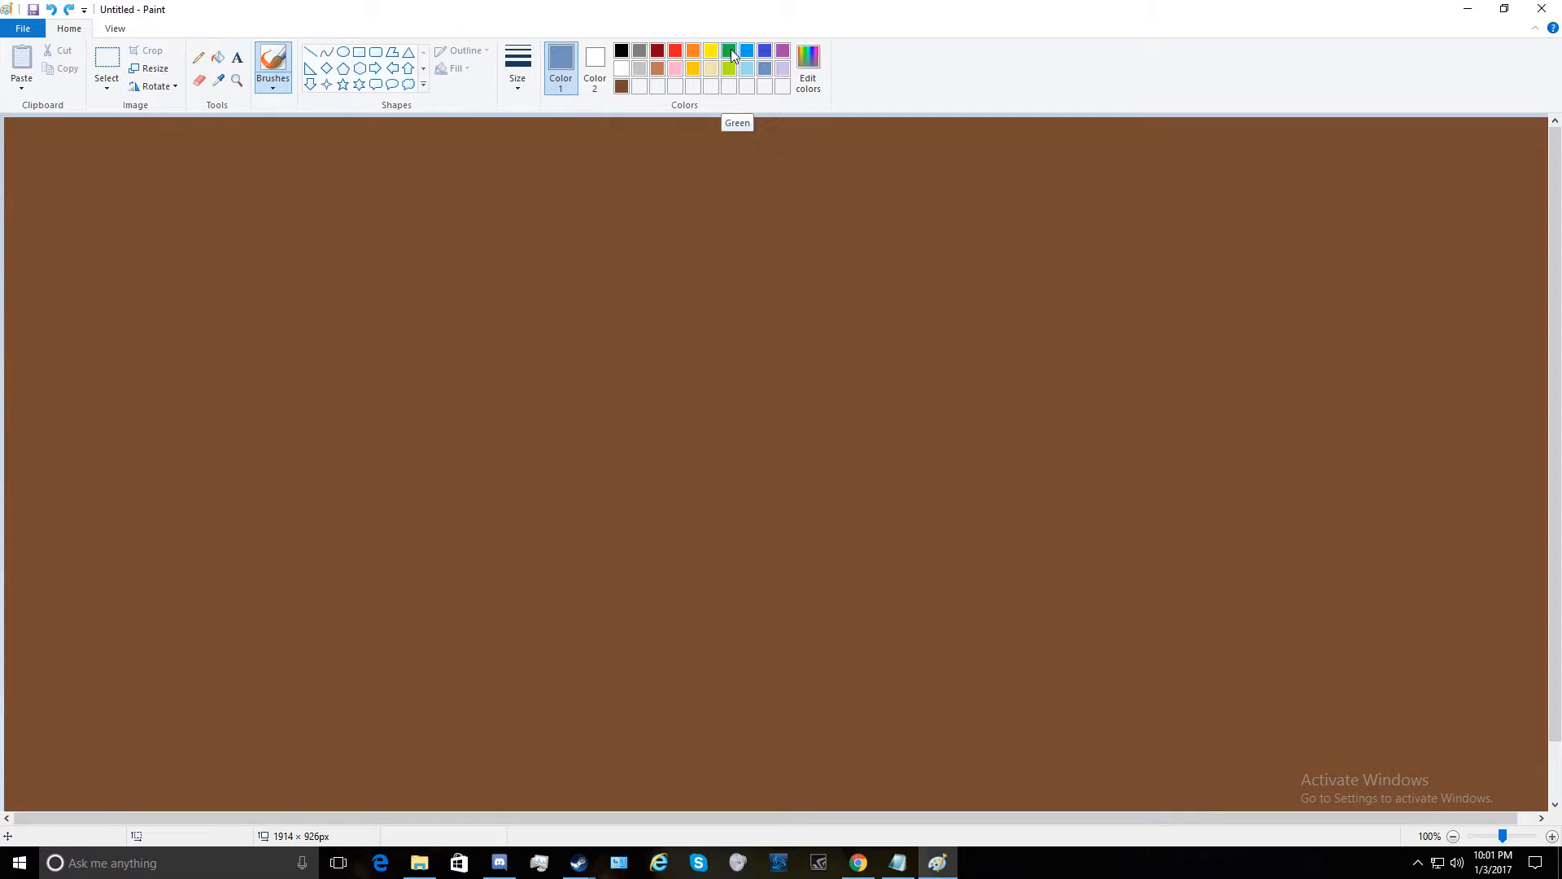
Sketch a blue creature with legs, ears and details, then discard it for a new blank canvas
left_click_drag(296, 411, 329, 407)
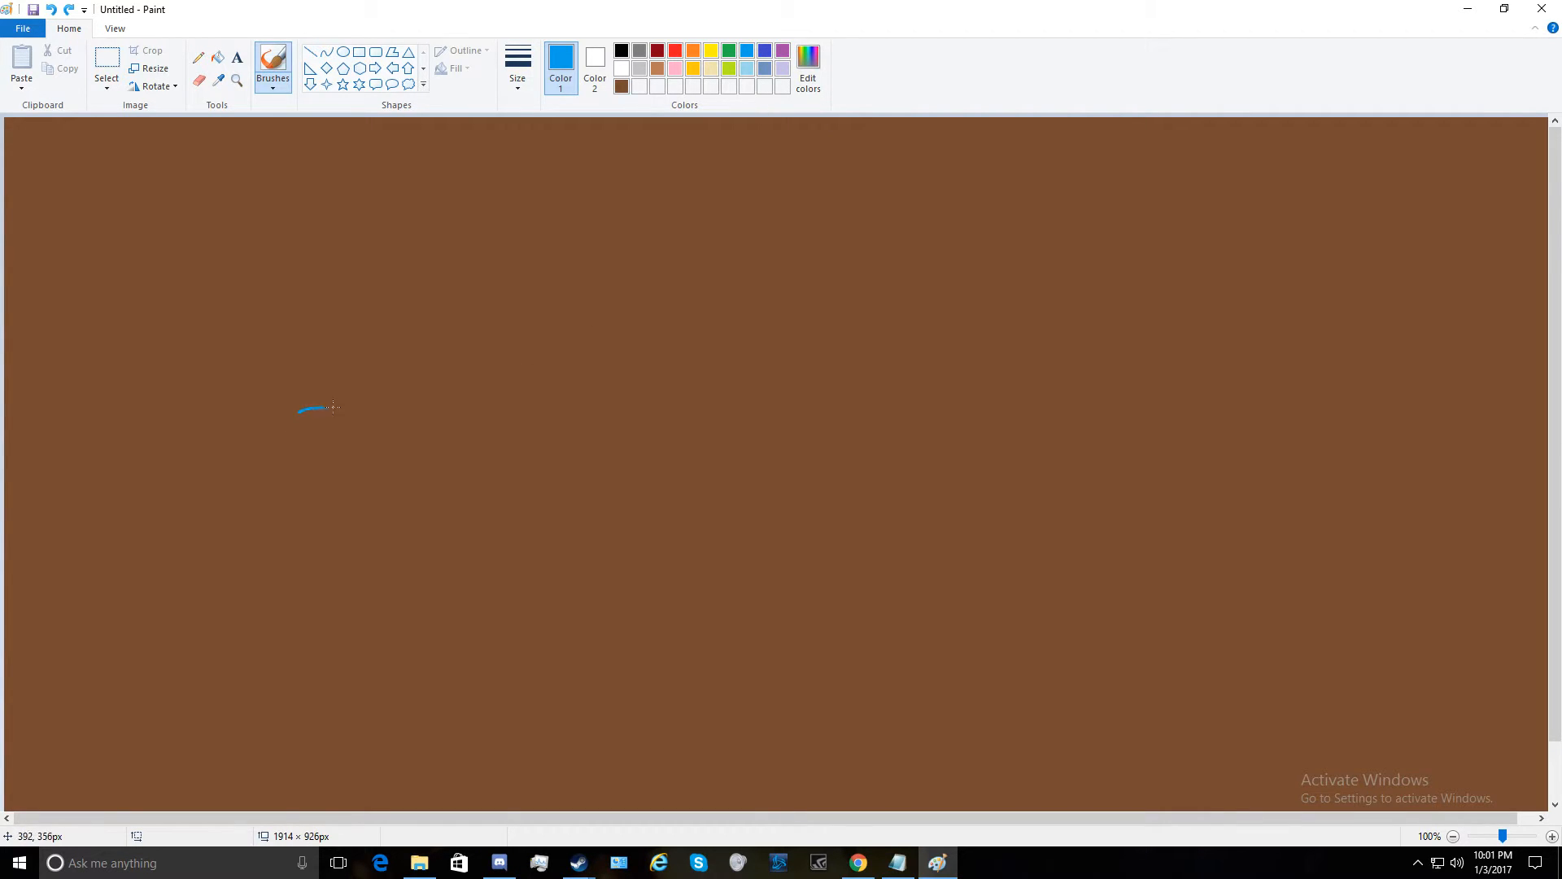
left_click_drag(299, 408, 897, 614)
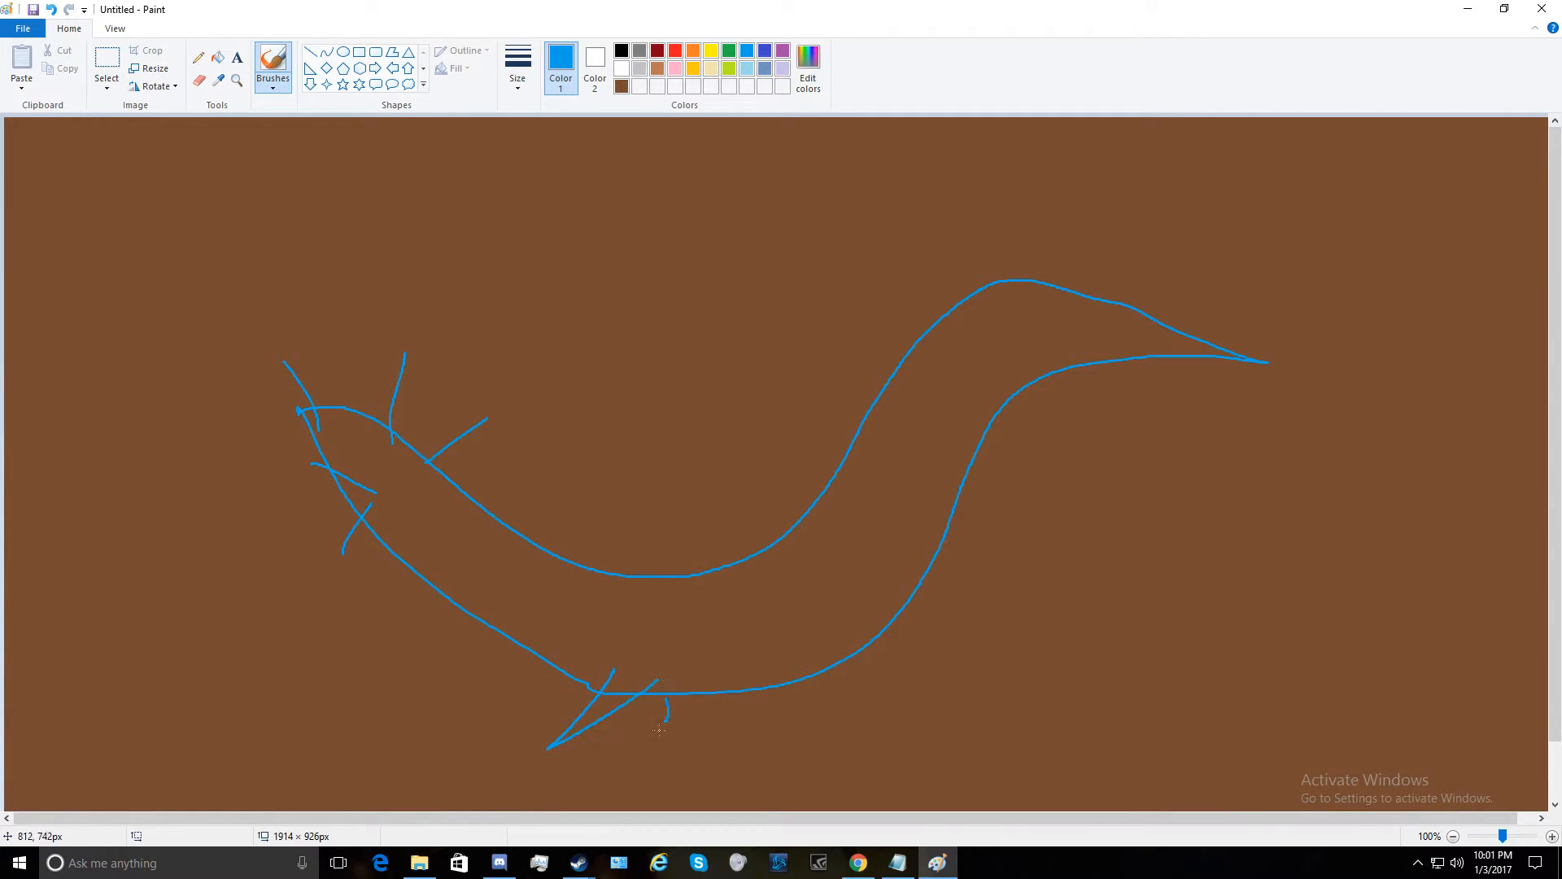
left_click_drag(677, 687, 897, 757)
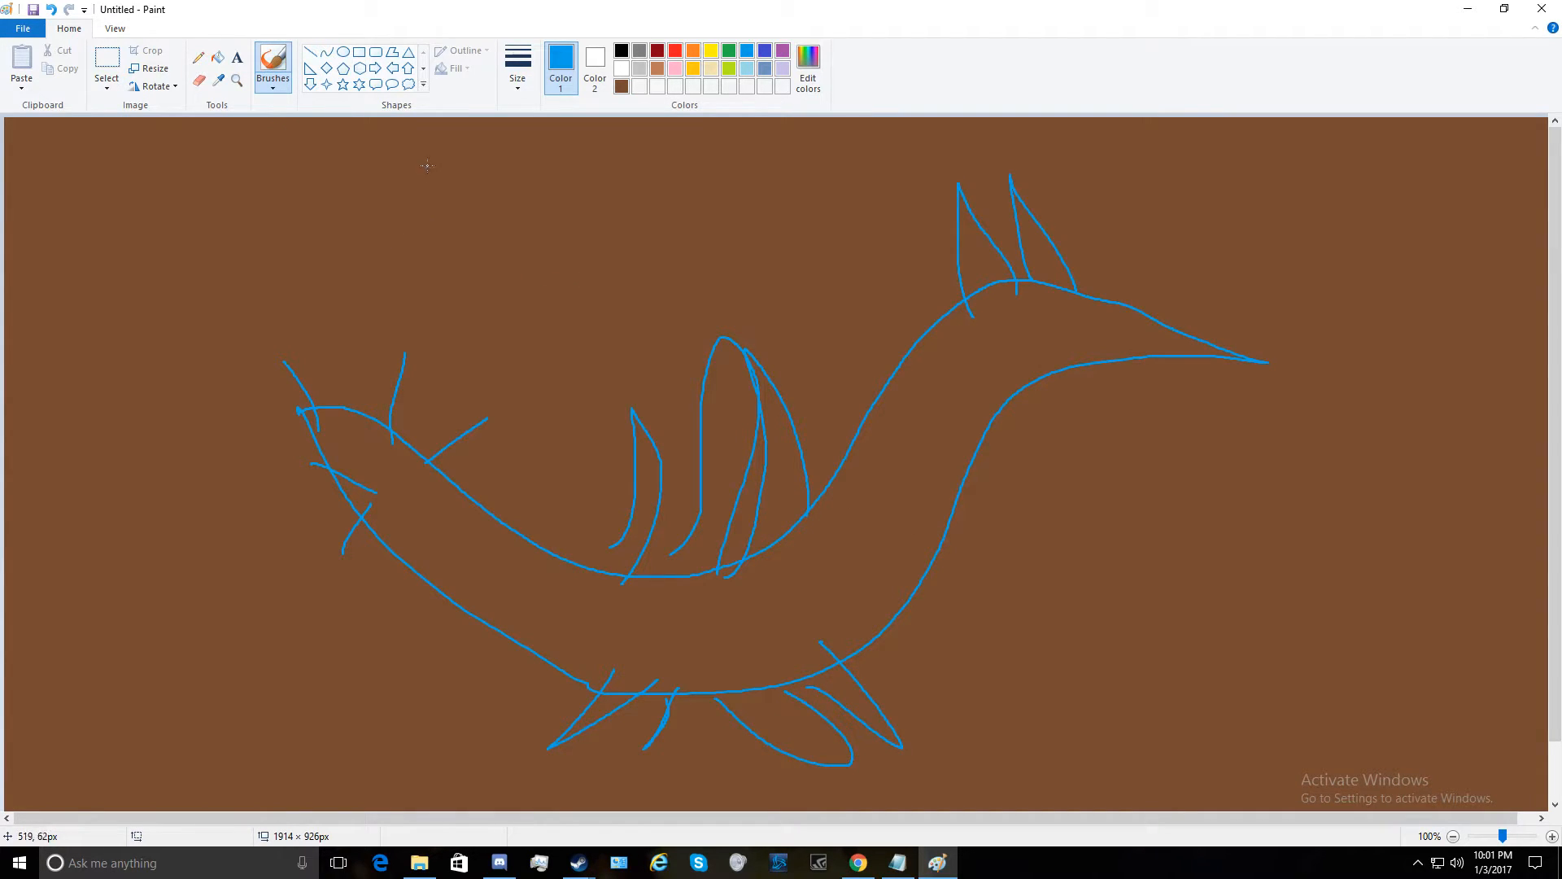
left_click_drag(353, 169, 442, 338)
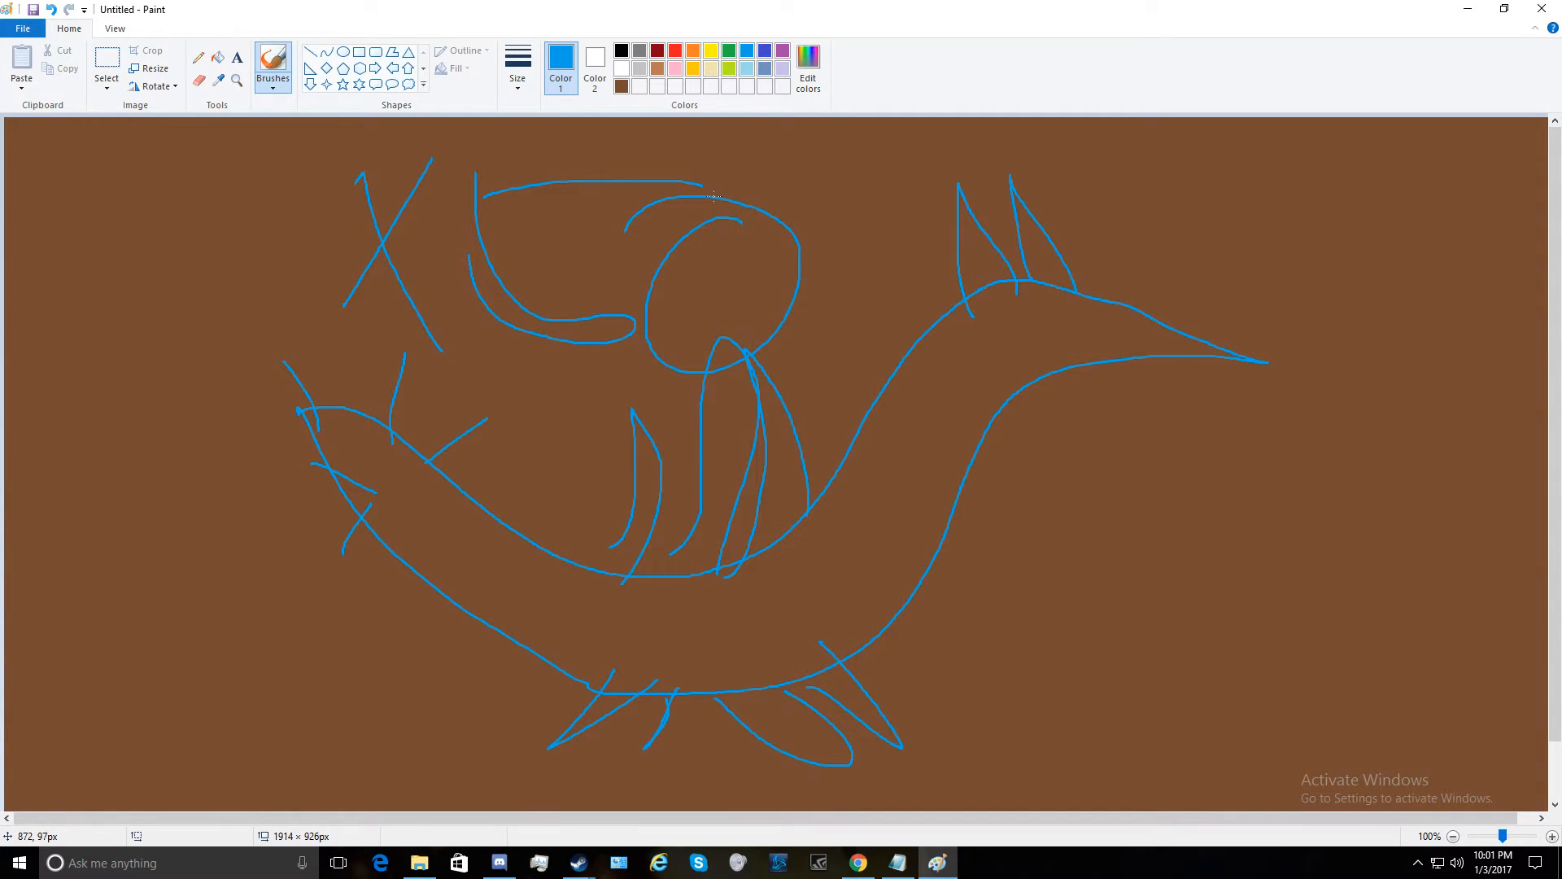
mouse_move(713, 195)
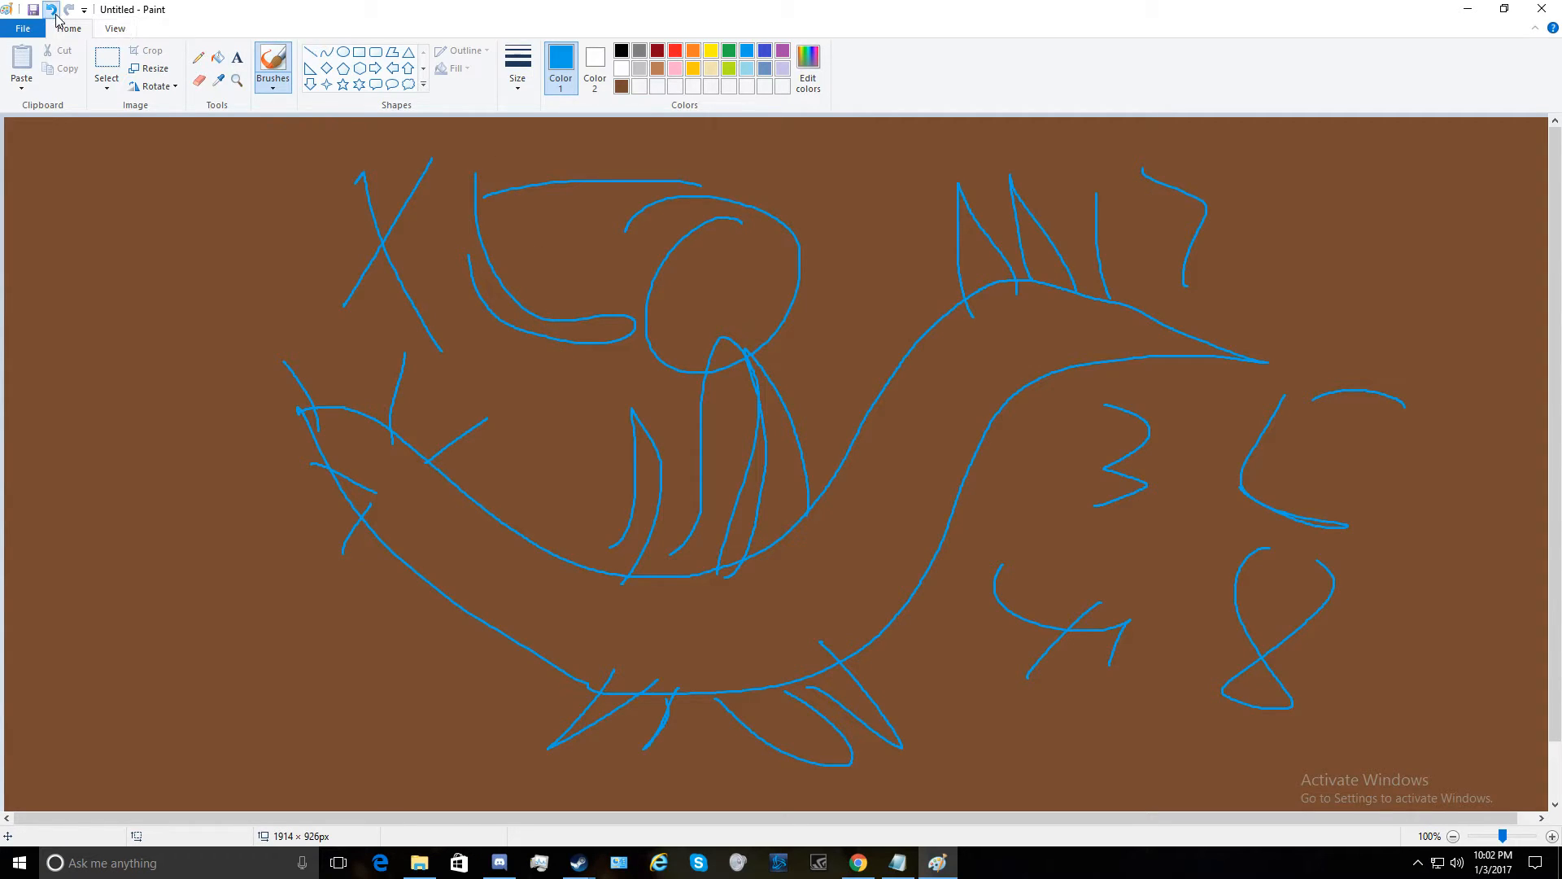
left_click(57, 10)
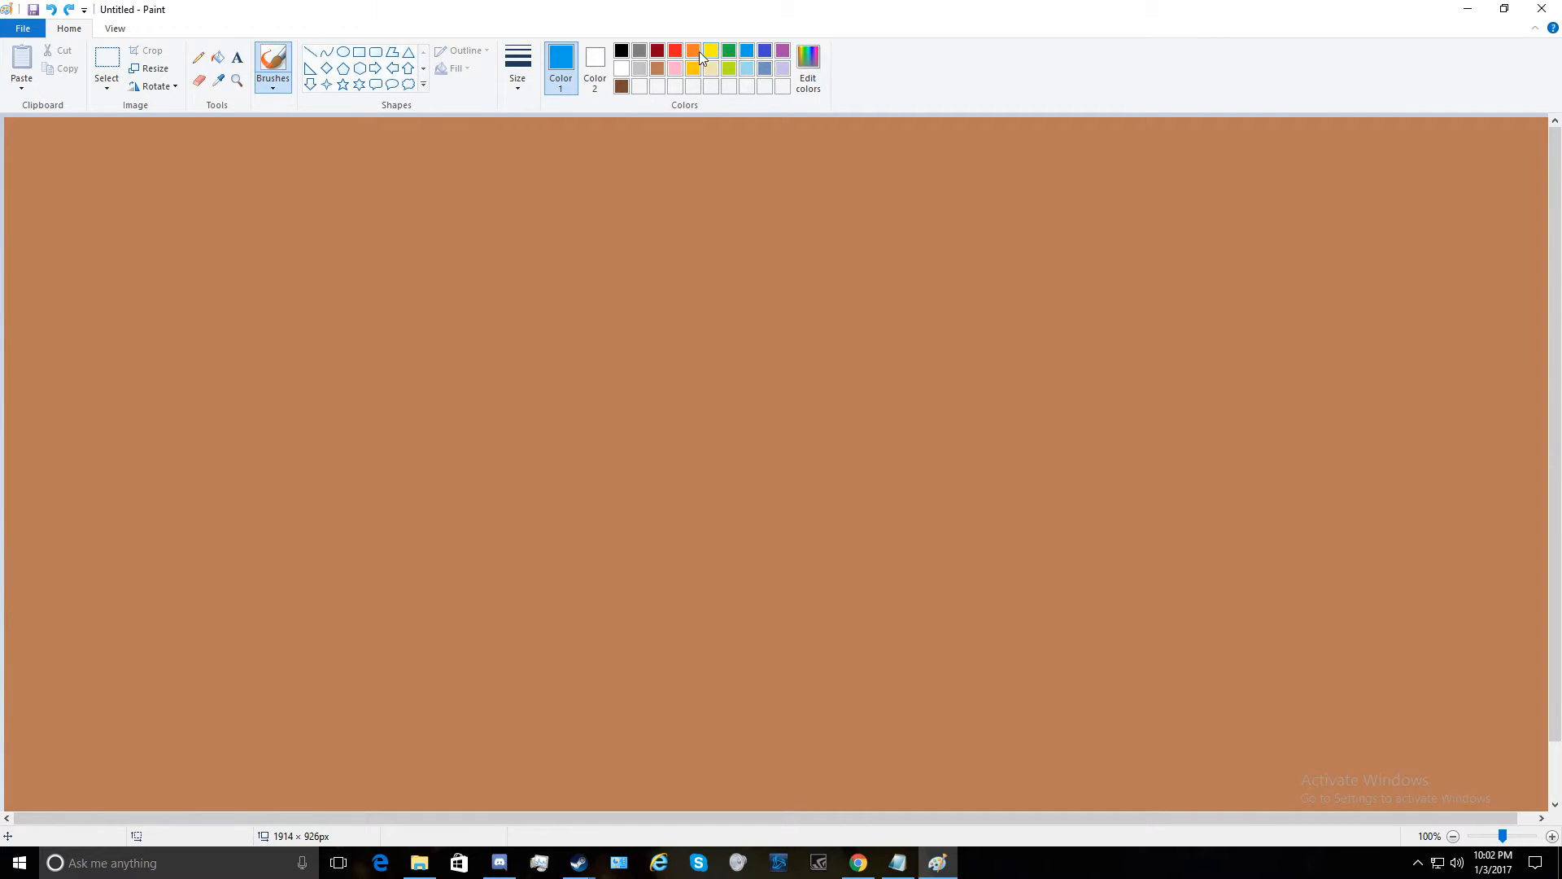
Outline the green dinosaur's back, tail, belly and snout
left_click_drag(358, 358, 508, 345)
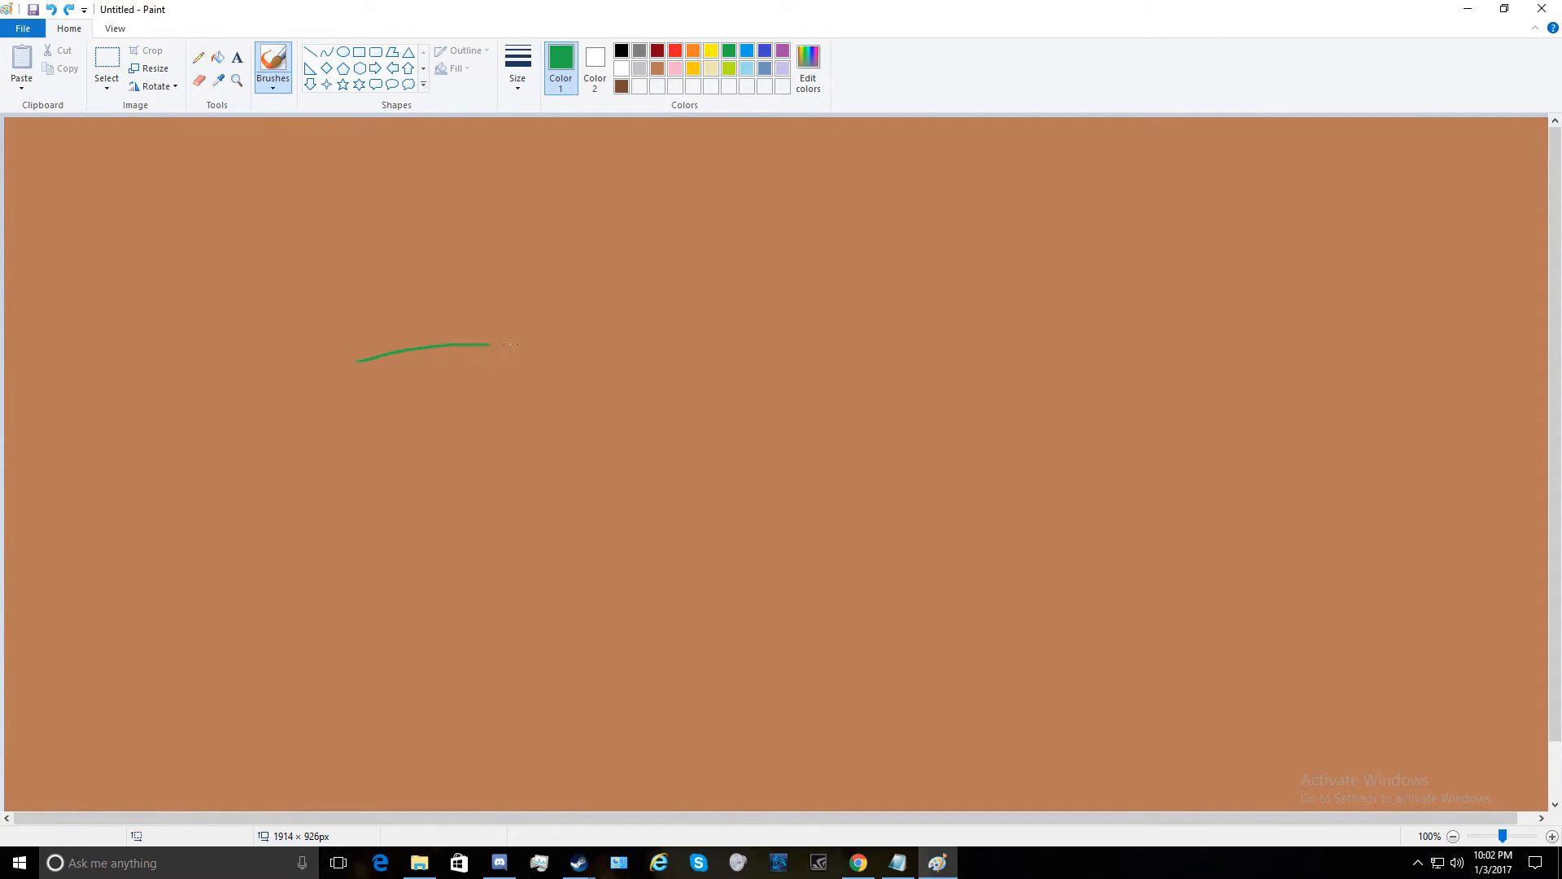
left_click_drag(488, 345, 1000, 391)
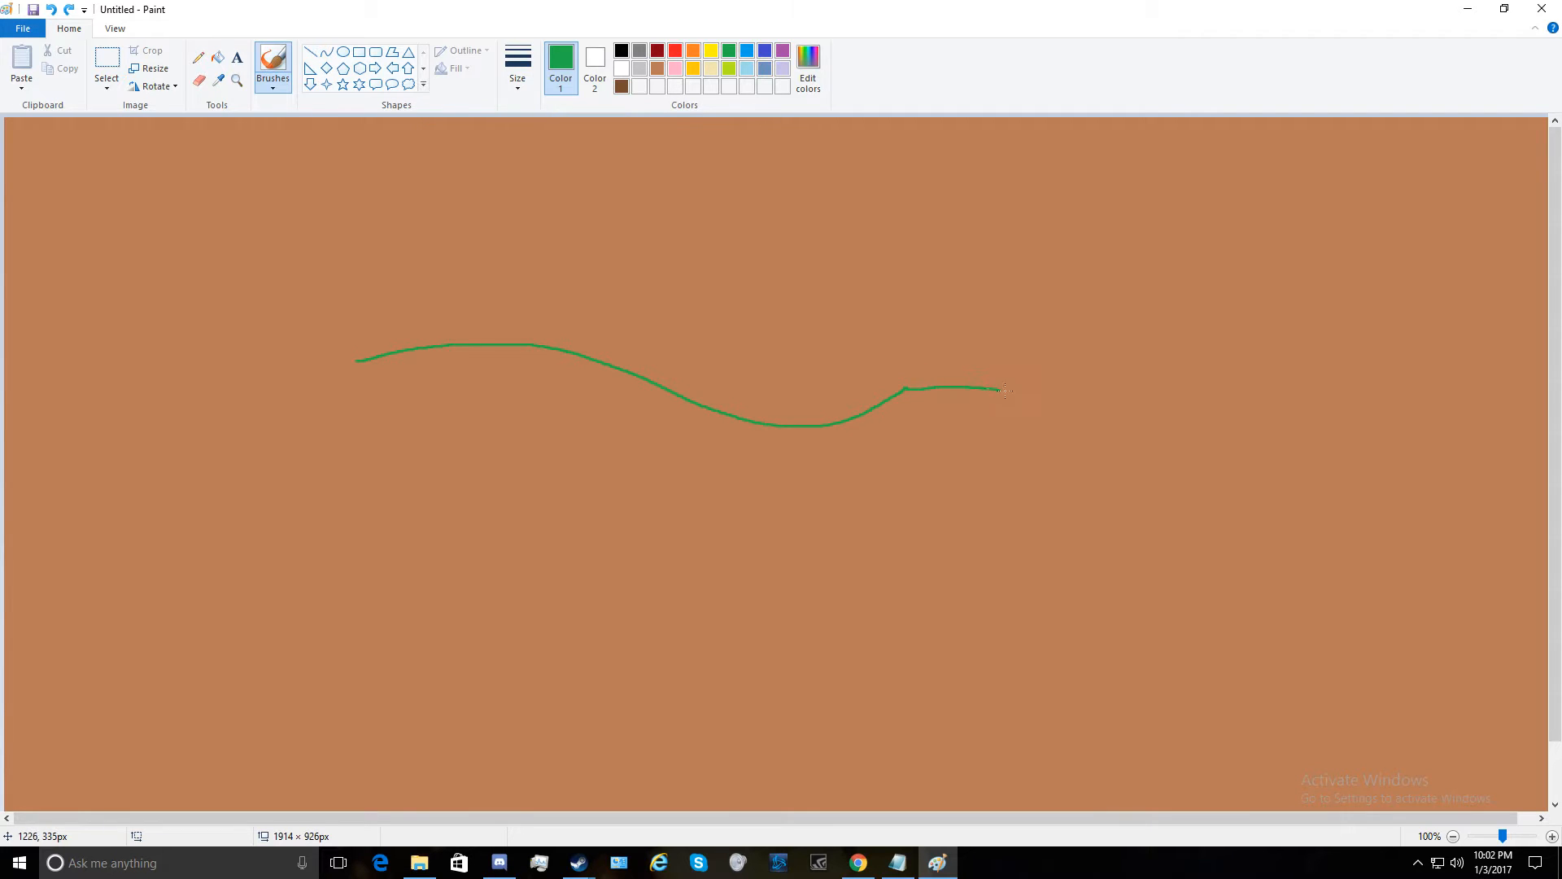
left_click_drag(1001, 388, 1043, 404)
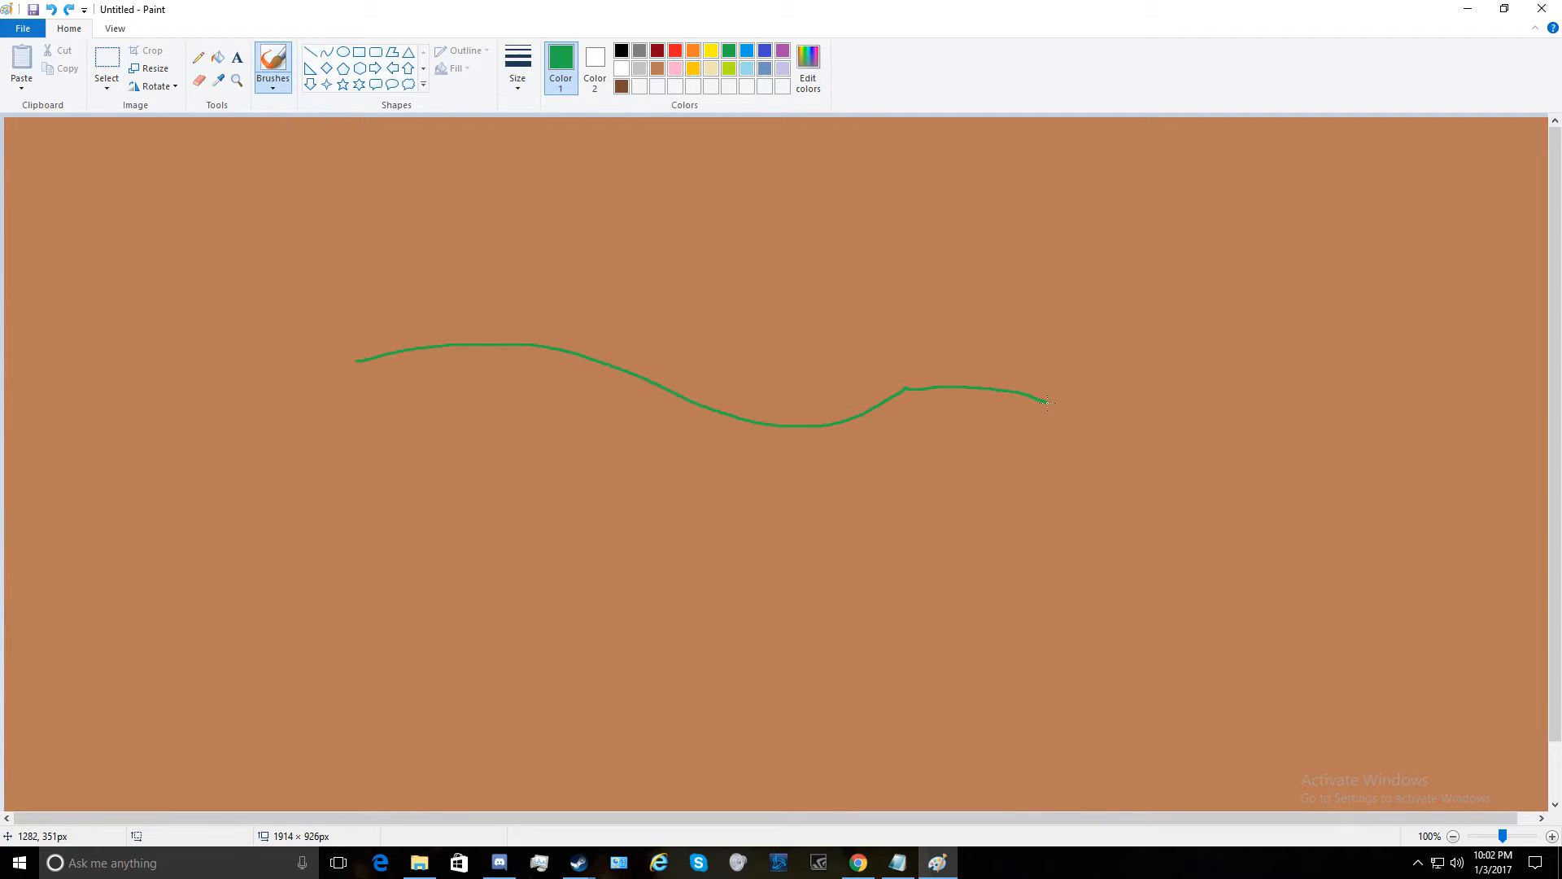
left_click_drag(1047, 402, 685, 527)
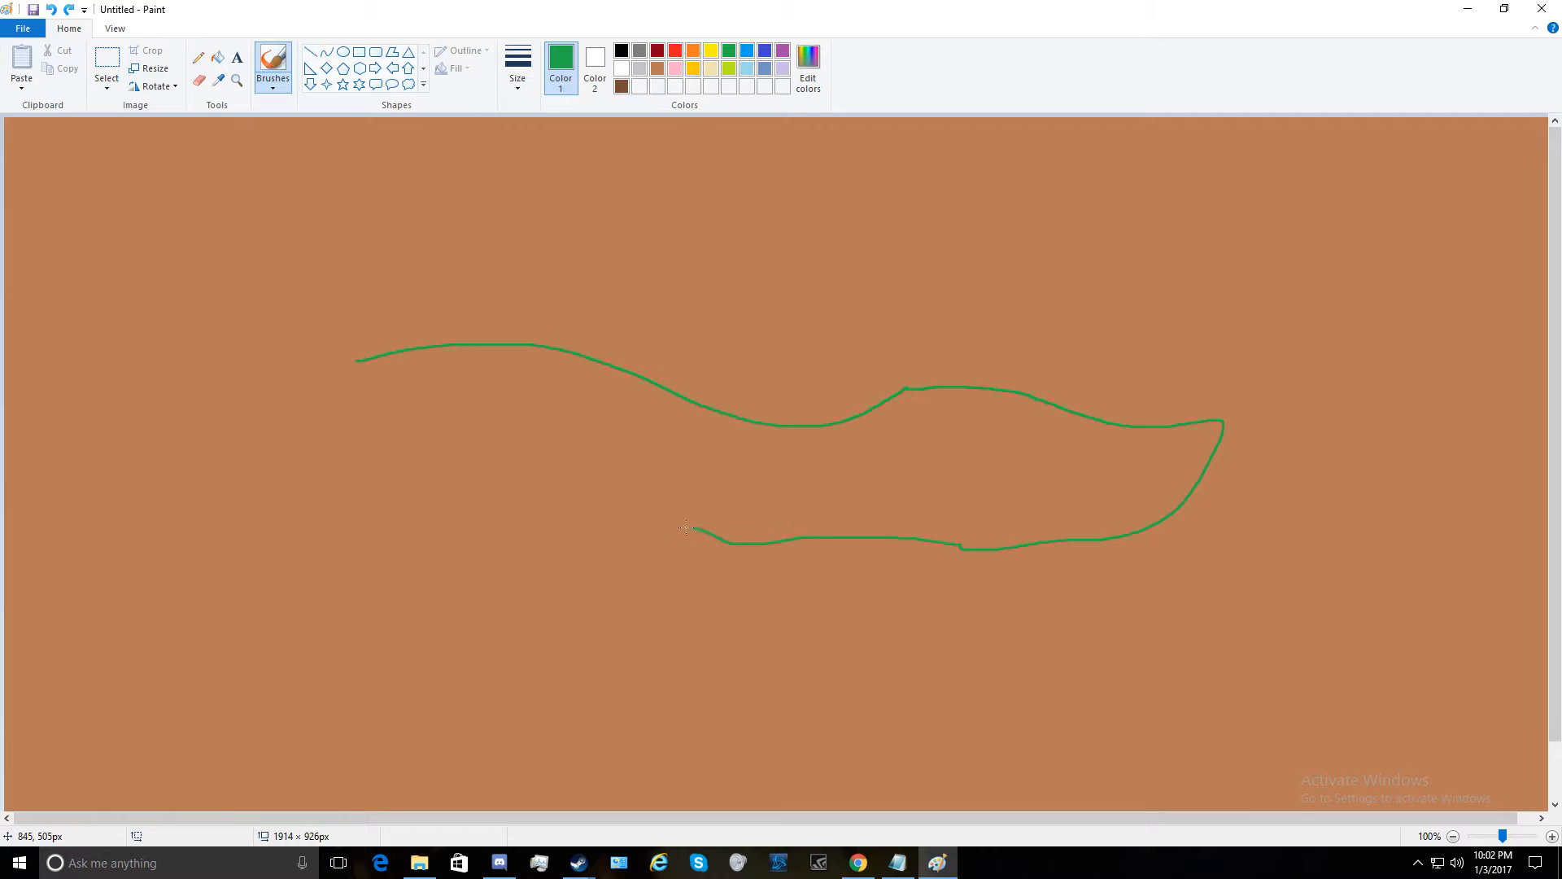
left_click_drag(686, 531, 150, 502)
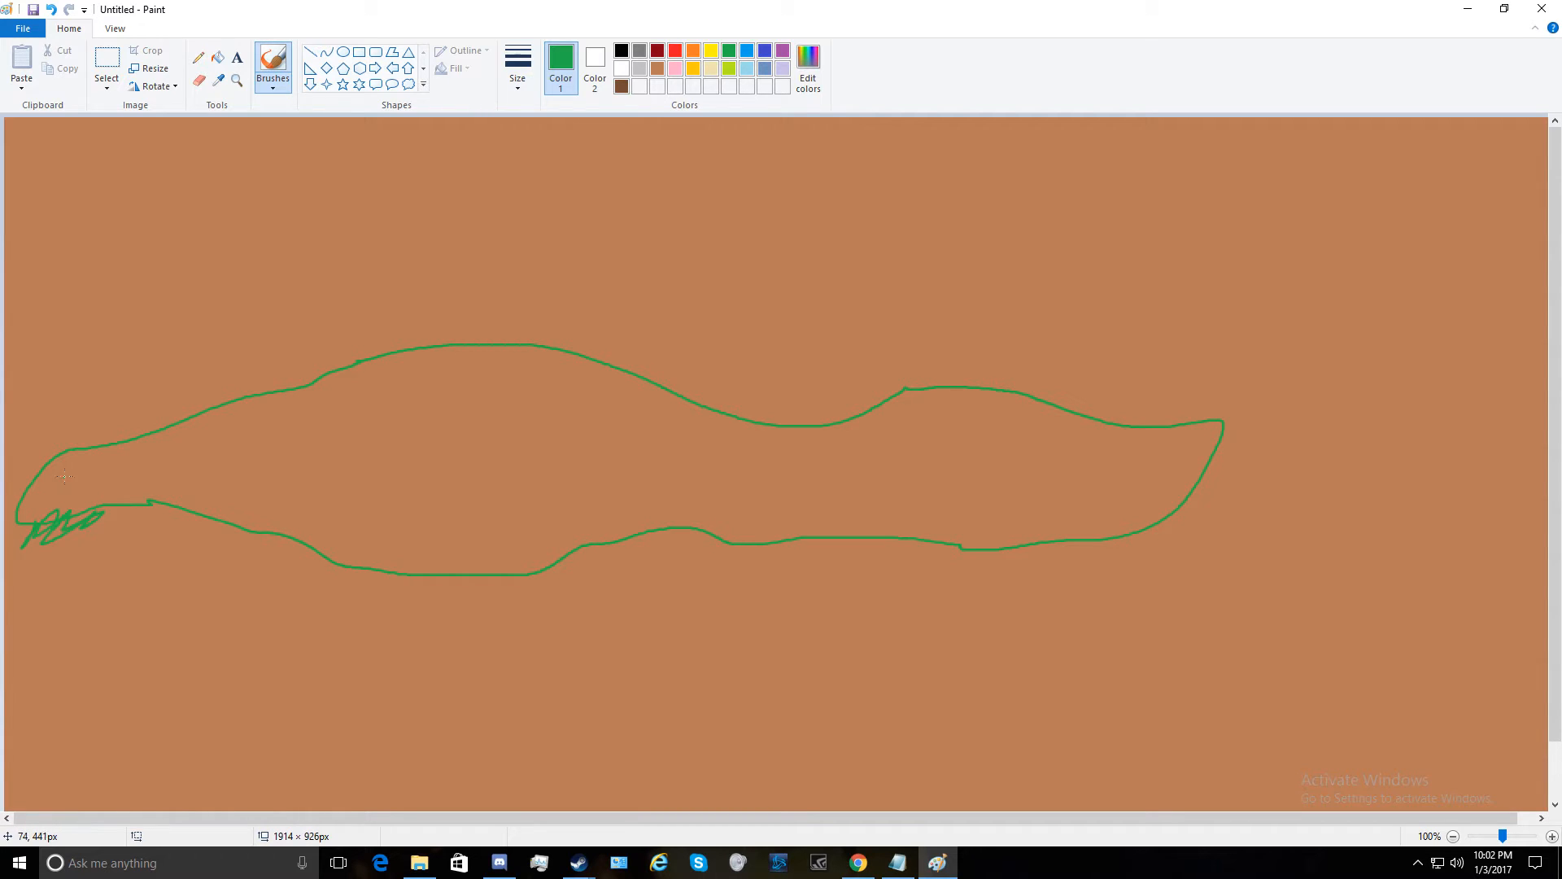
left_click_drag(55, 464, 94, 473)
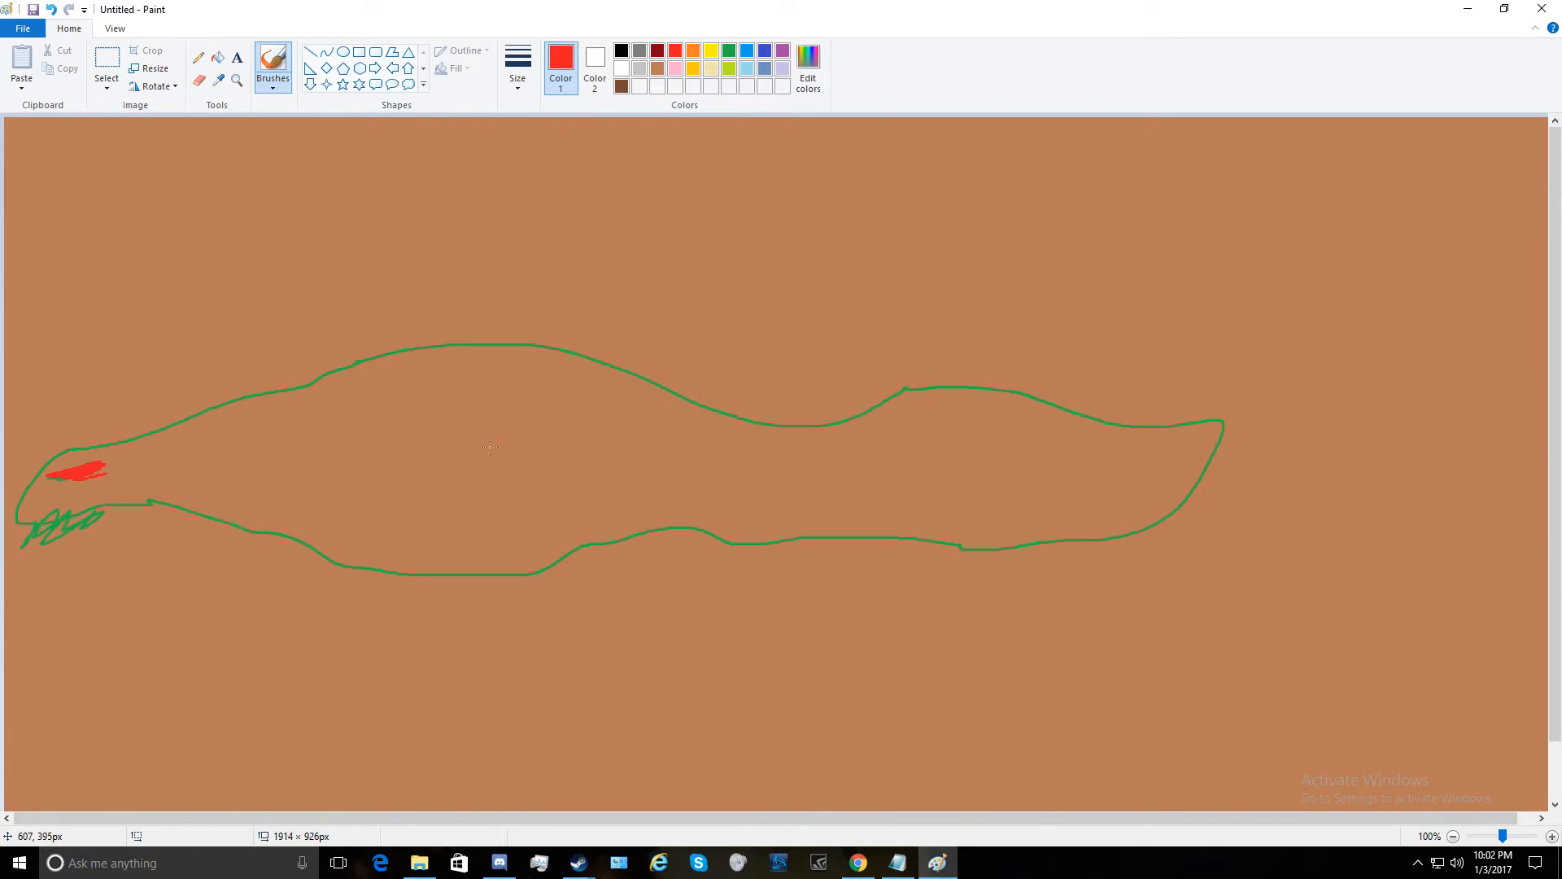
Write Rawr in green above the creature and add tail stripes
left_click(729, 50)
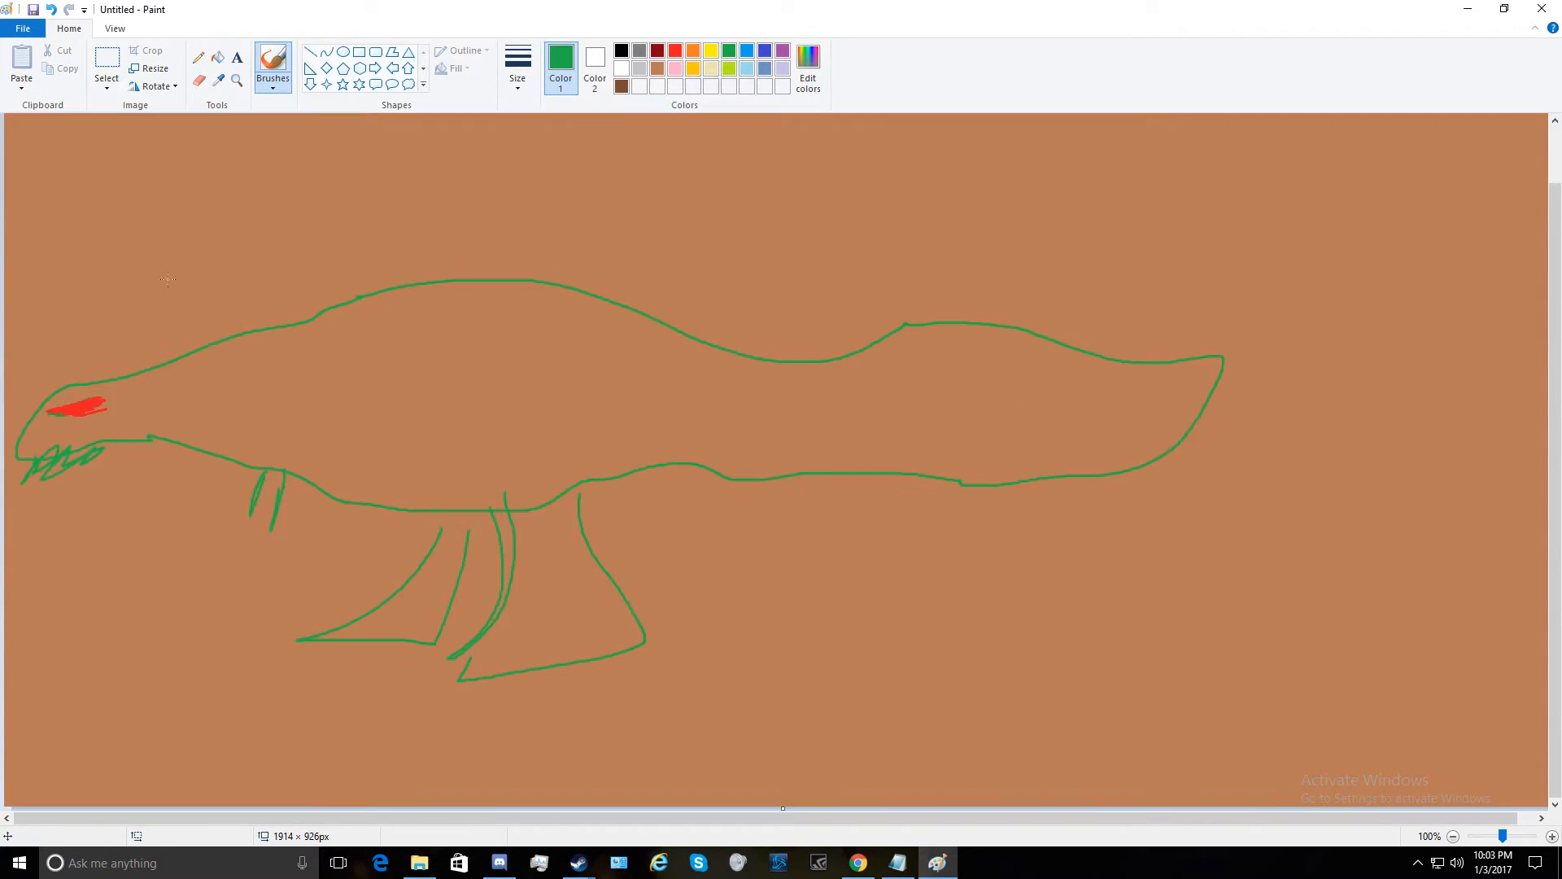
left_click_drag(109, 159, 254, 215)
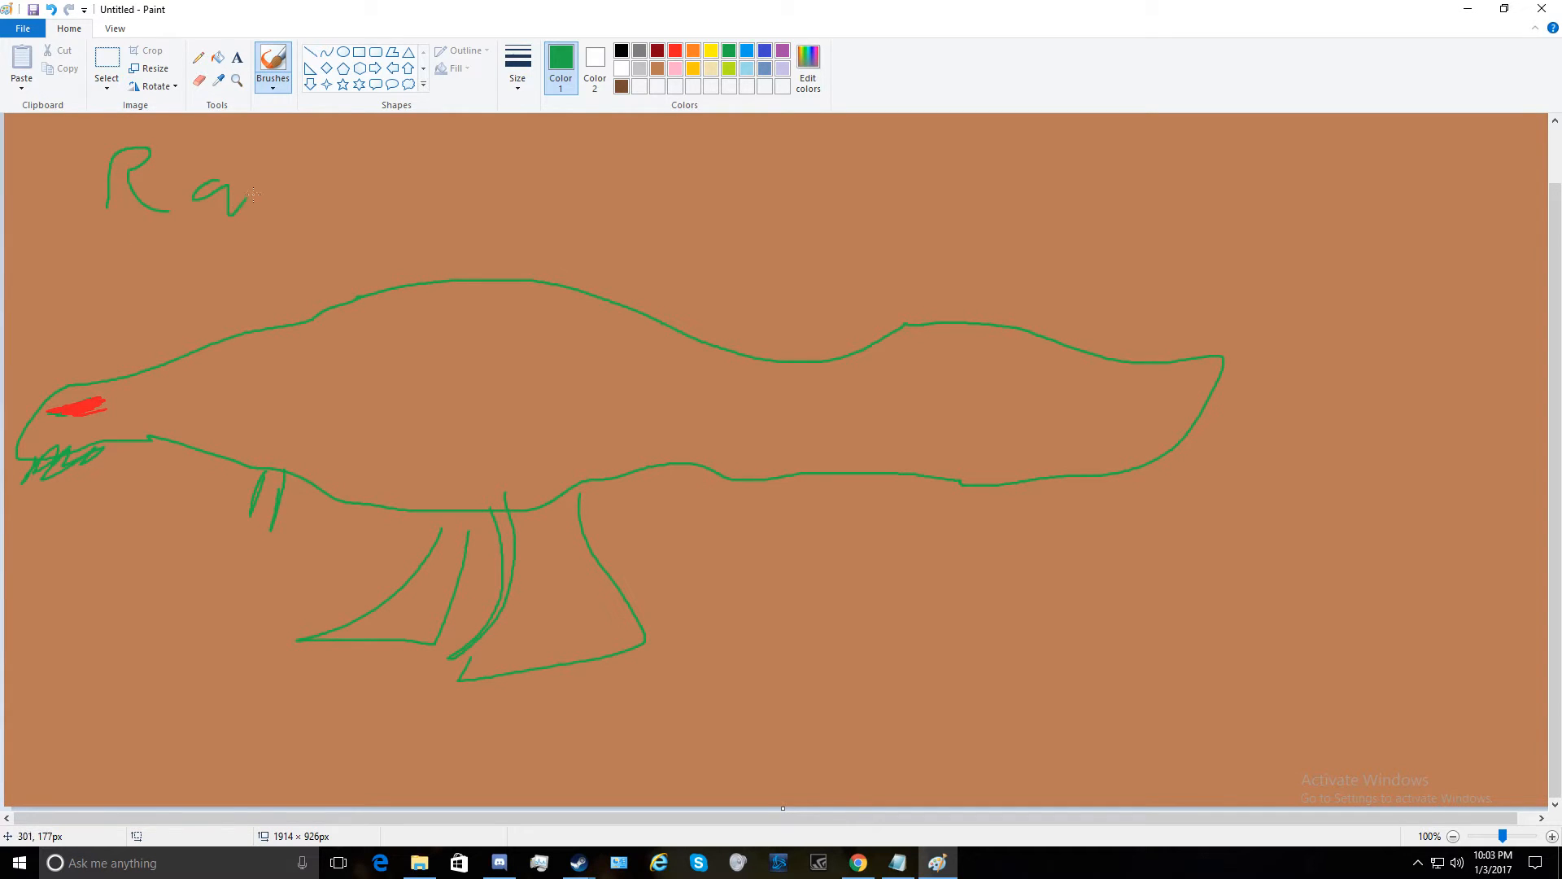
left_click_drag(258, 198, 374, 199)
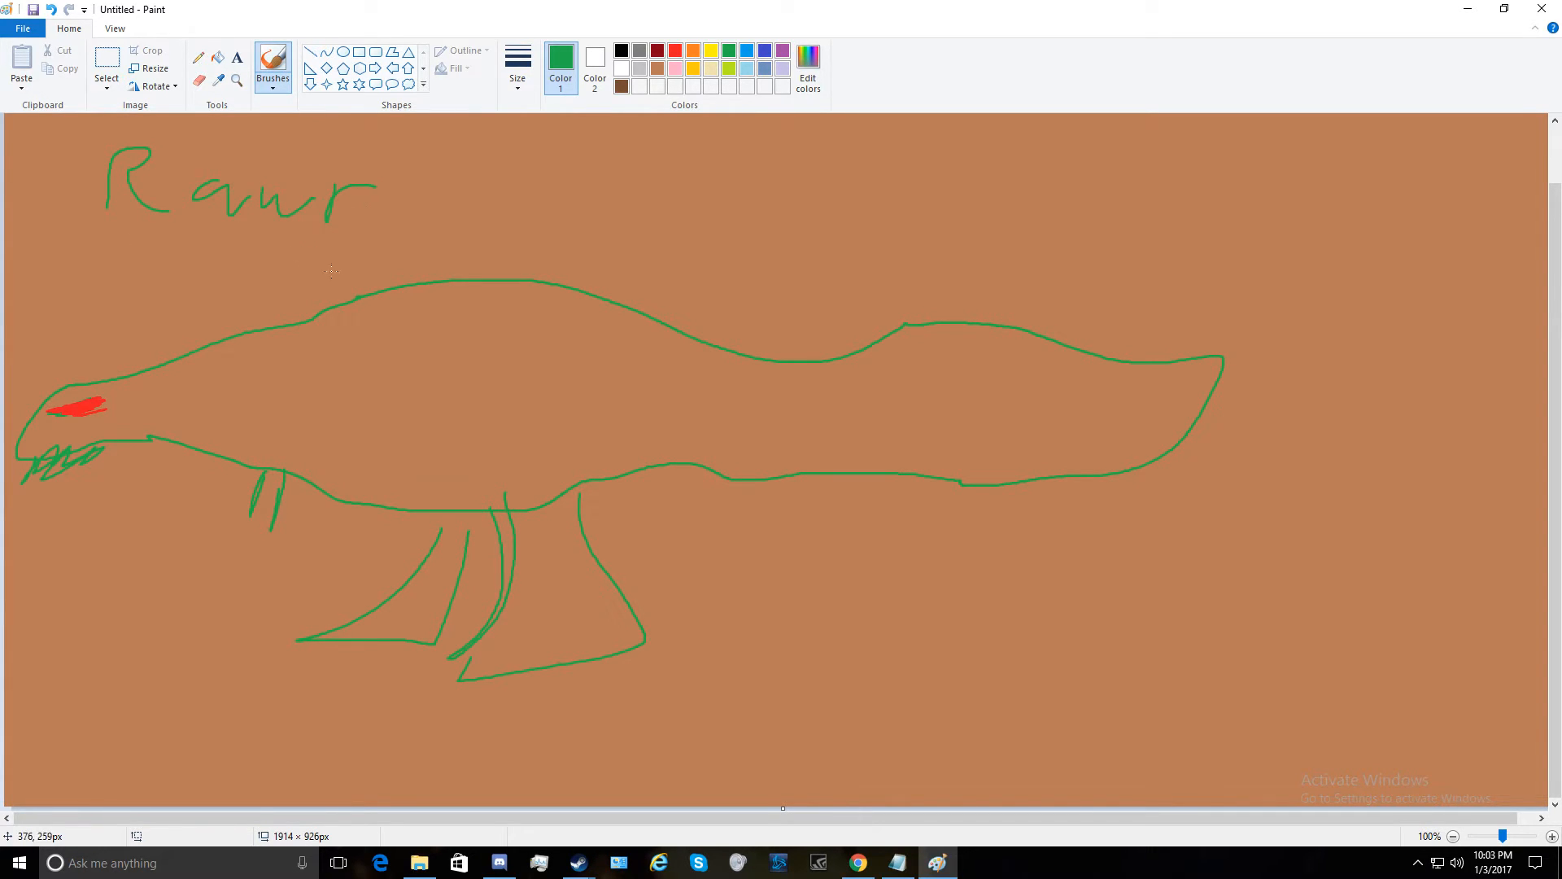
left_click_drag(788, 399, 1076, 351)
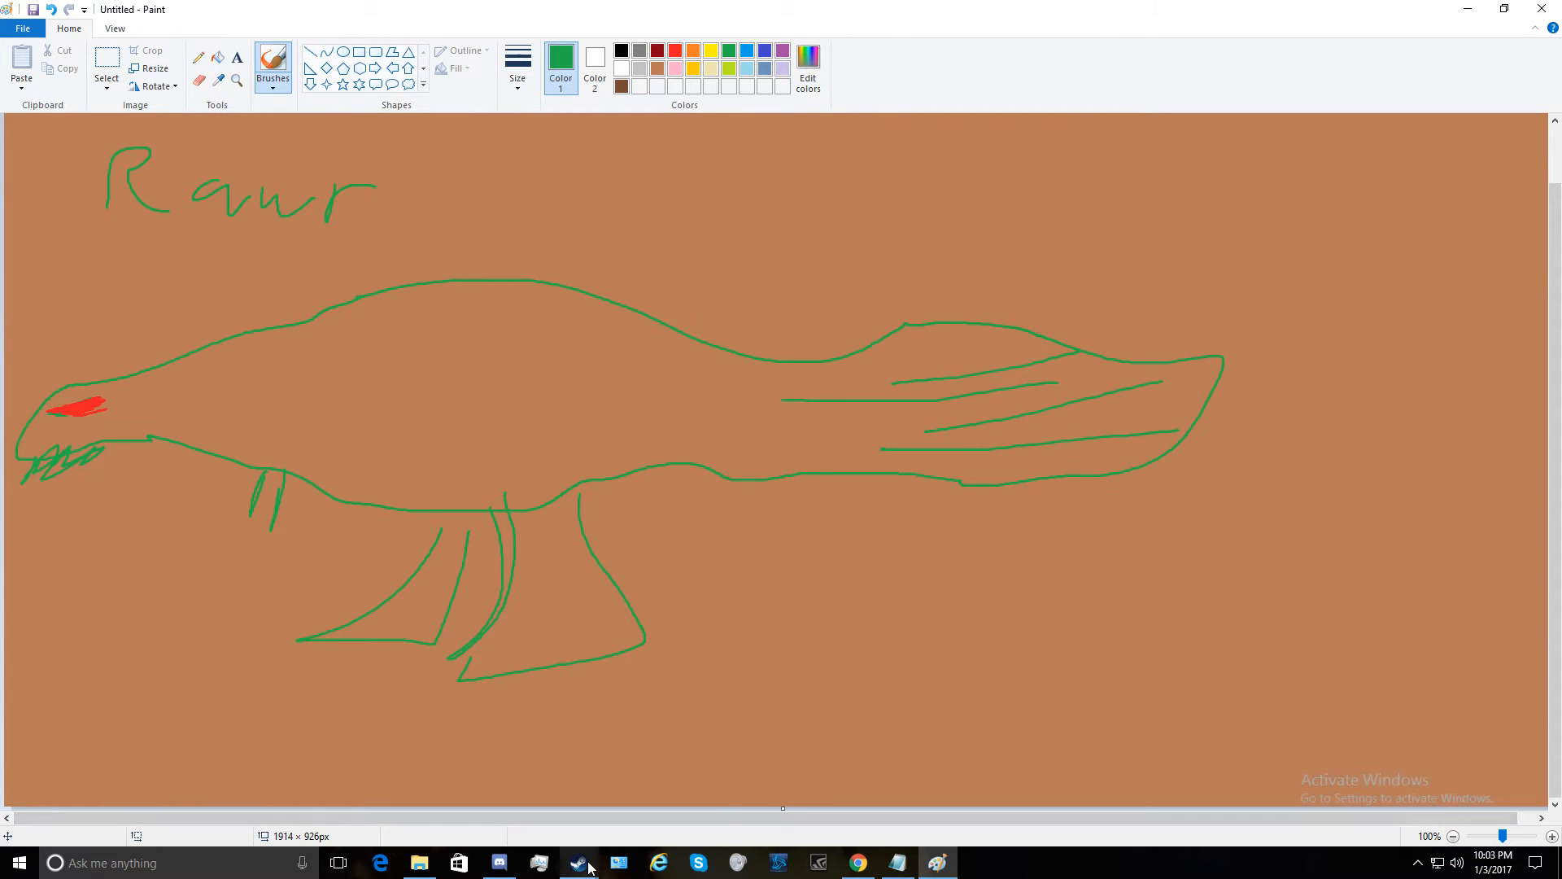
mouse_move(580, 863)
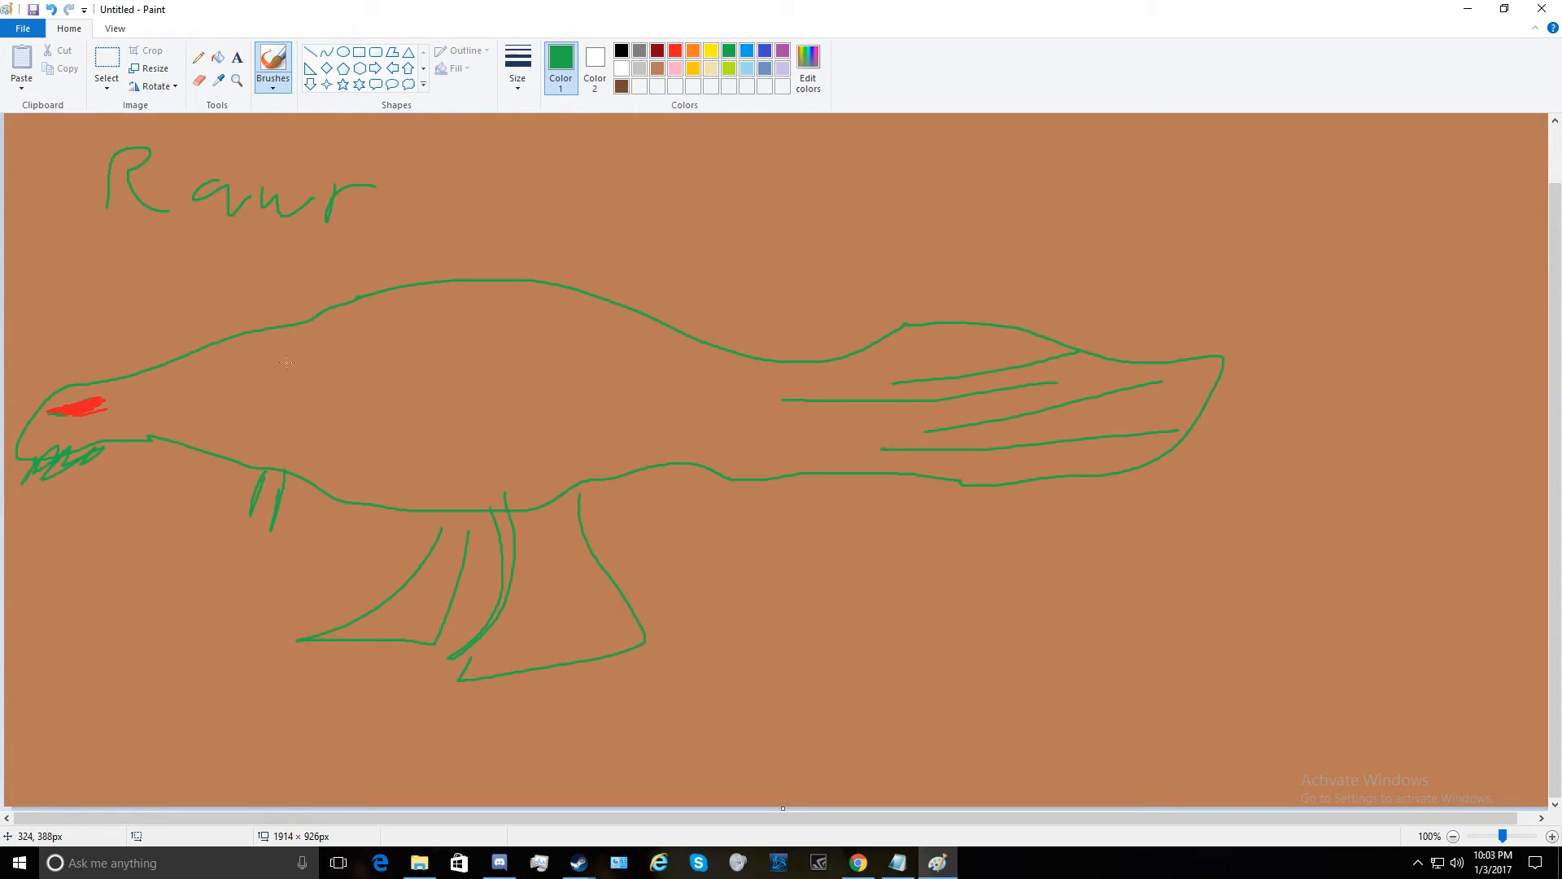
mouse_move(832, 589)
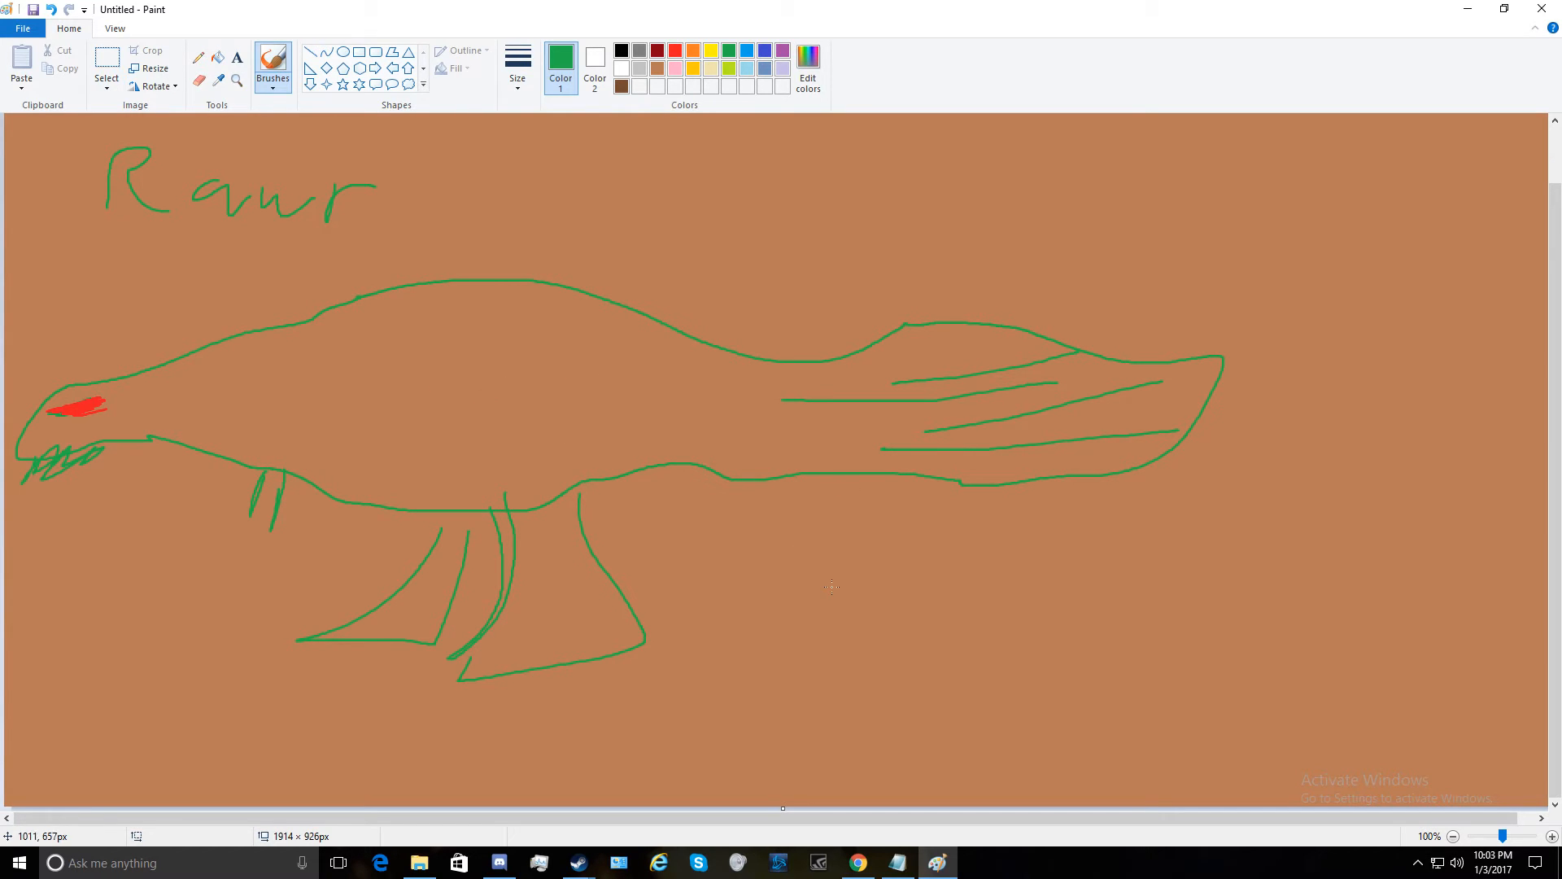
Return to Steam and browse ARK's local install files
left_click(415, 862)
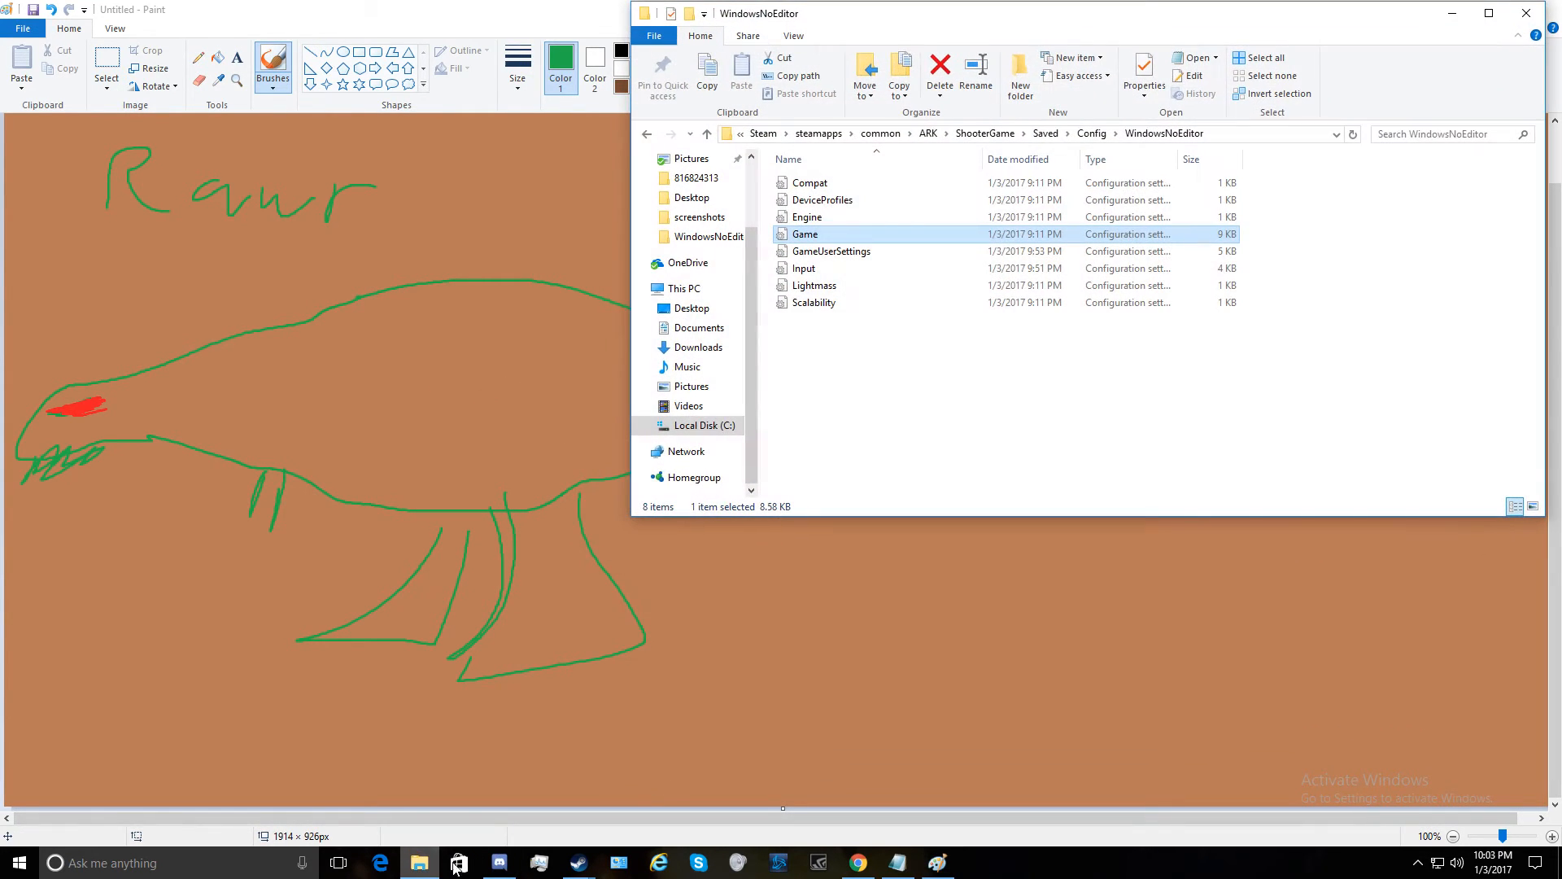
left_click(648, 134)
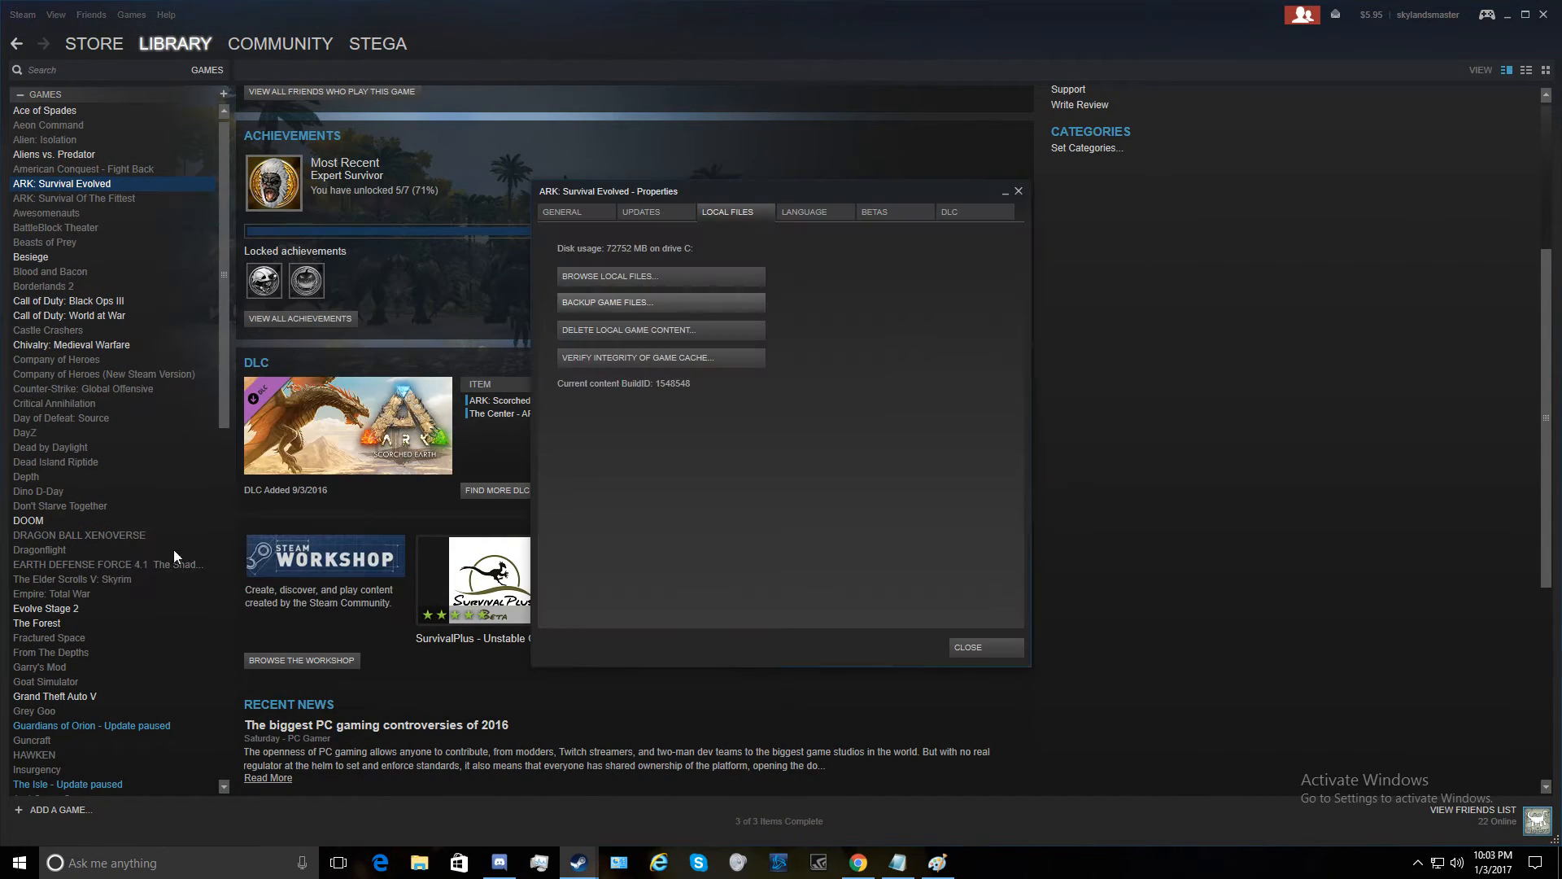
mouse_move(685, 273)
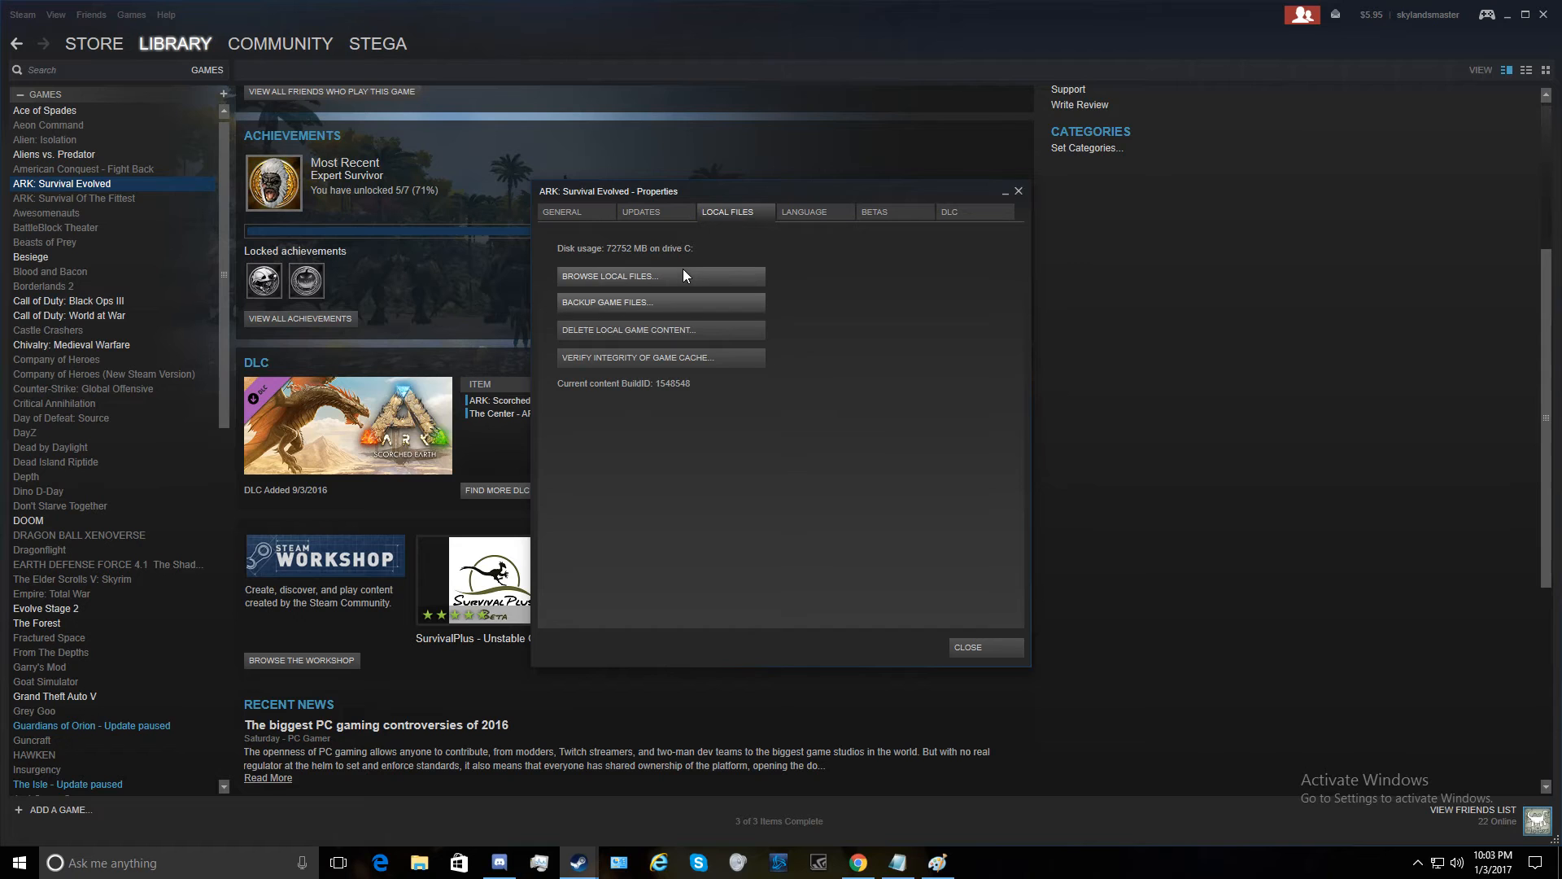
left_click(610, 275)
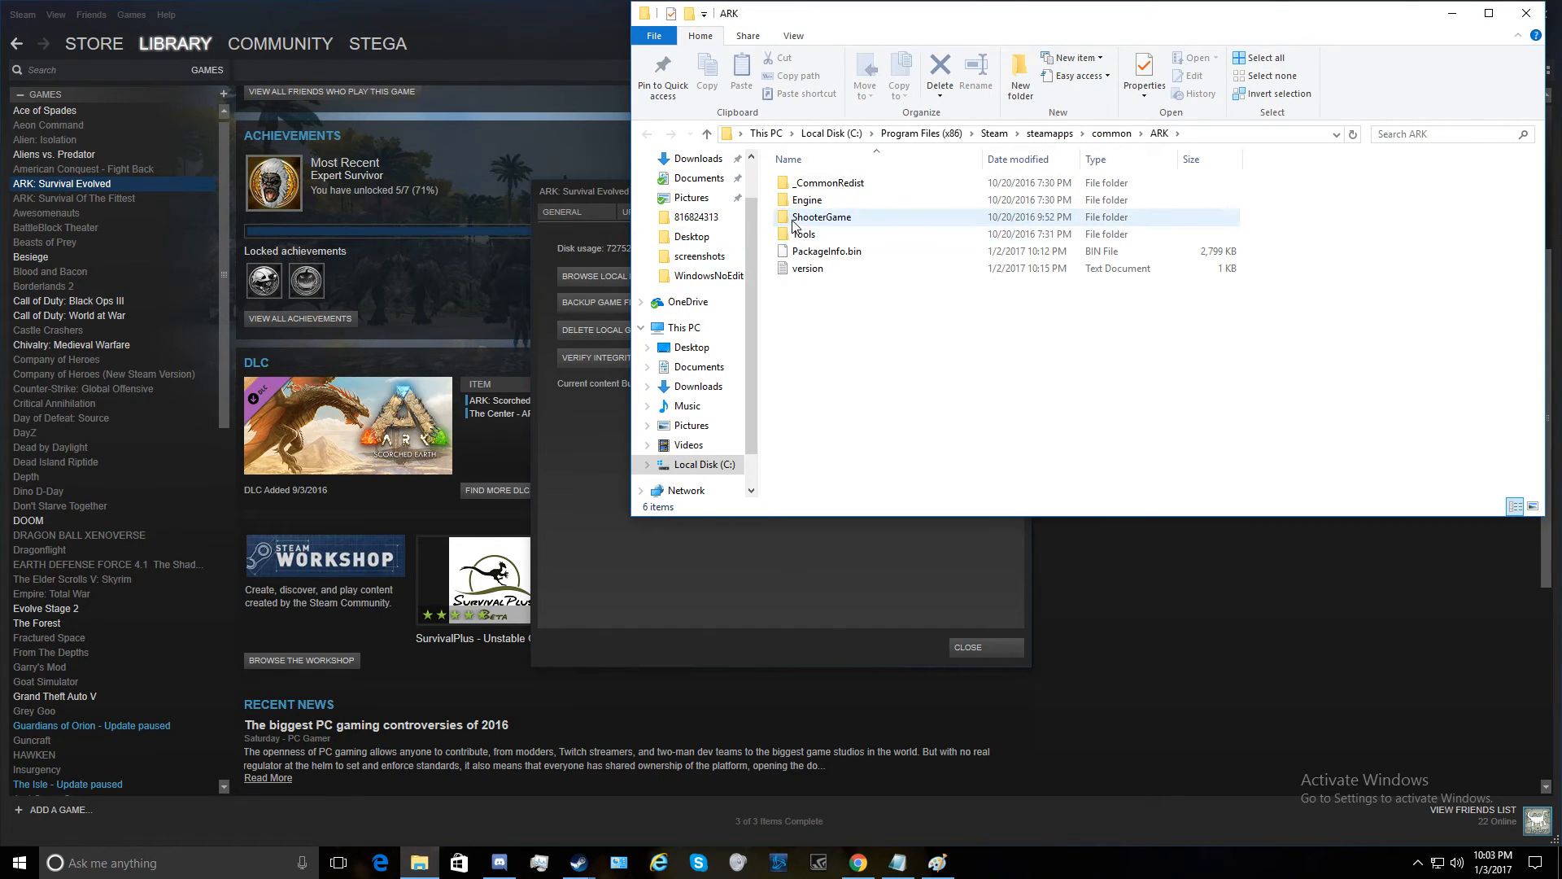
Navigate ShooterGame > Saved > Config into the WindowsNoEditor folder
double_click(822, 217)
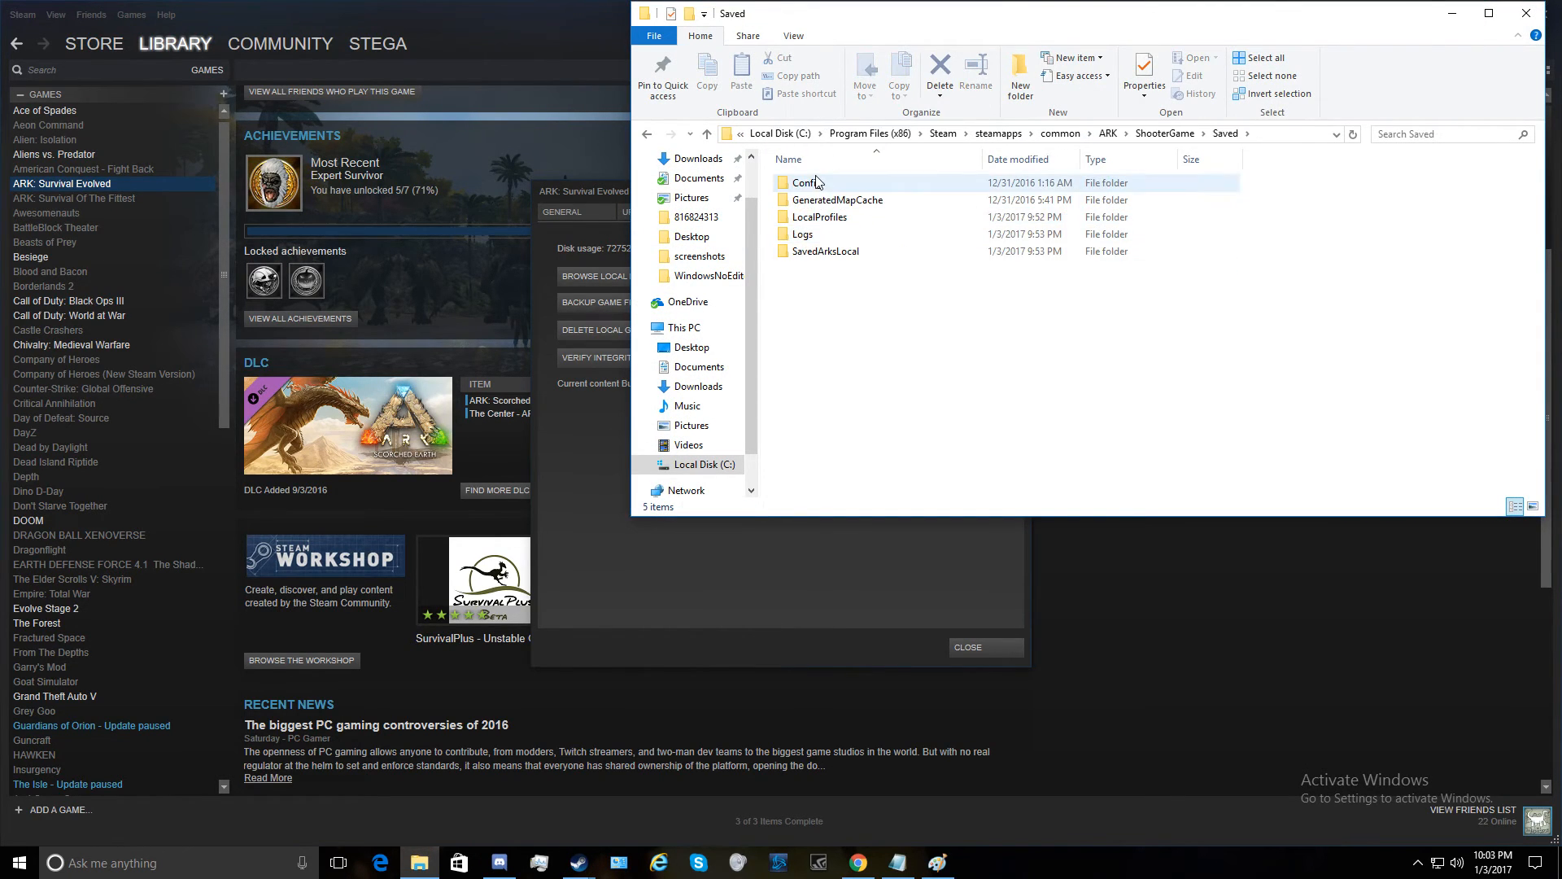
double_click(800, 183)
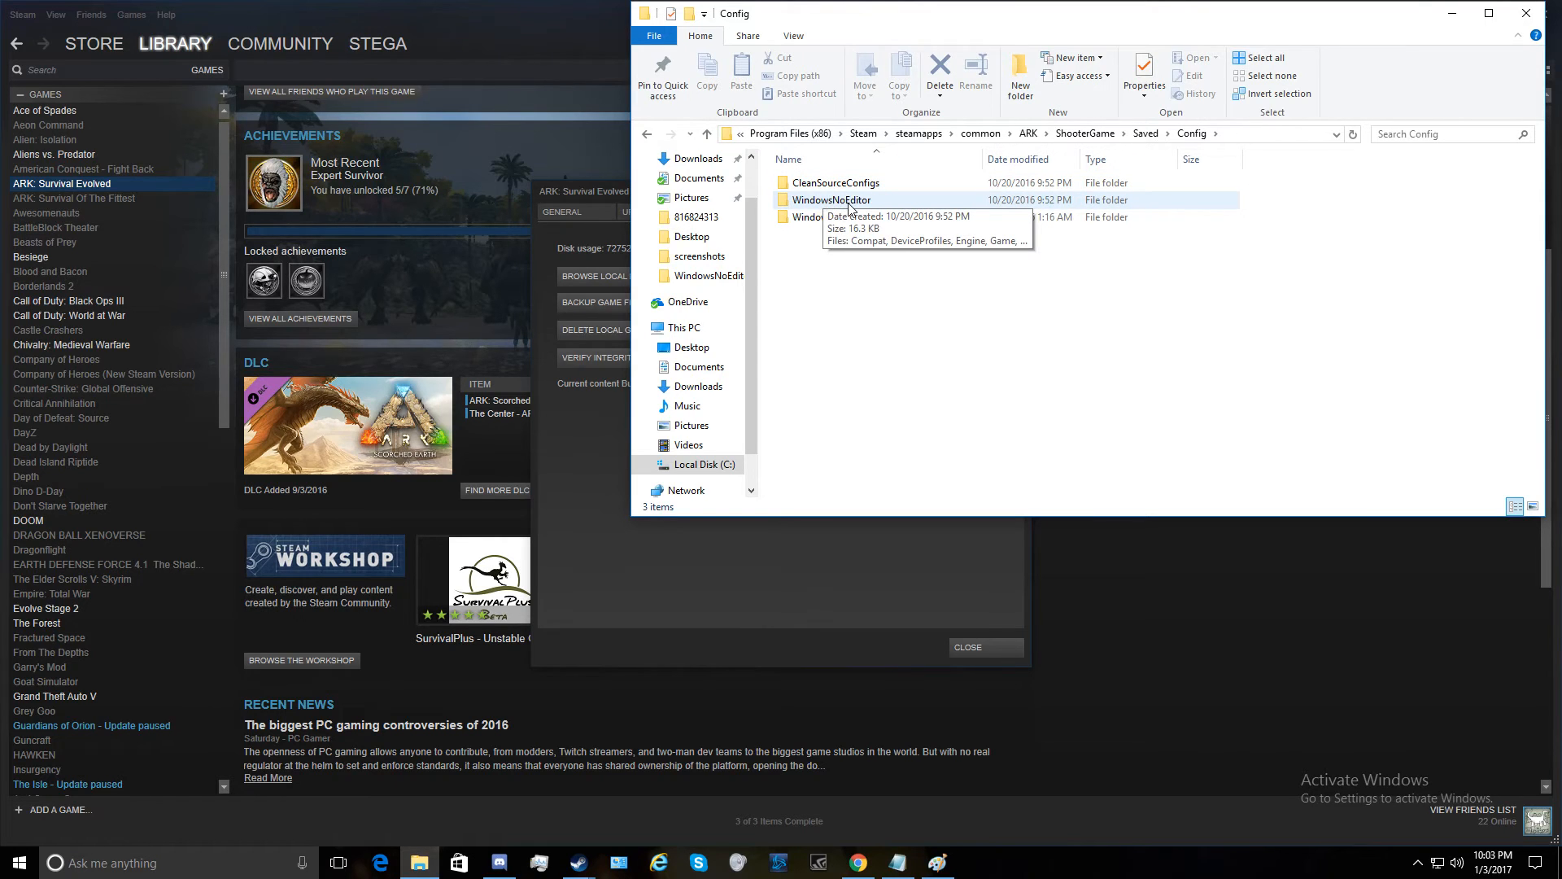
double_click(832, 198)
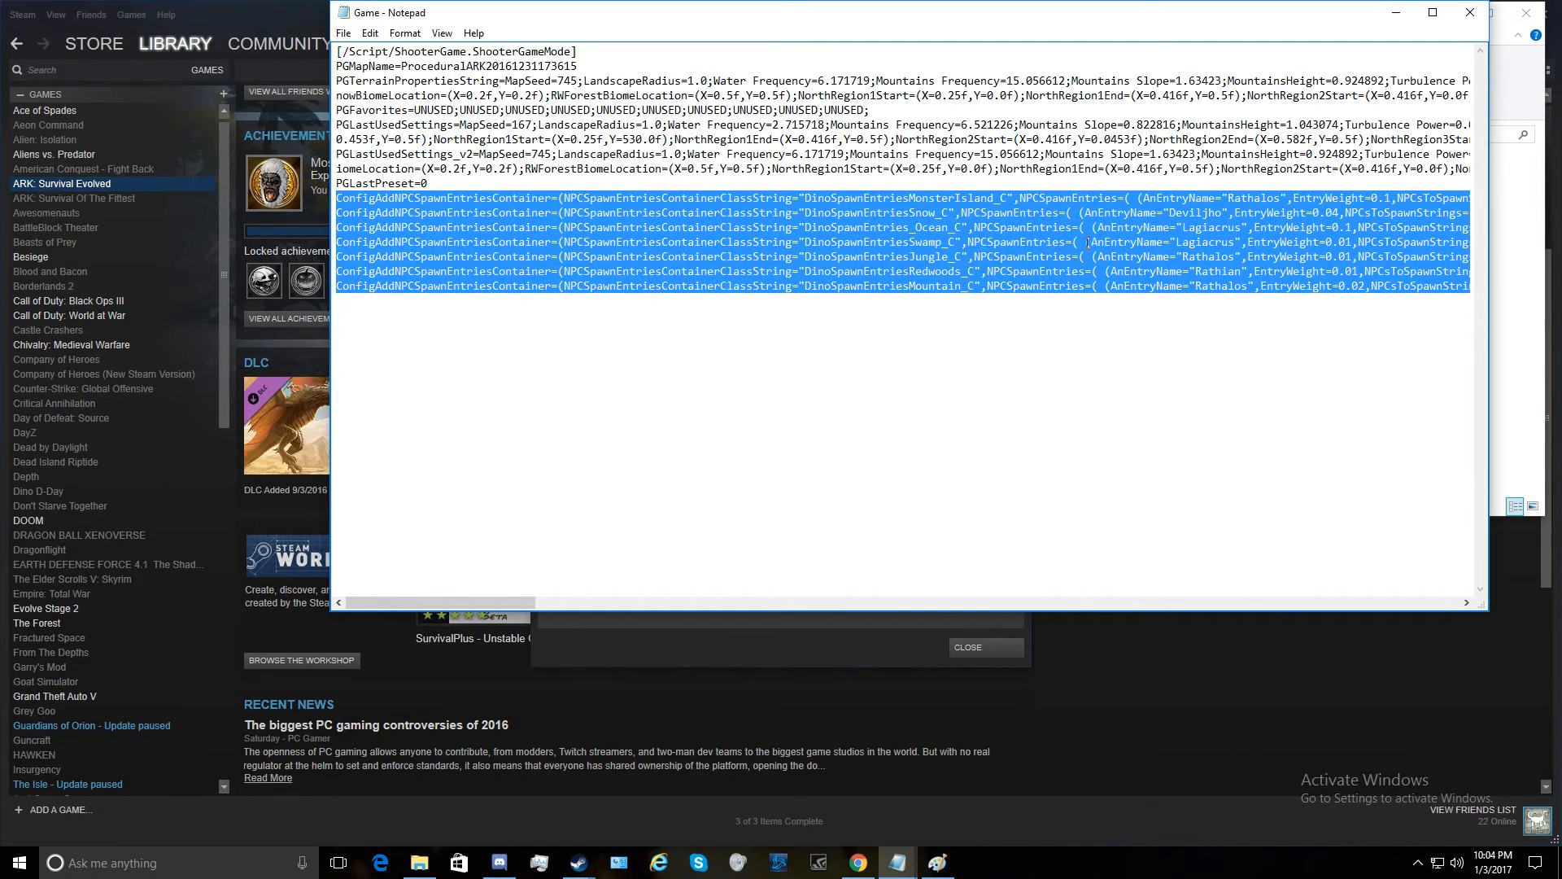
mouse_move(1328, 314)
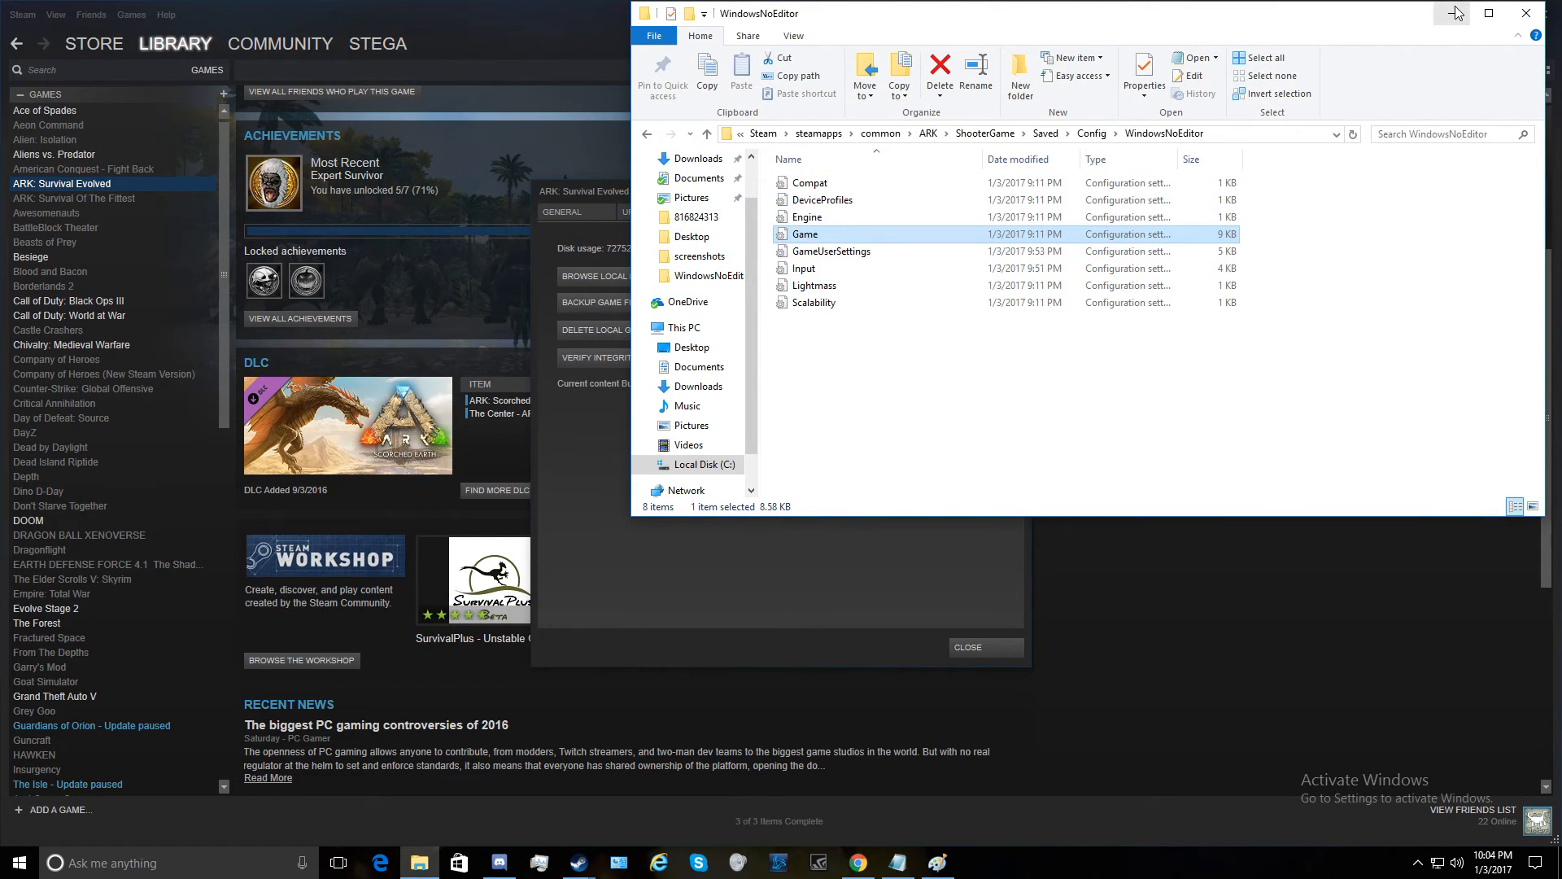
mouse_move(1452, 11)
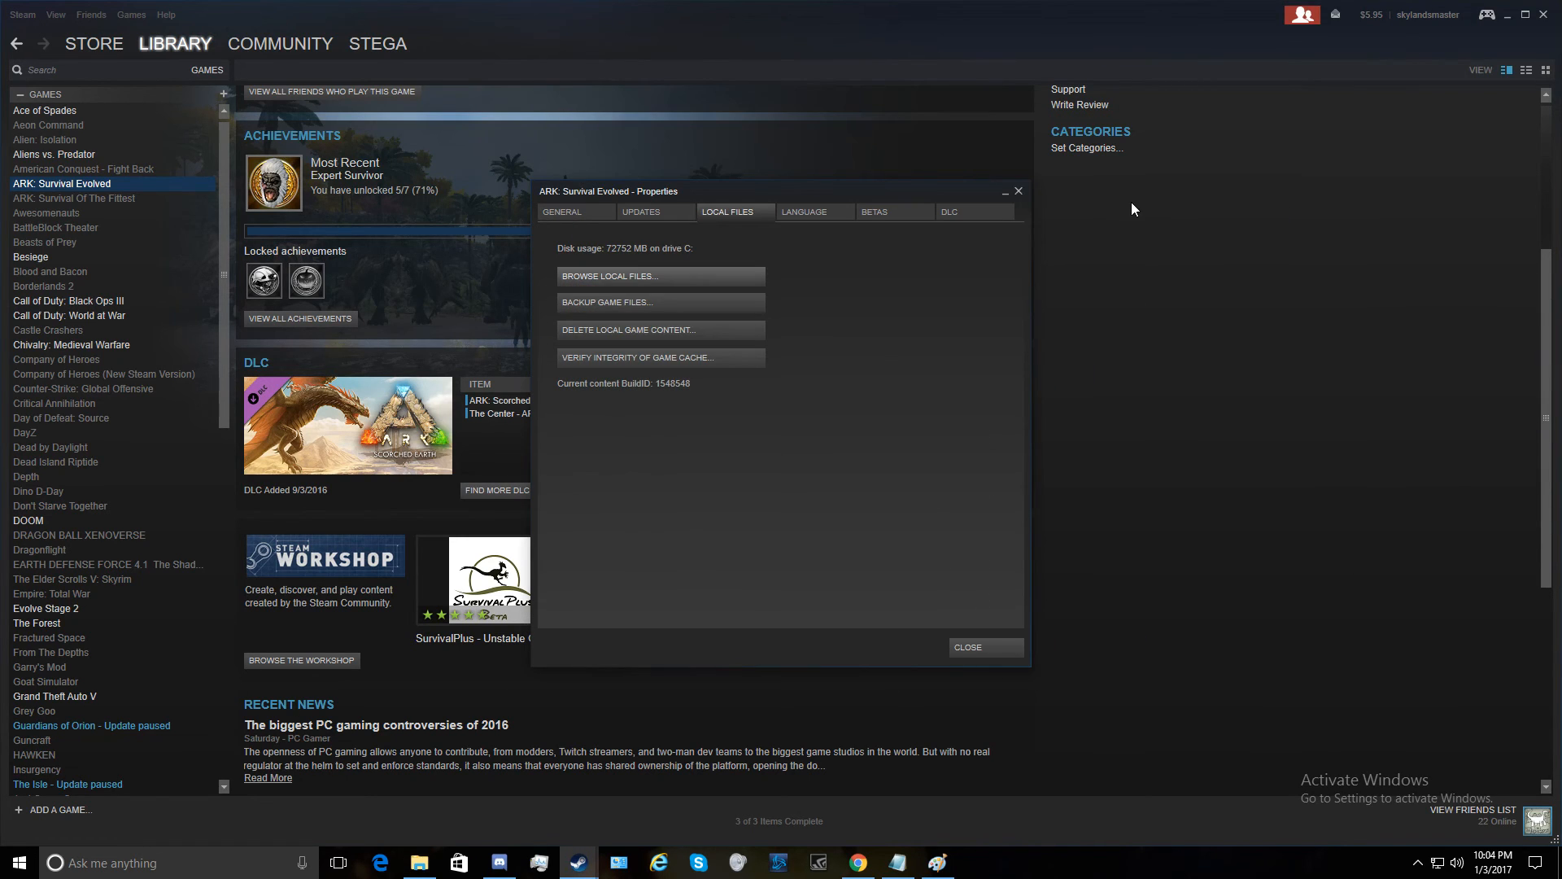
mouse_move(1468, 22)
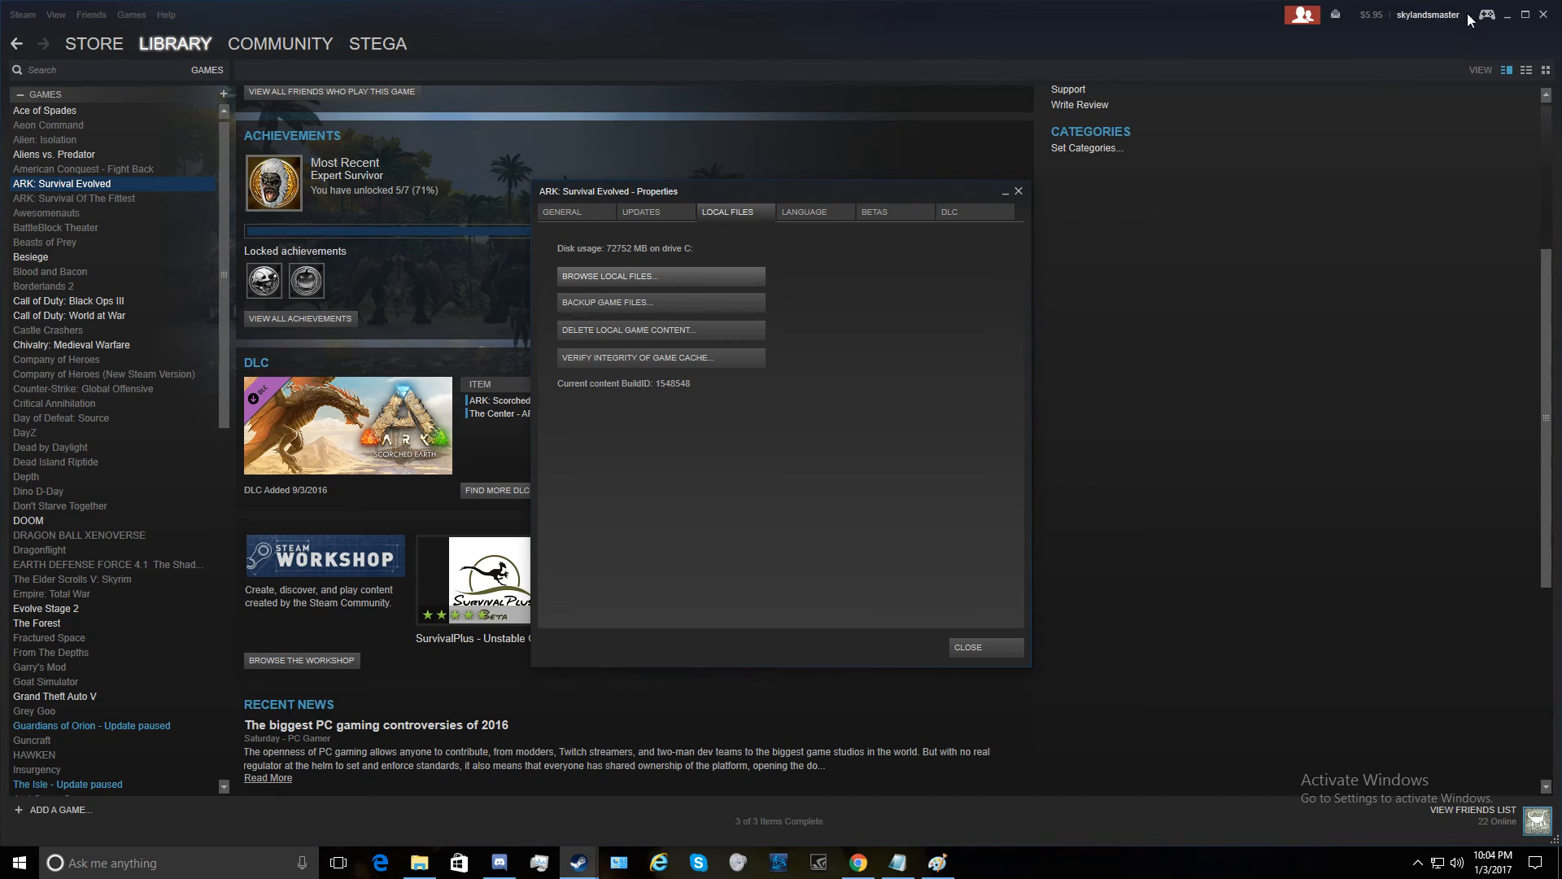